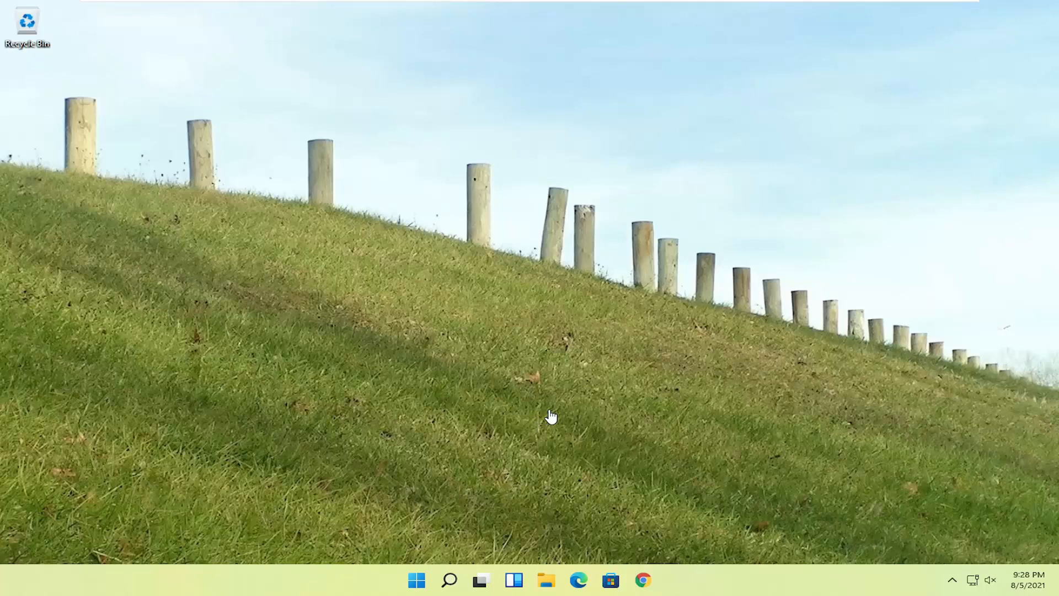
mouse_move(552, 255)
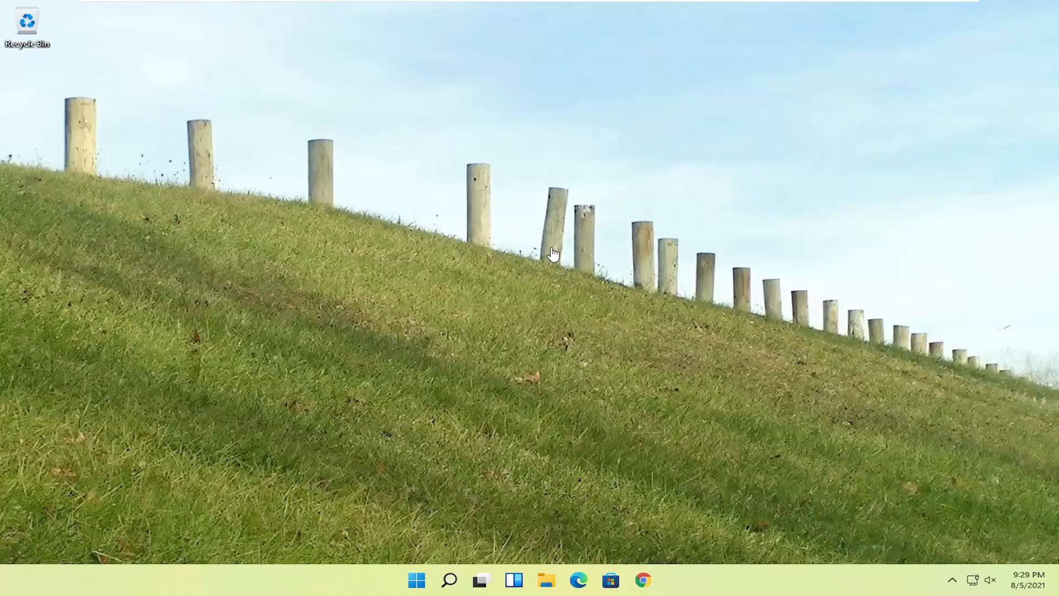
mouse_move(577, 246)
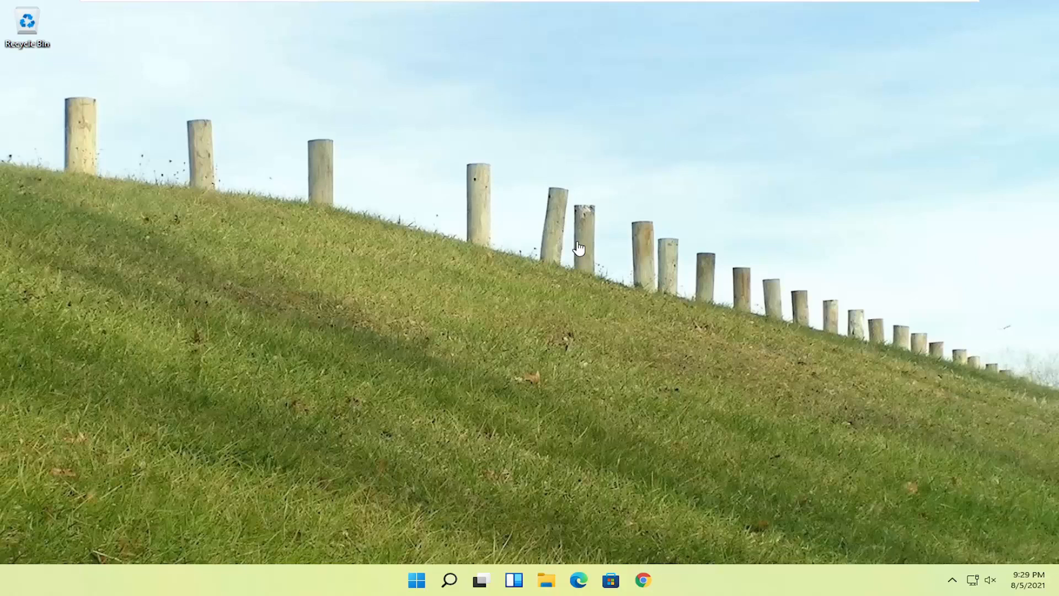
mouse_move(482, 225)
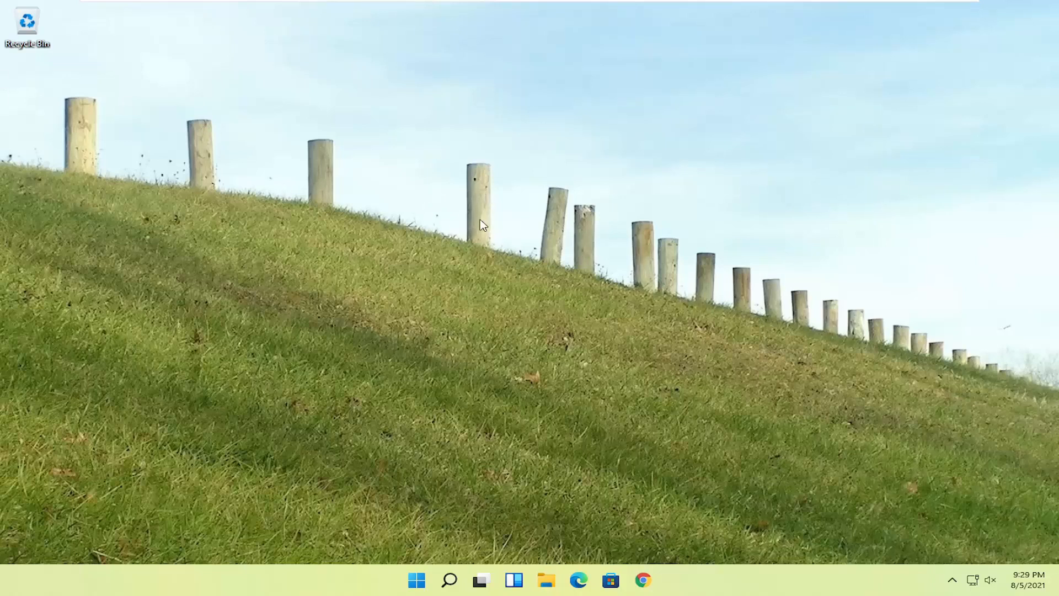
mouse_move(445, 528)
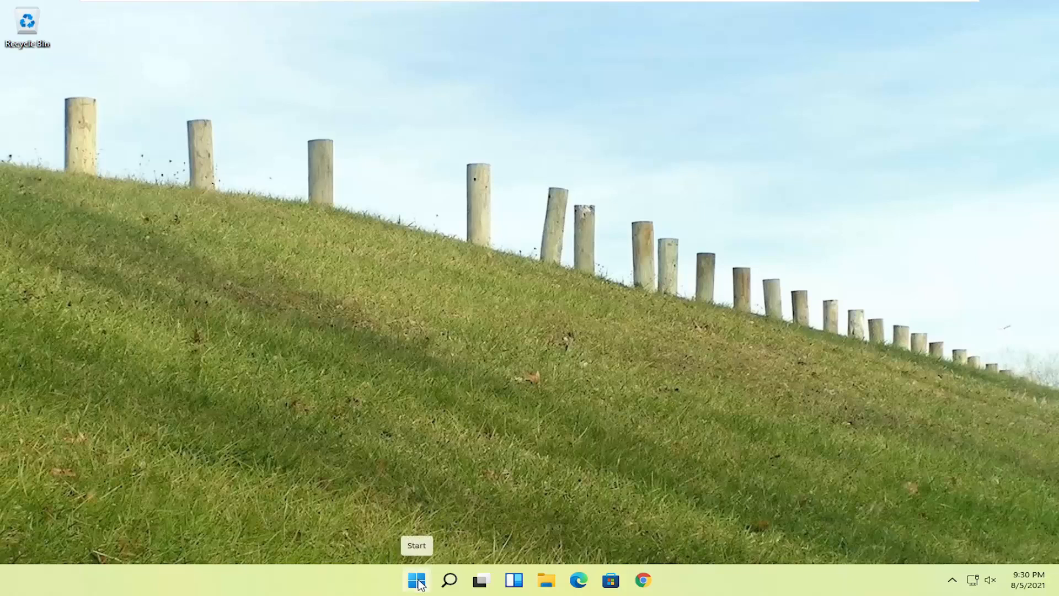
Bring up the Start quick-link menu to reach the shut down and restart options.
right_click(416, 579)
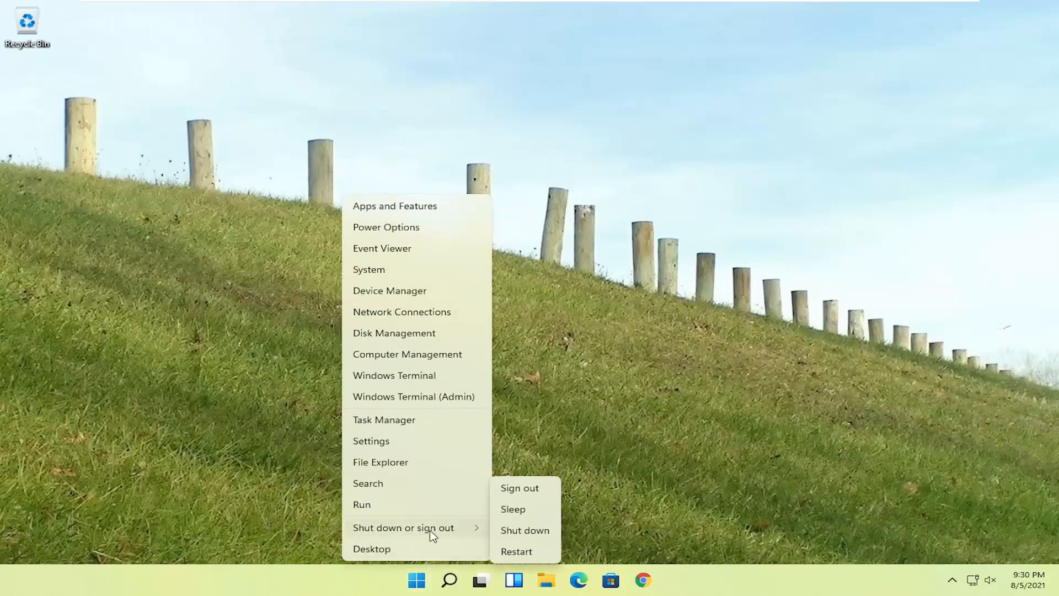
mouse_move(516, 551)
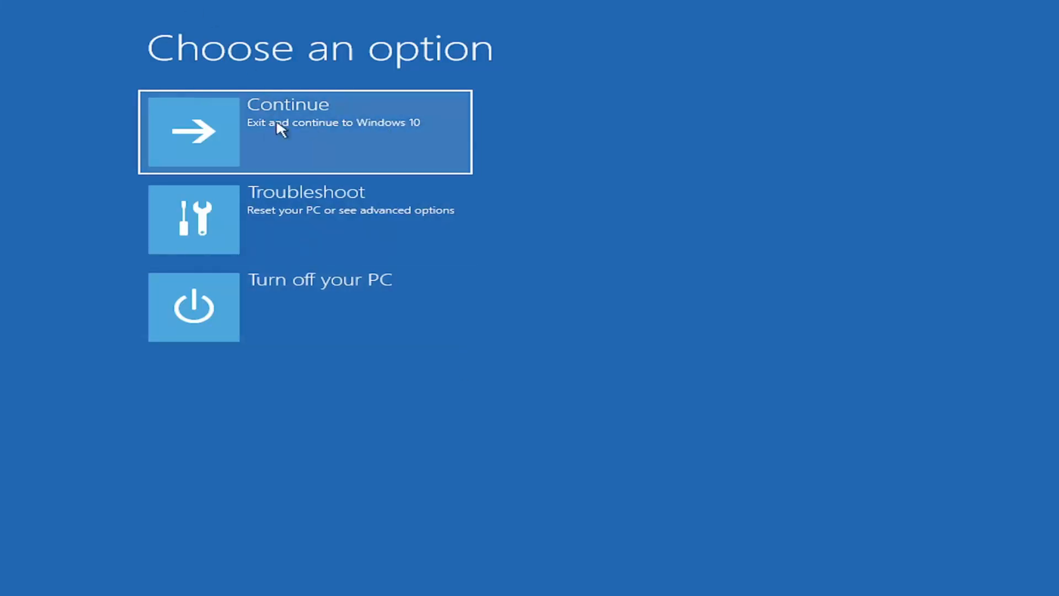
mouse_move(304, 227)
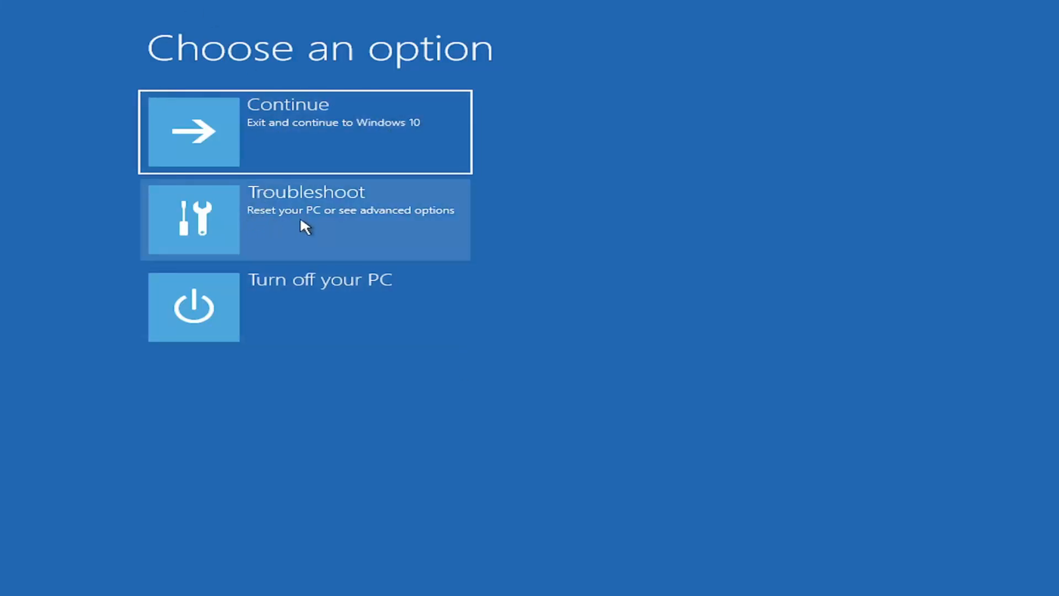
mouse_move(346, 220)
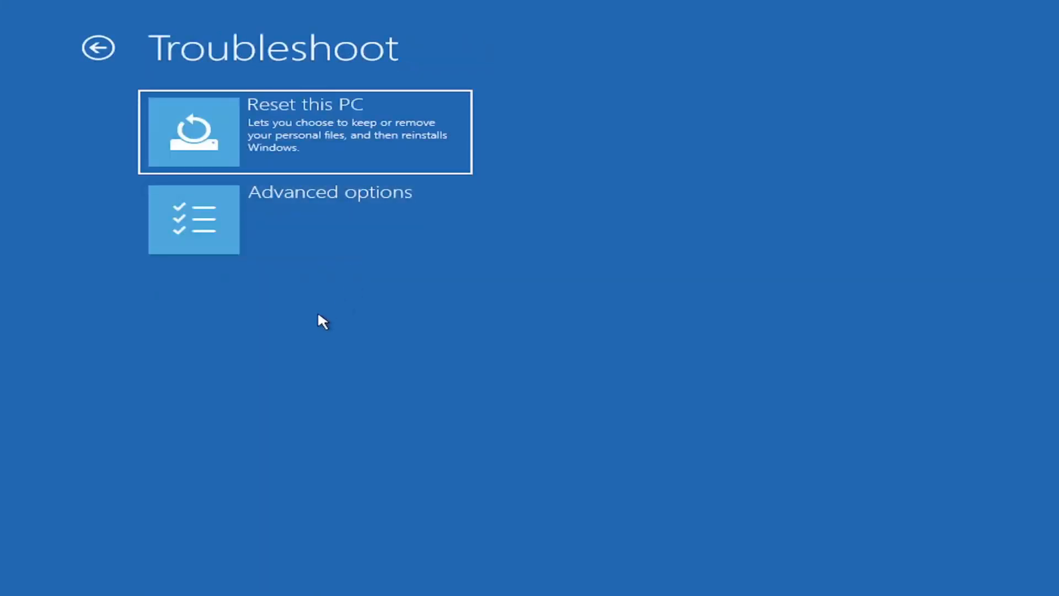
mouse_move(316, 142)
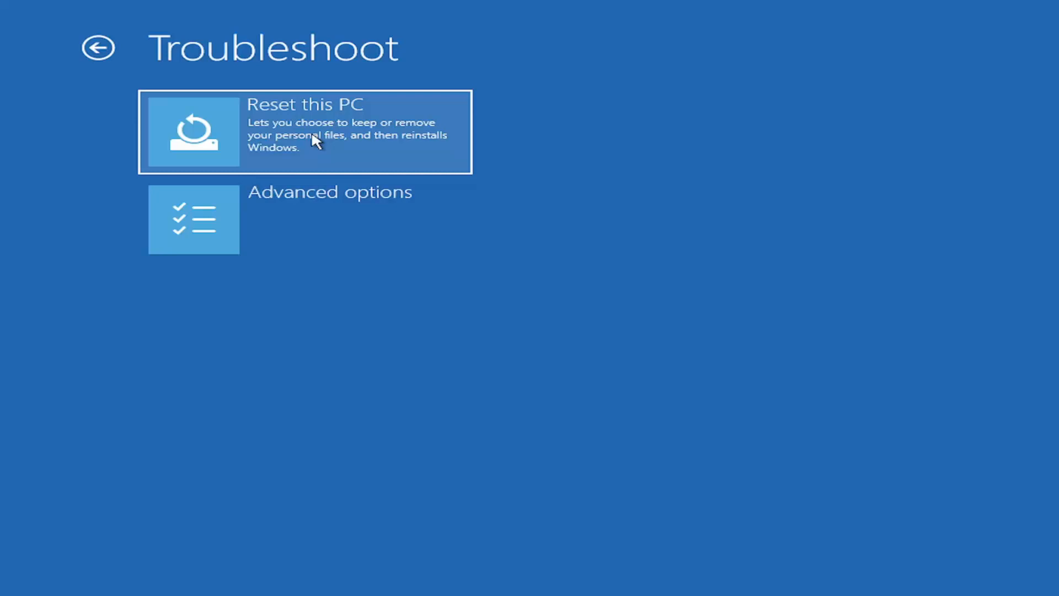
mouse_move(261, 150)
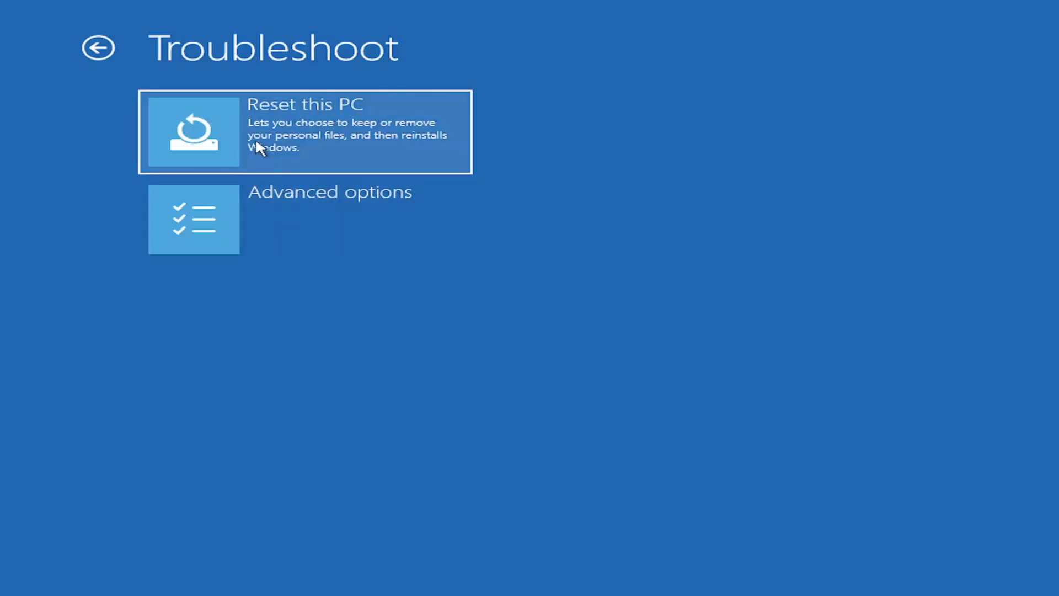
Choose Reset this PC to see the keep-files or remove-everything choices.
left_click(305, 132)
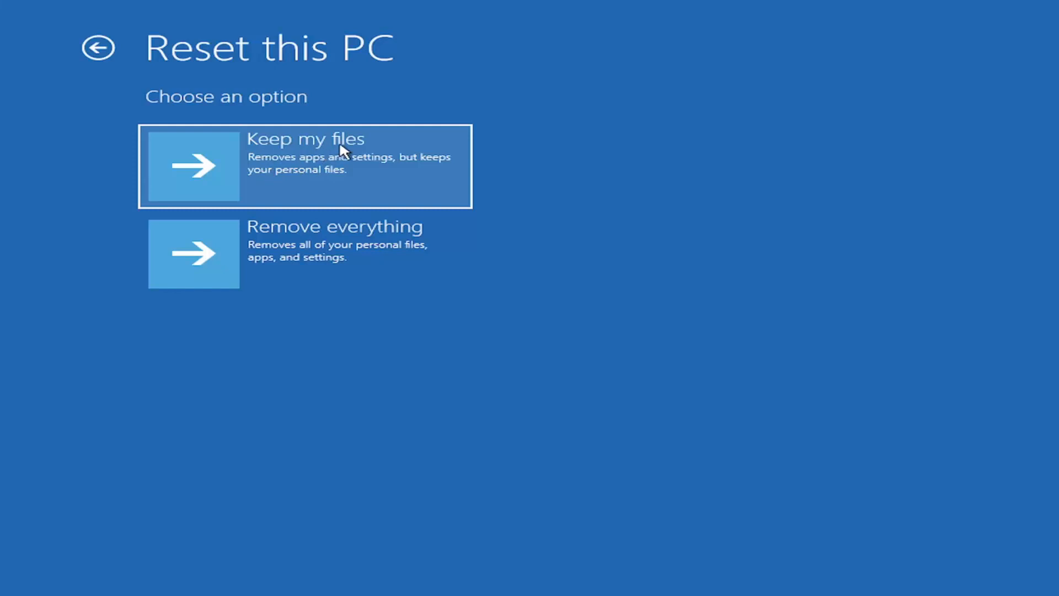
mouse_move(395, 164)
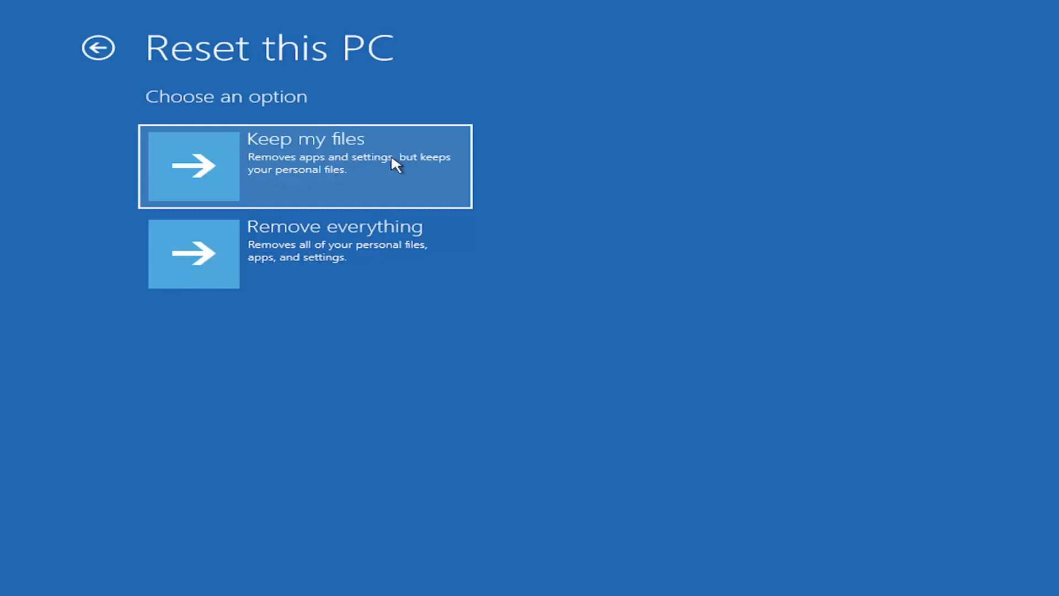
mouse_move(350, 195)
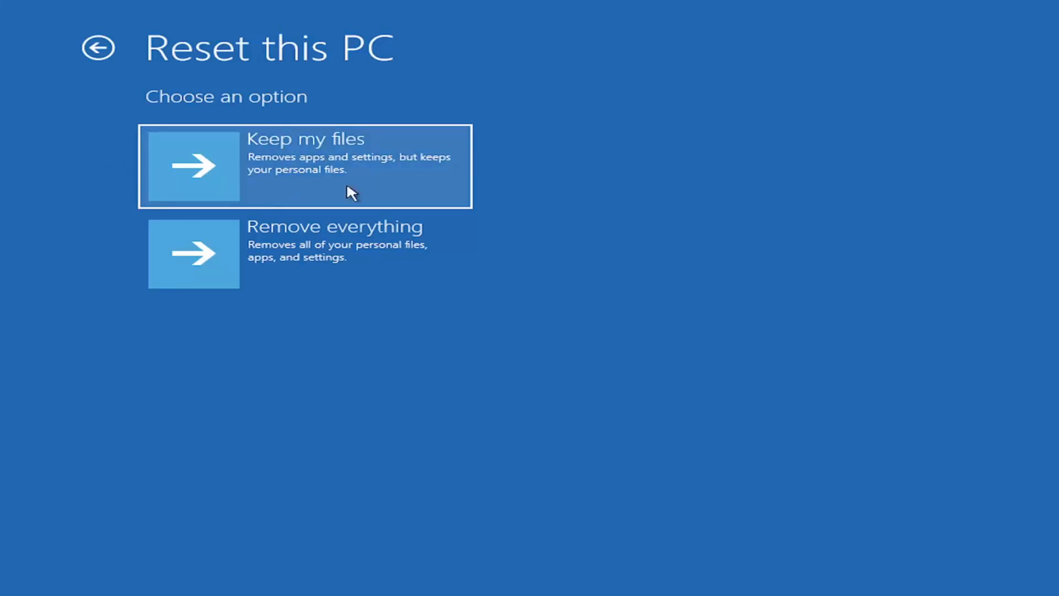
mouse_move(276, 155)
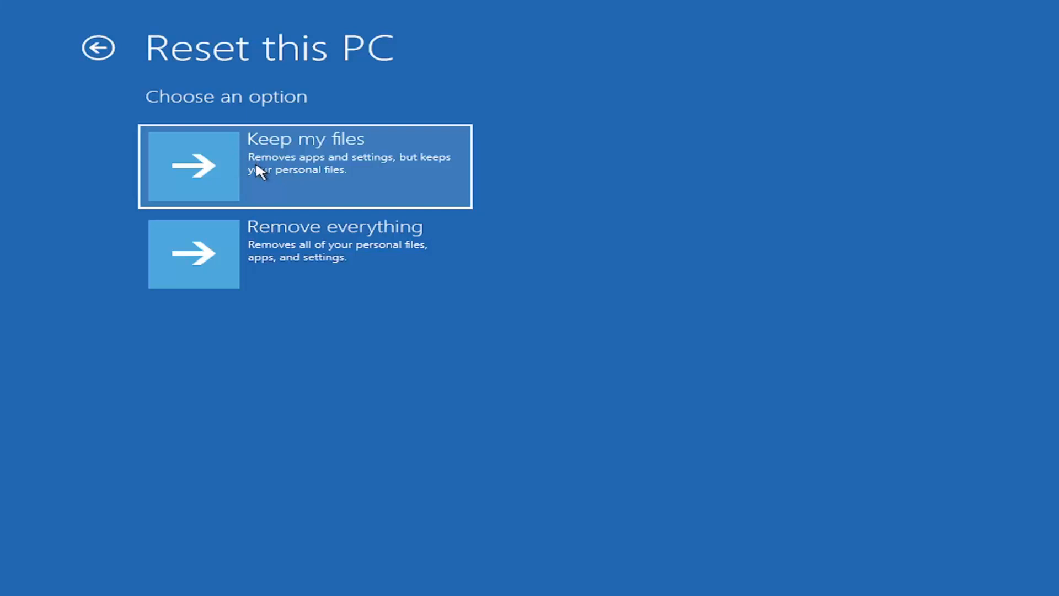
mouse_move(290, 167)
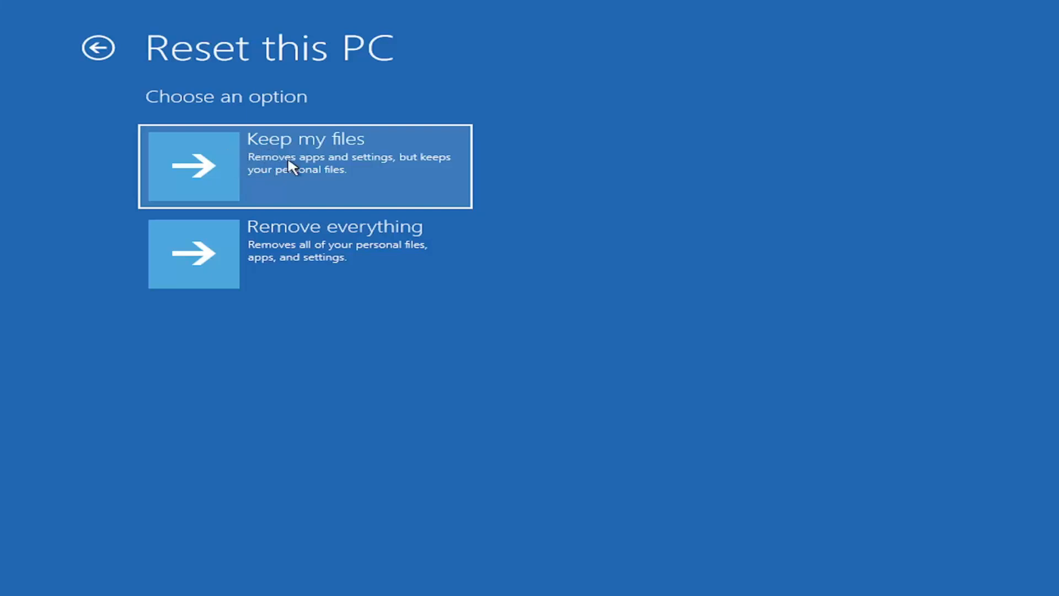
mouse_move(243, 285)
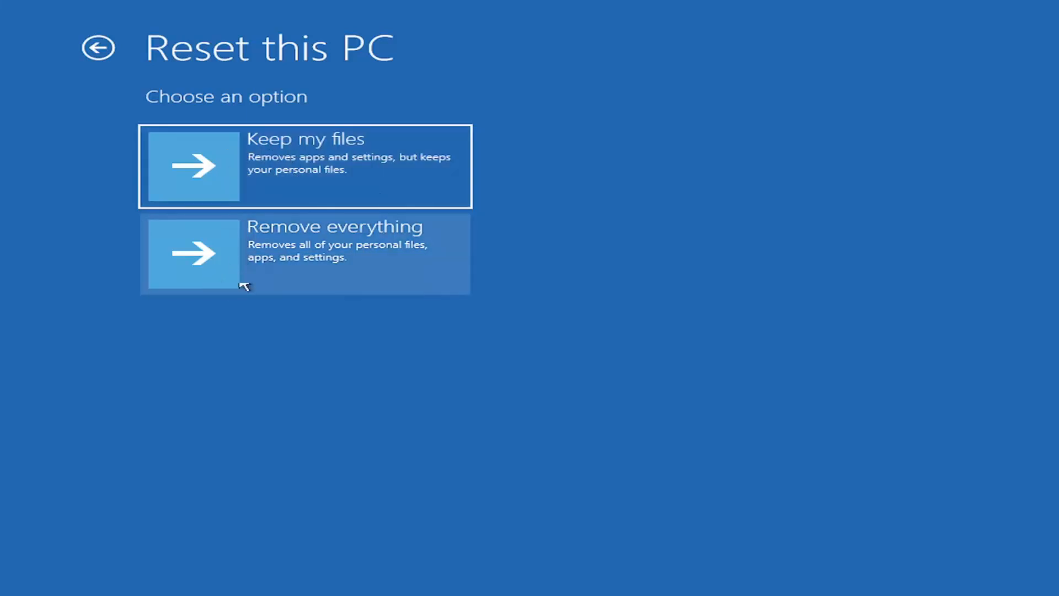
mouse_move(309, 262)
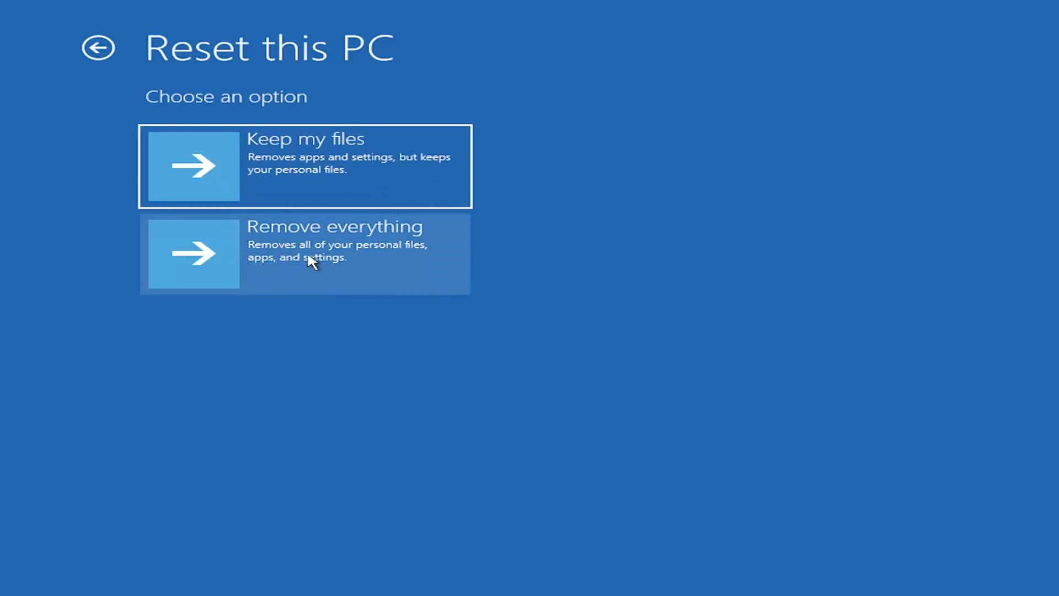
mouse_move(341, 305)
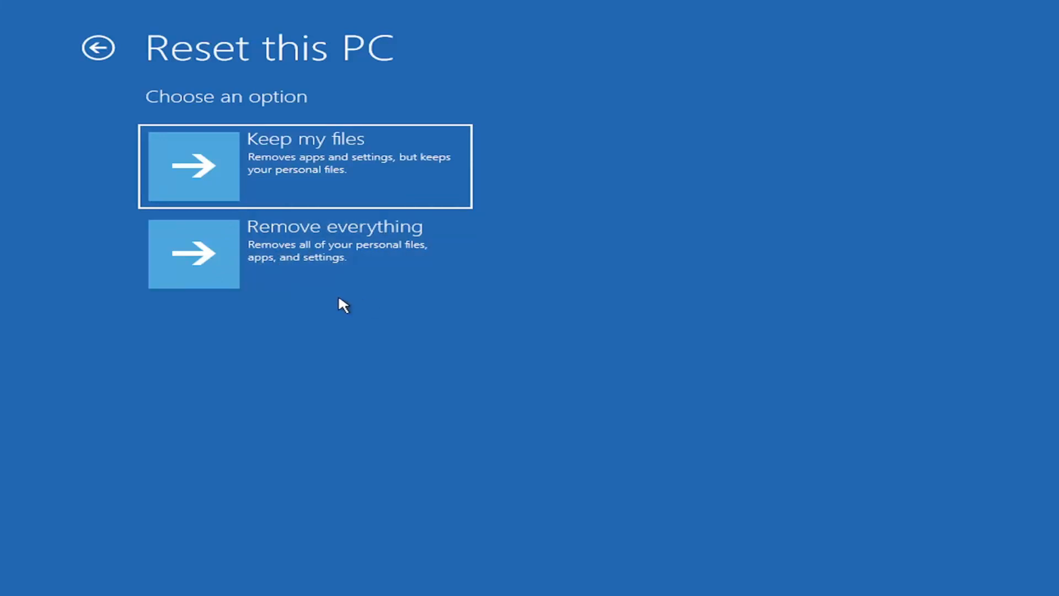
Go back from Reset this PC to the Troubleshoot screen.
left_click(98, 48)
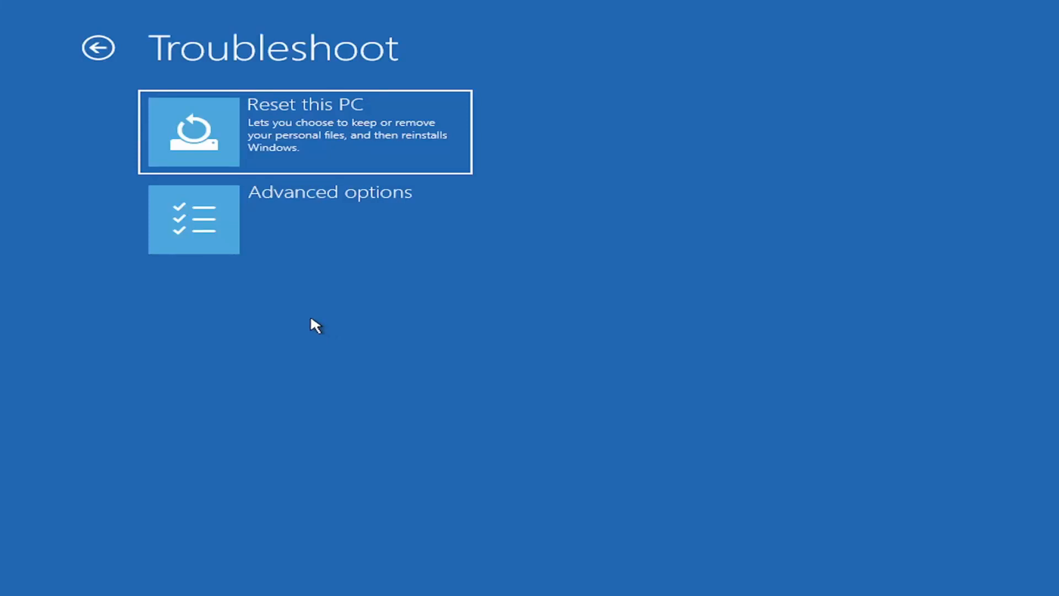
mouse_move(327, 311)
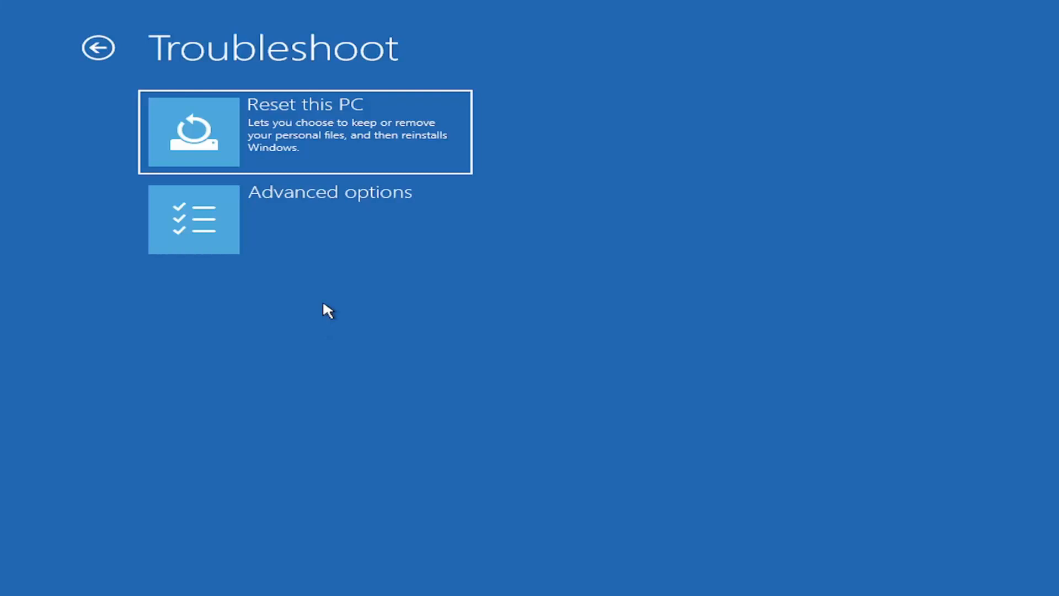
mouse_move(288, 302)
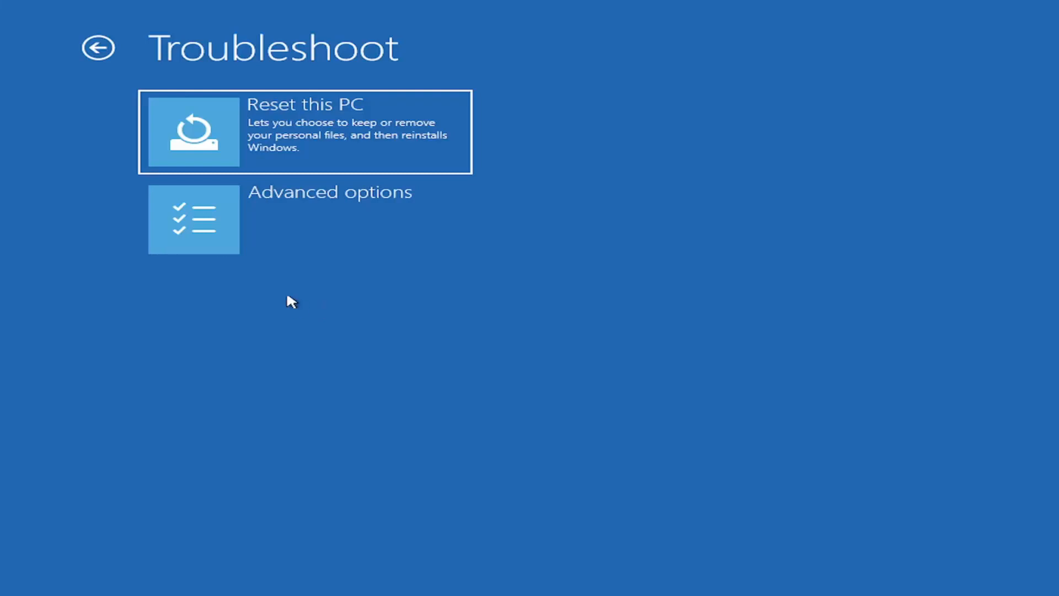
mouse_move(297, 227)
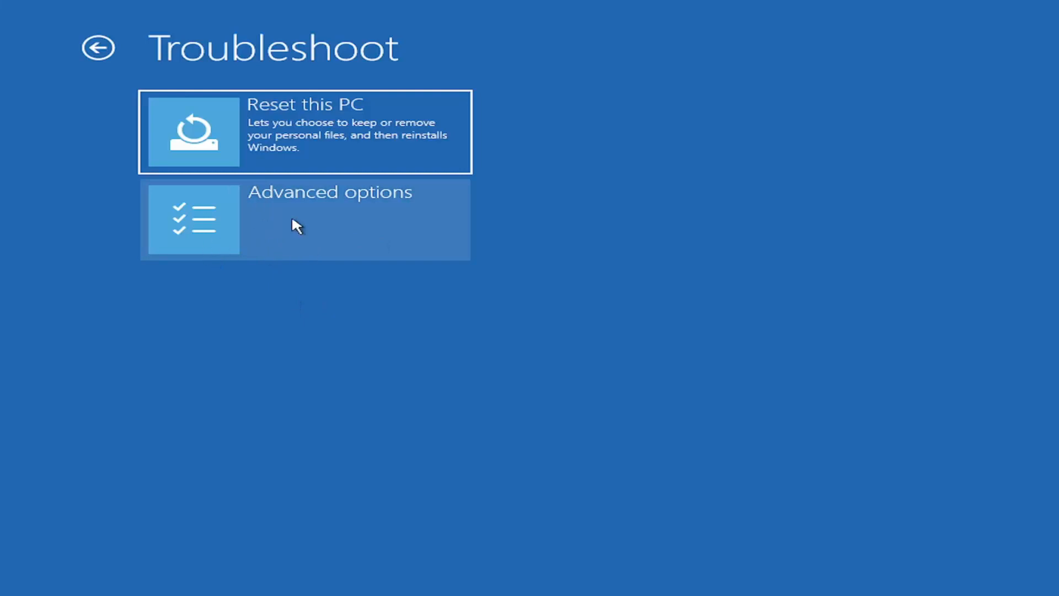
Go through Advanced options to launch the recovery Command Prompt at X:\windows\system32.
left_click(304, 219)
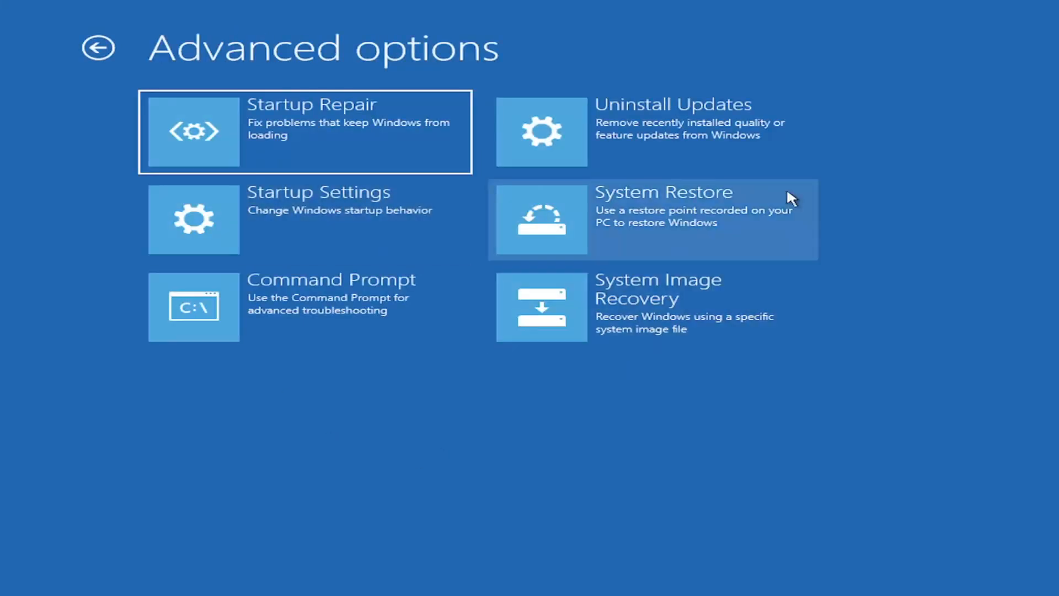
mouse_move(438, 500)
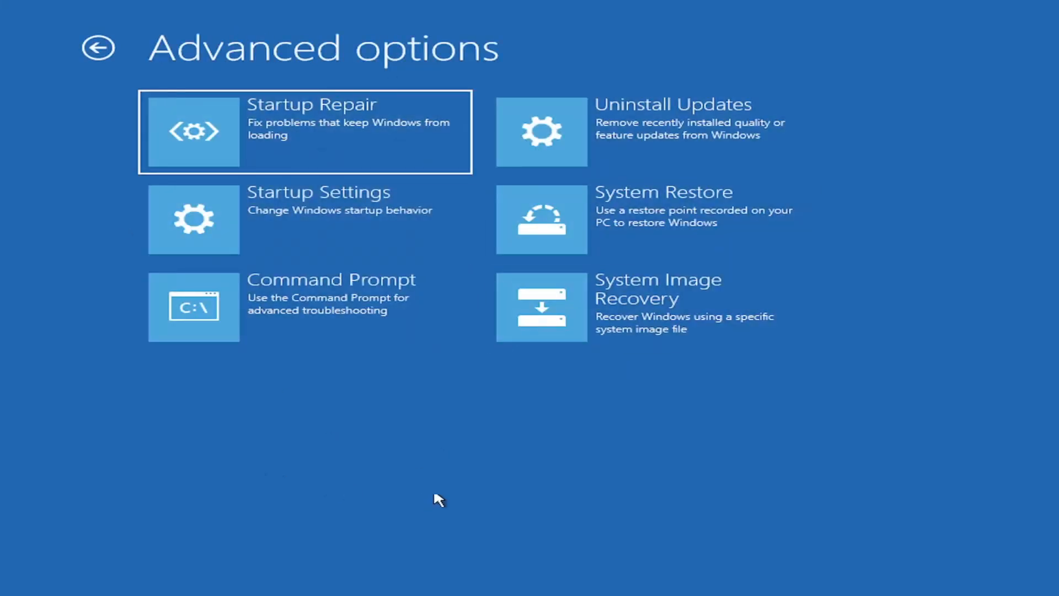
mouse_move(420, 448)
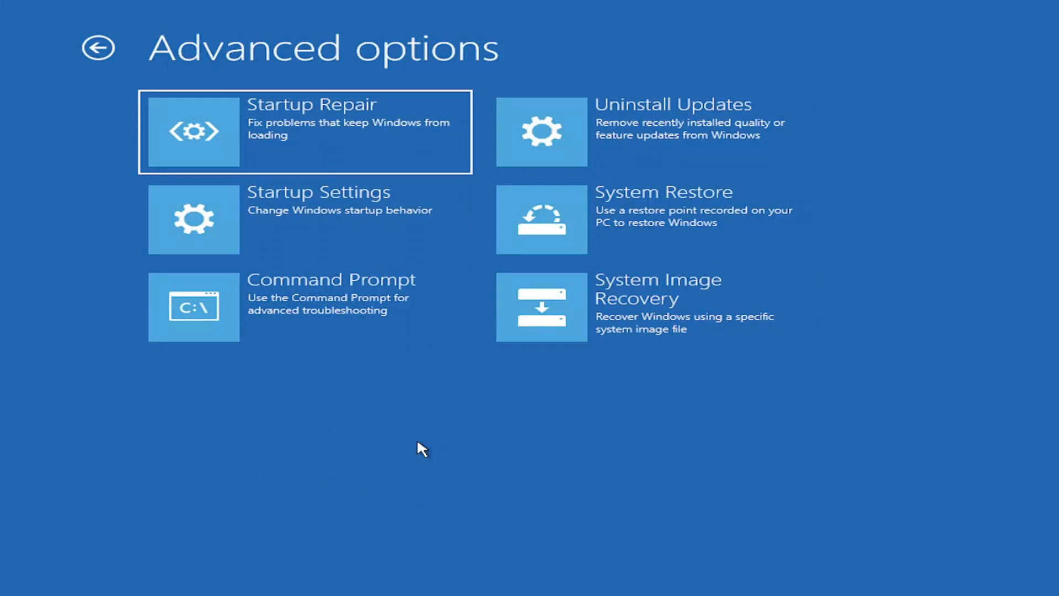
mouse_move(576, 158)
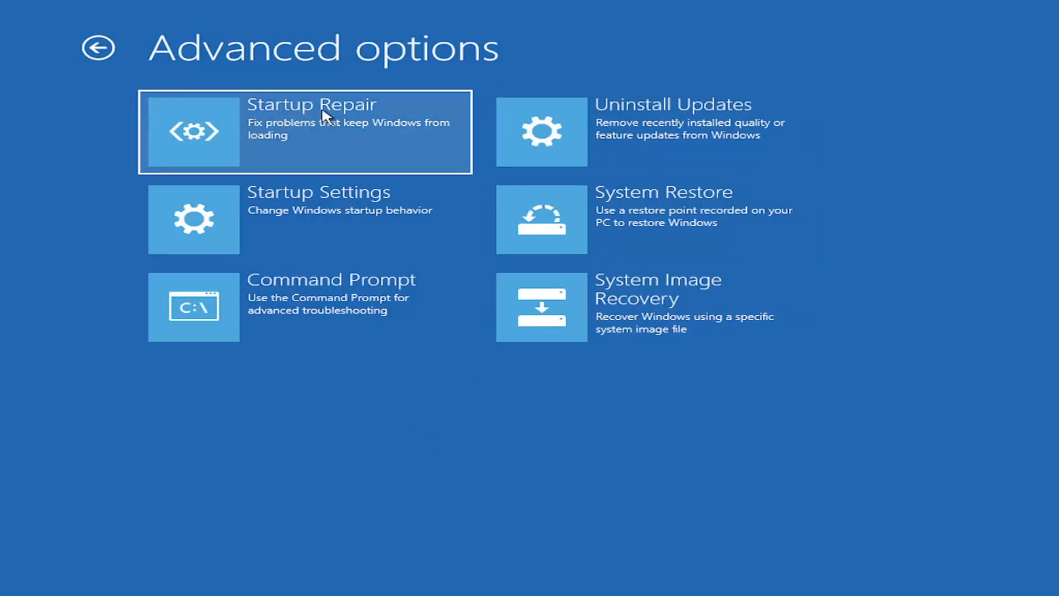
mouse_move(215, 140)
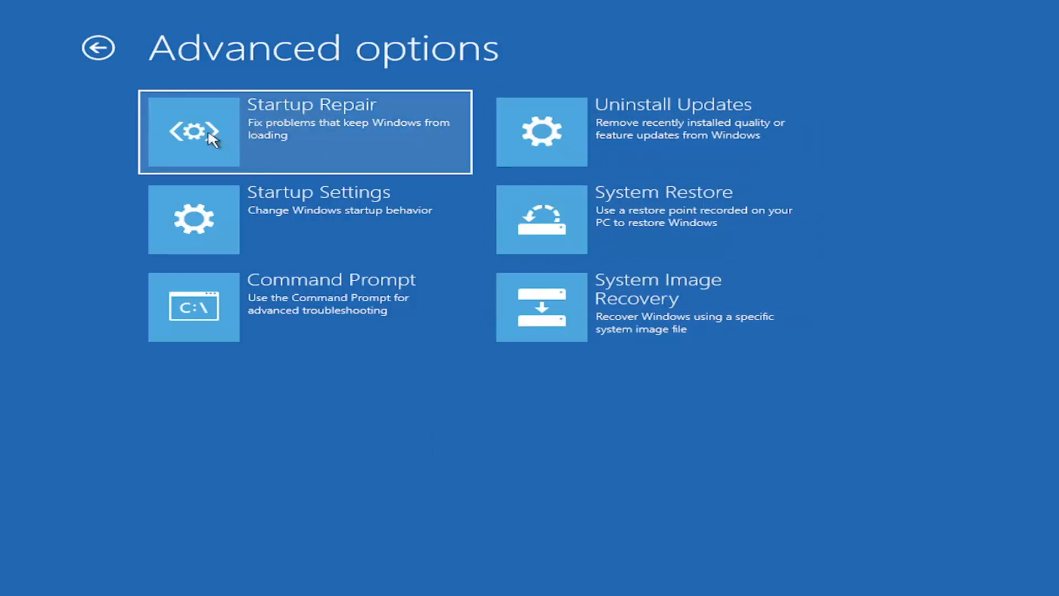
mouse_move(251, 133)
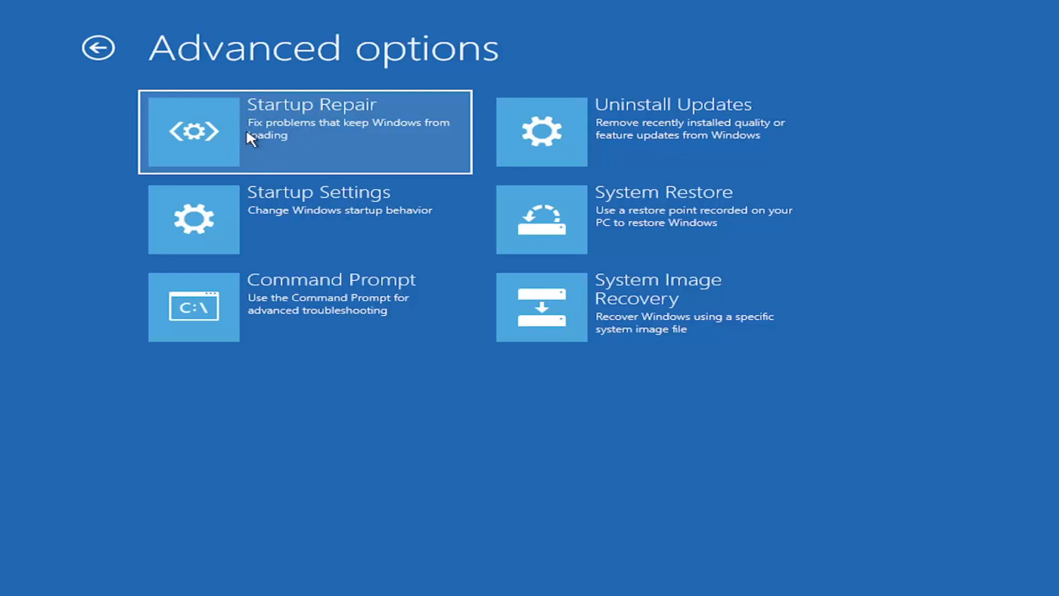
mouse_move(257, 143)
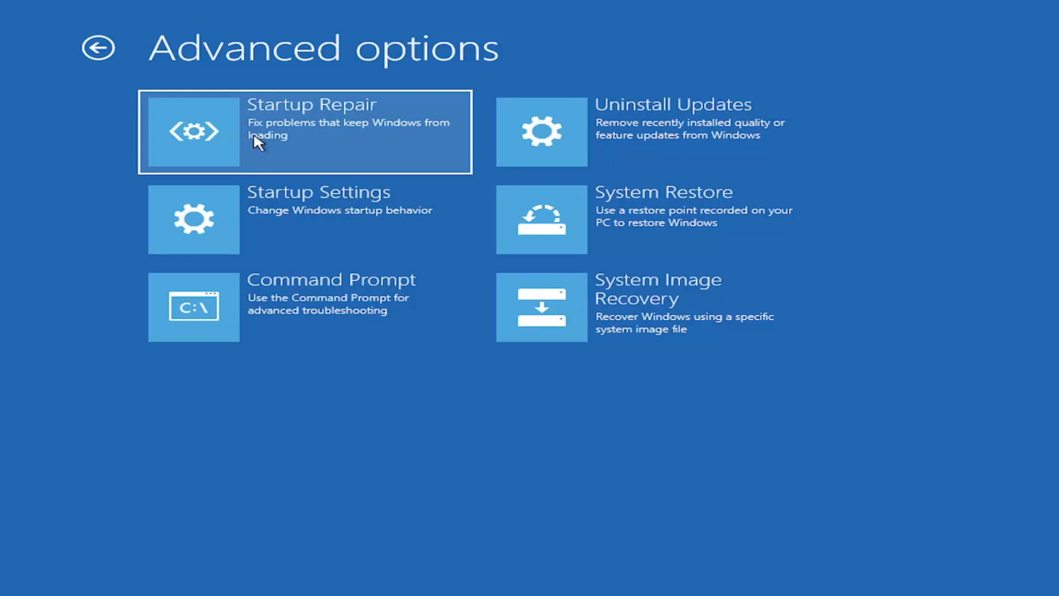
mouse_move(650, 132)
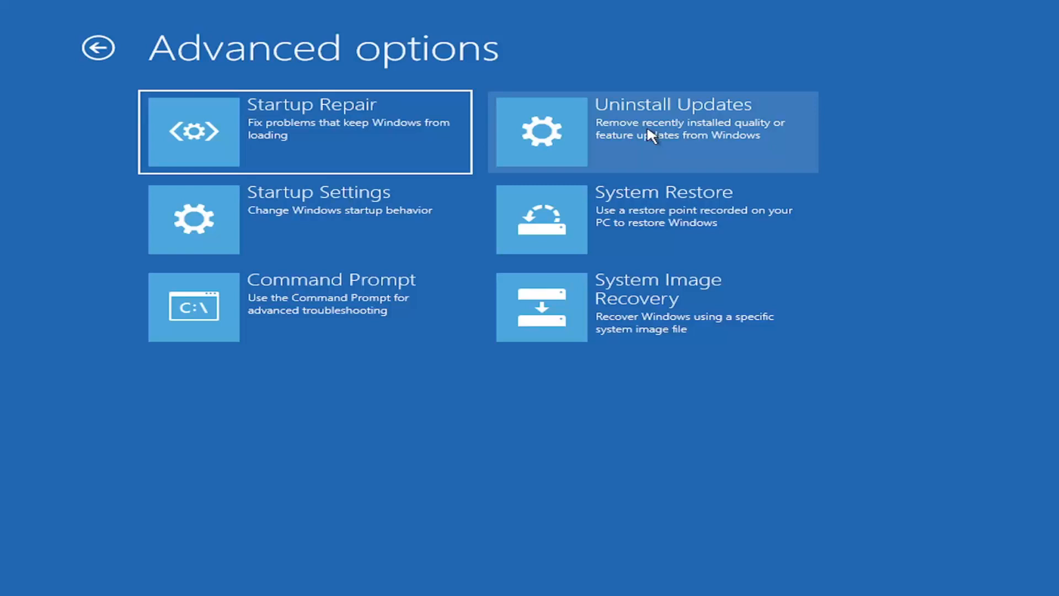
mouse_move(664, 144)
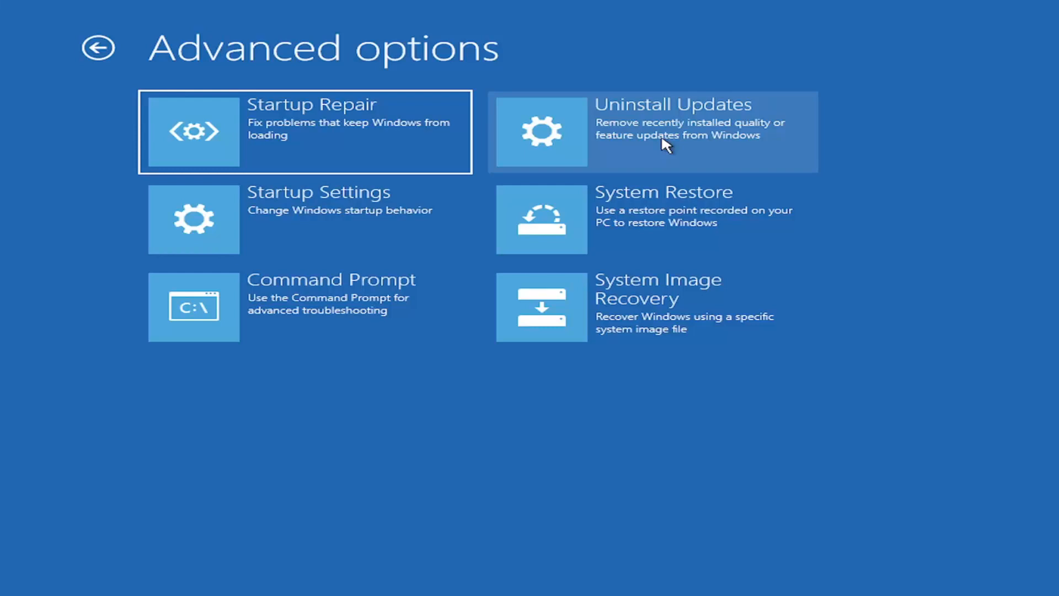
mouse_move(291, 223)
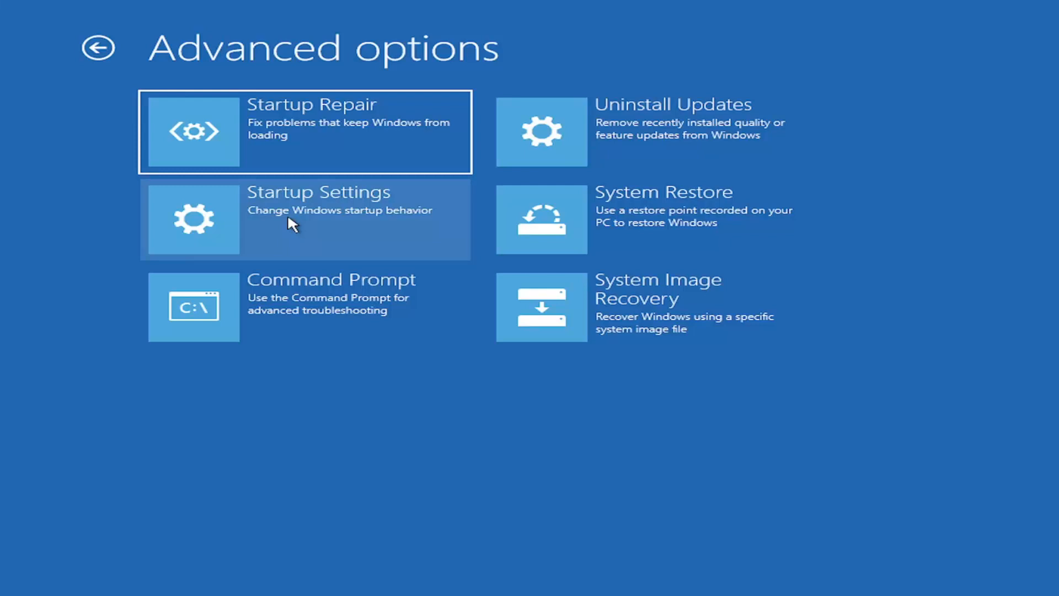
mouse_move(150, 225)
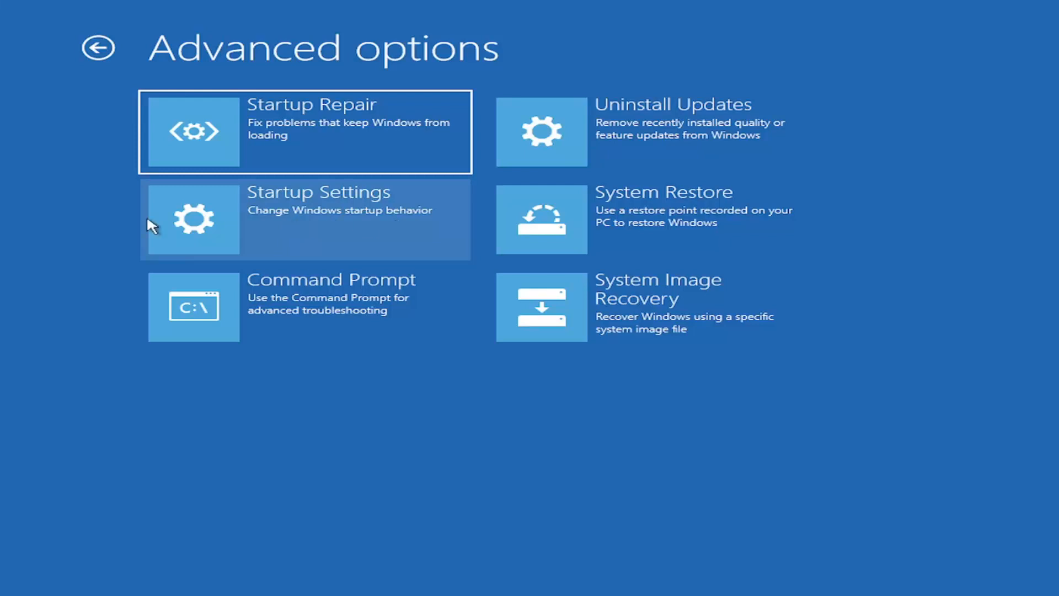
mouse_move(340, 210)
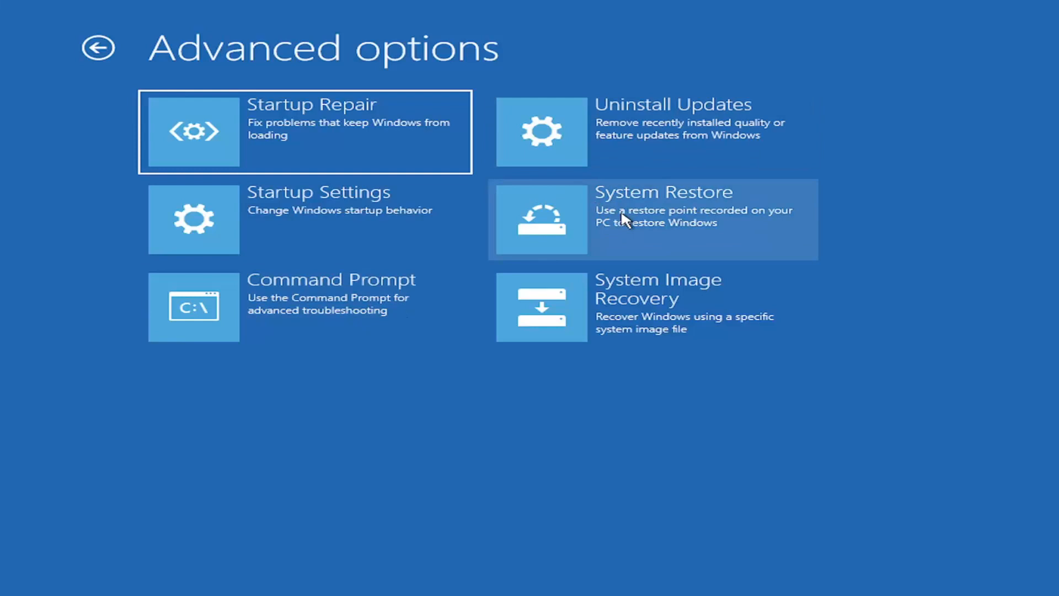
mouse_move(633, 238)
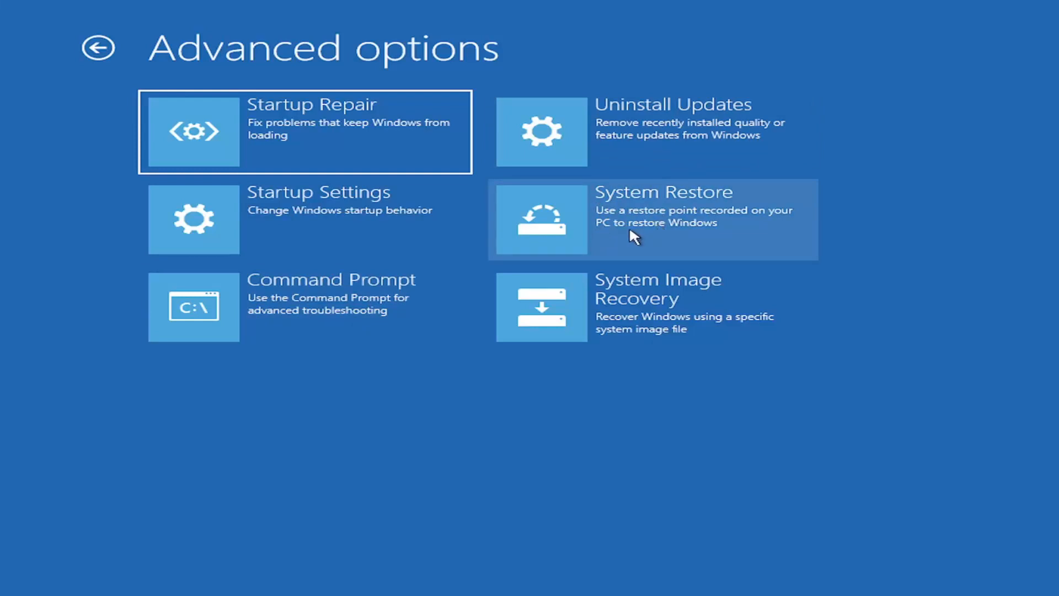
mouse_move(628, 223)
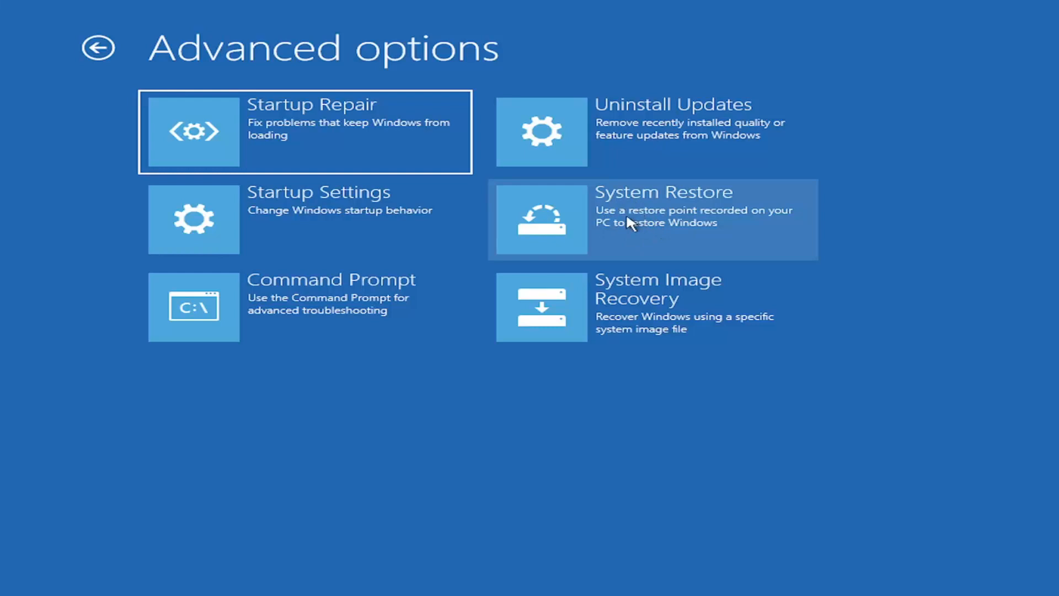
mouse_move(627, 205)
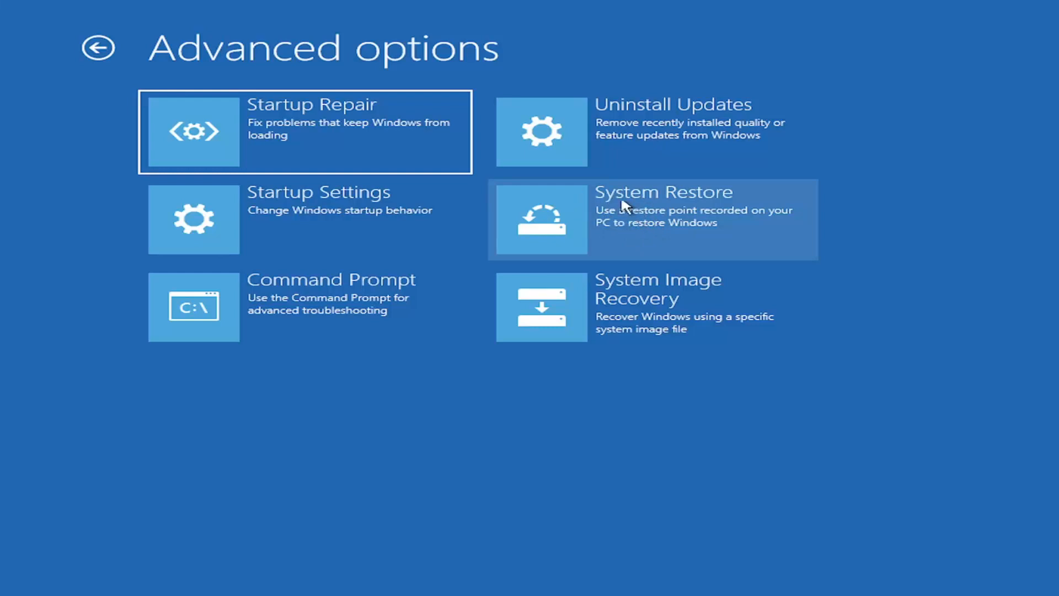
mouse_move(650, 220)
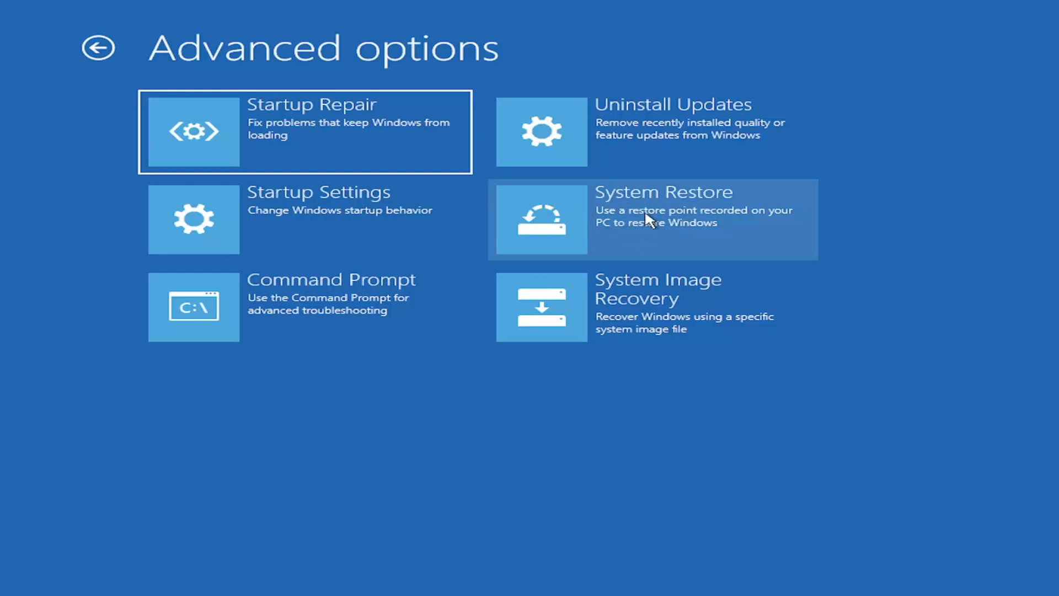
mouse_move(287, 95)
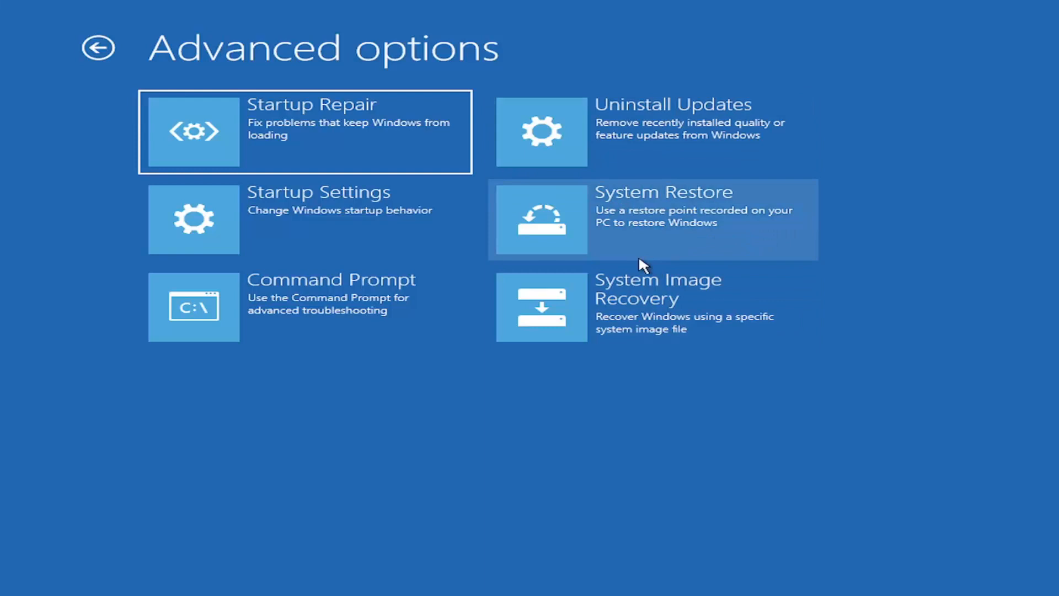
mouse_move(747, 150)
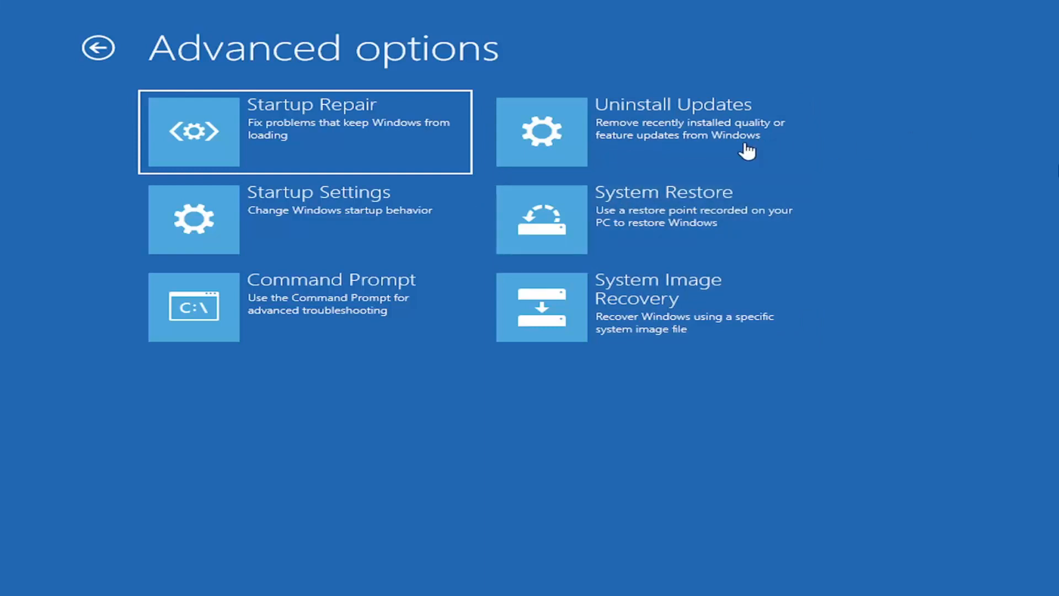
mouse_move(318, 402)
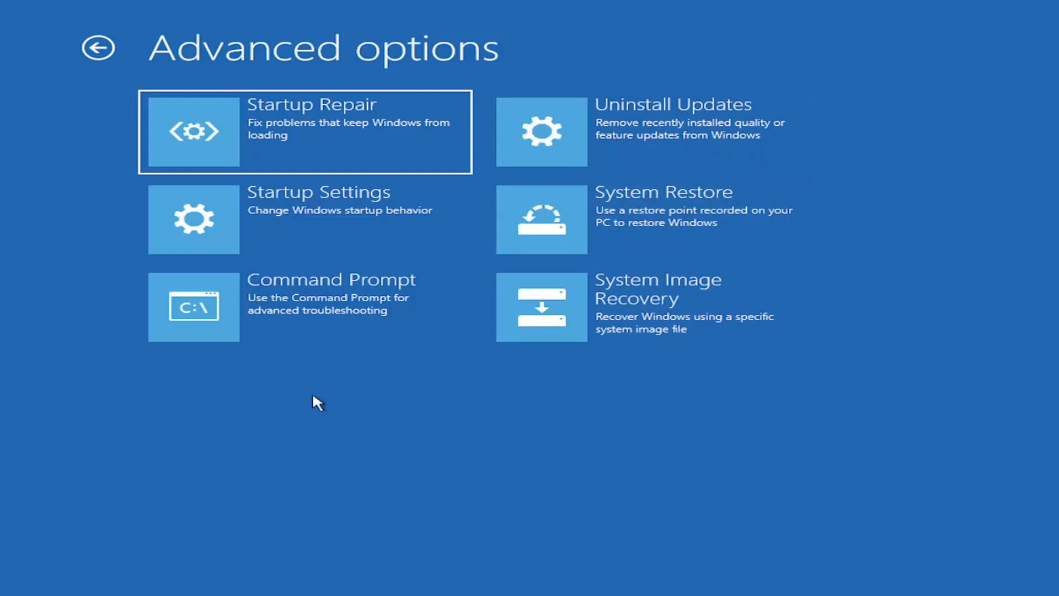
mouse_move(260, 328)
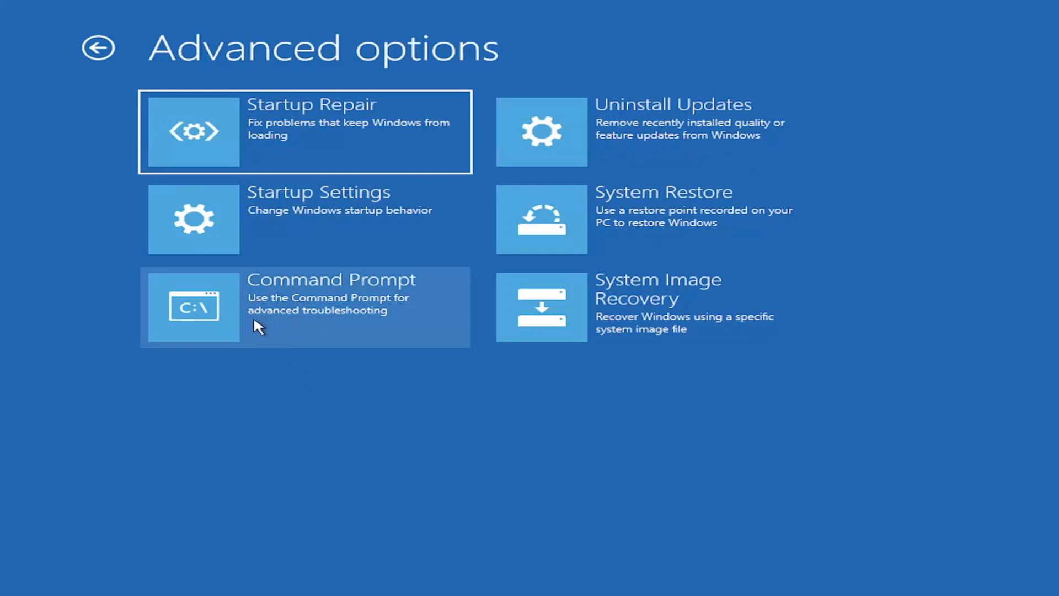
left_click(305, 307)
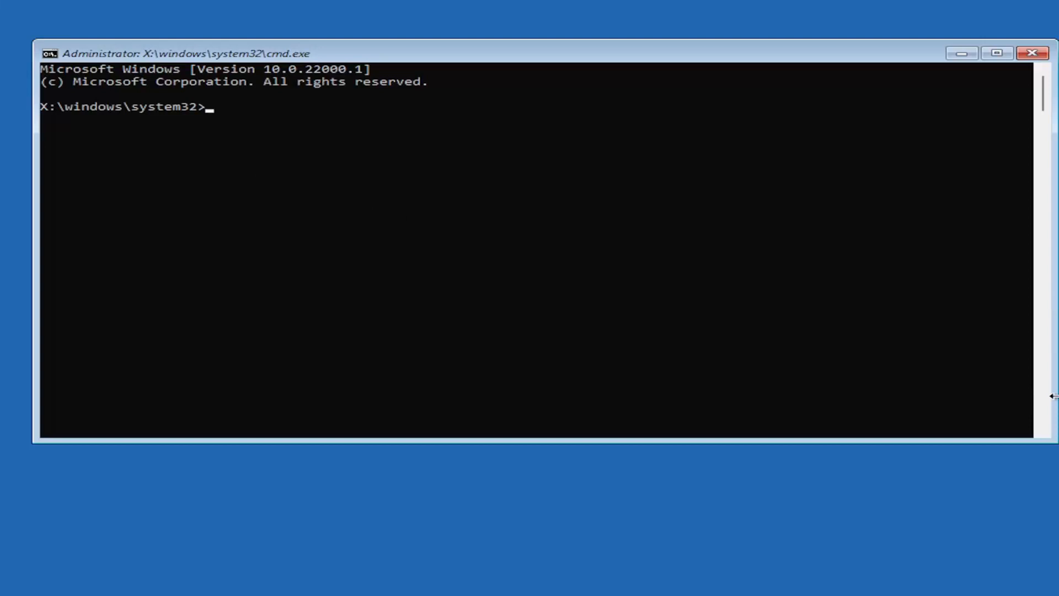
mouse_move(54, 286)
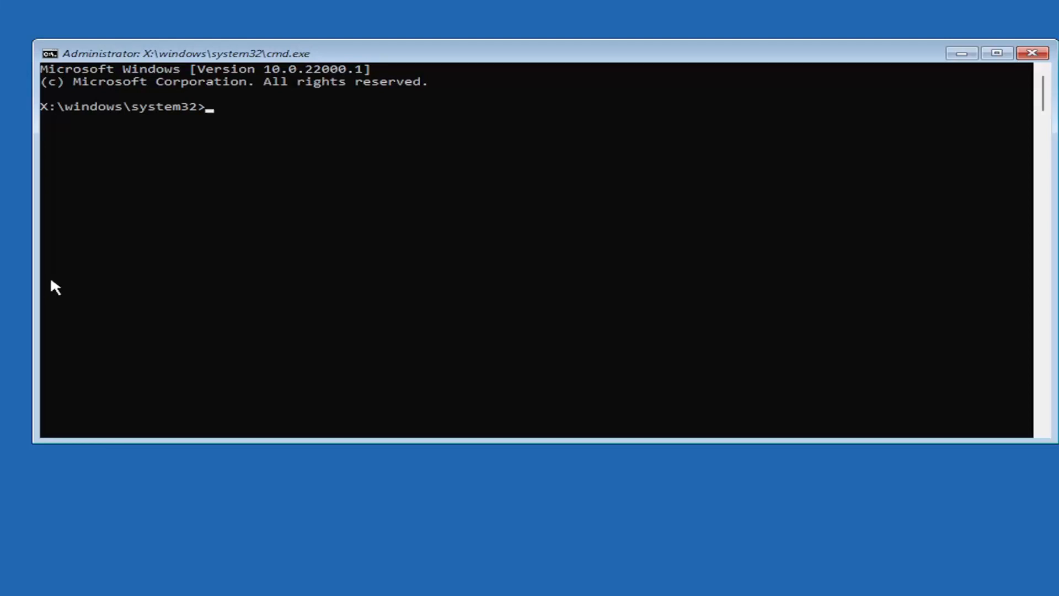
mouse_move(48, 282)
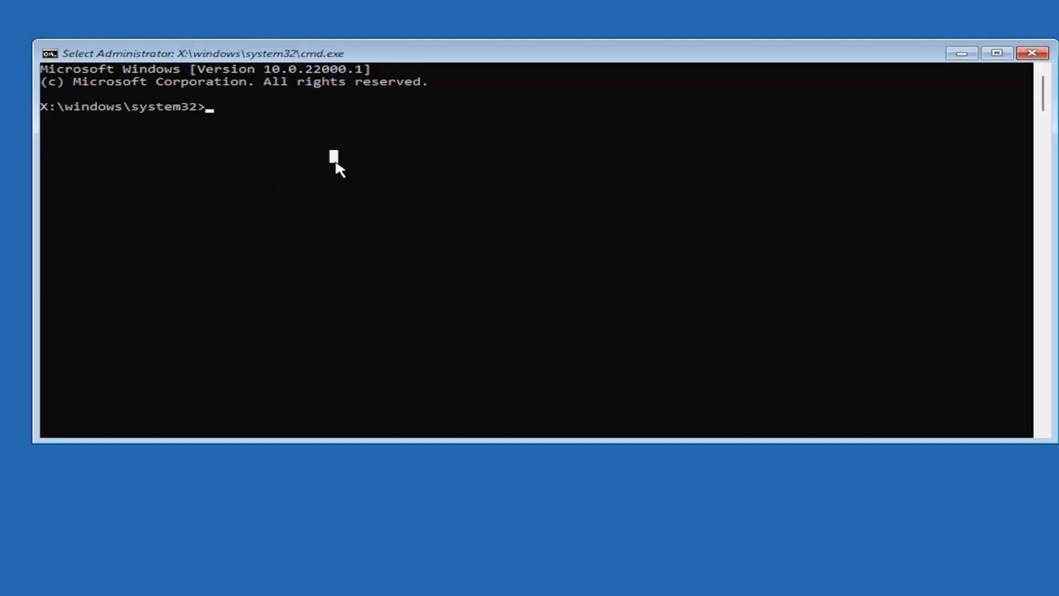
Enter the command Bootrec /fixmbr at the recovery prompt.
type("Boo")
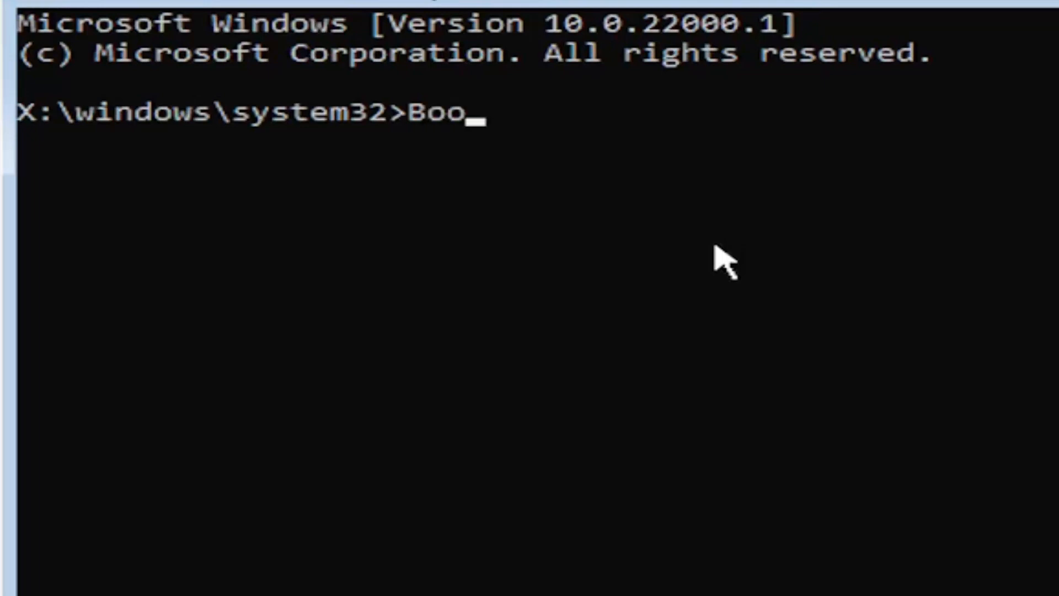
type("trec /fix")
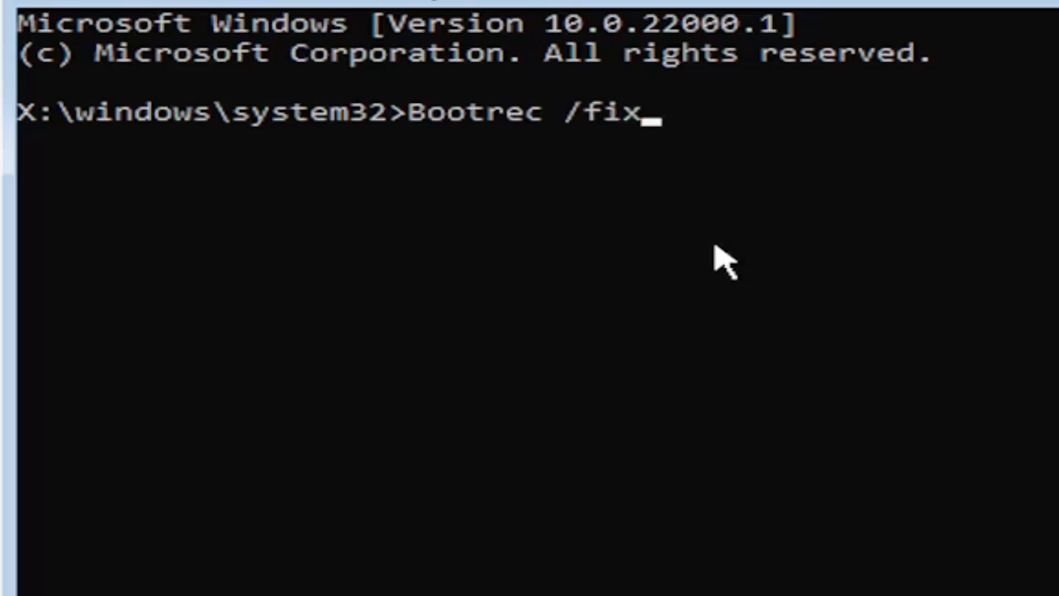
type("mbr")
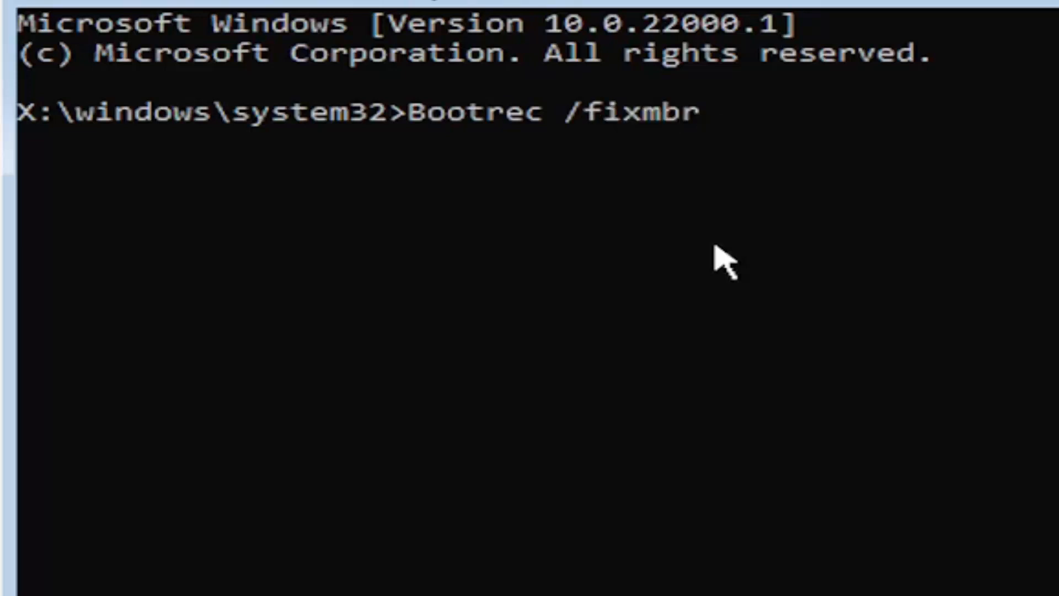
mouse_move(510, 145)
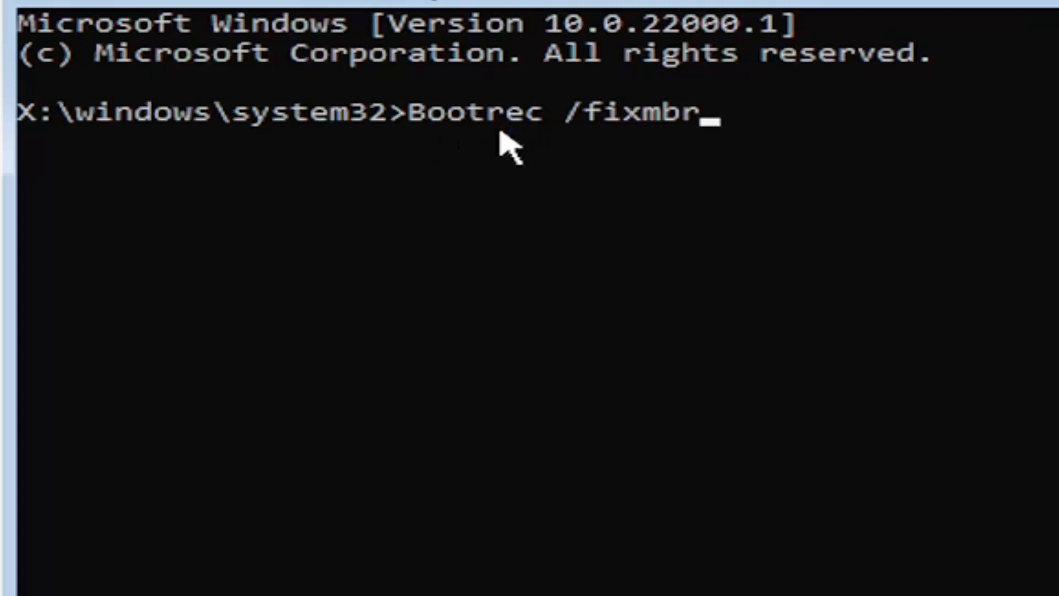
mouse_move(679, 139)
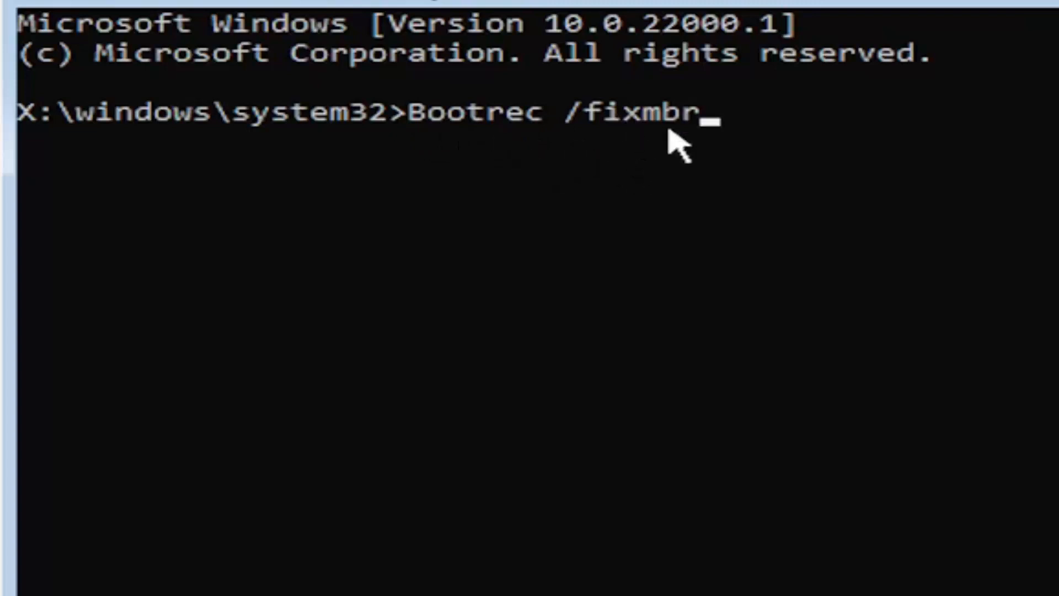
mouse_move(780, 213)
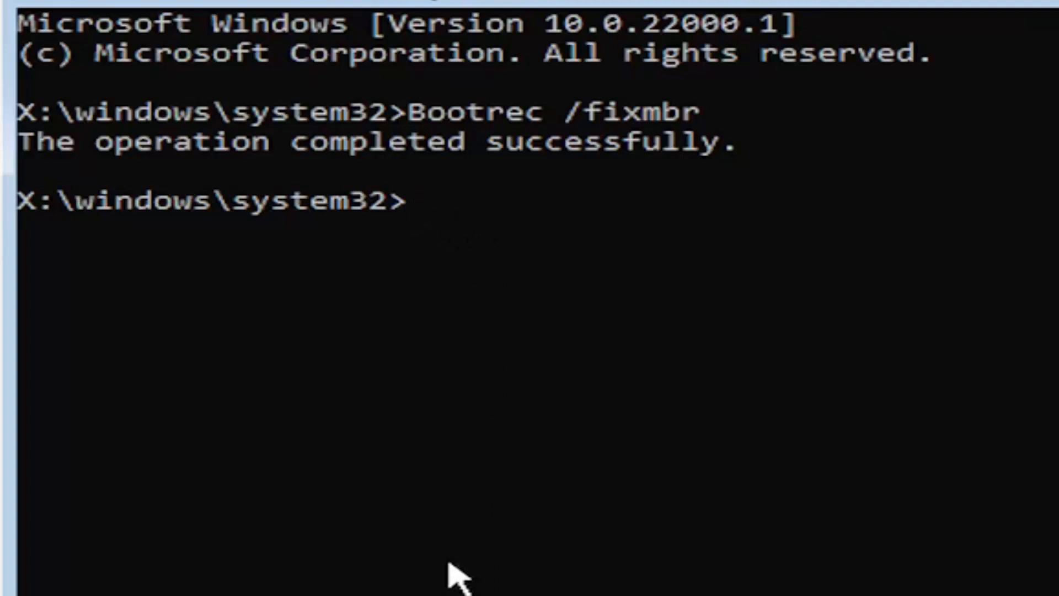
Enter the command bcdedit /export c:\bcdbackup to back up the boot configuration.
type("bc")
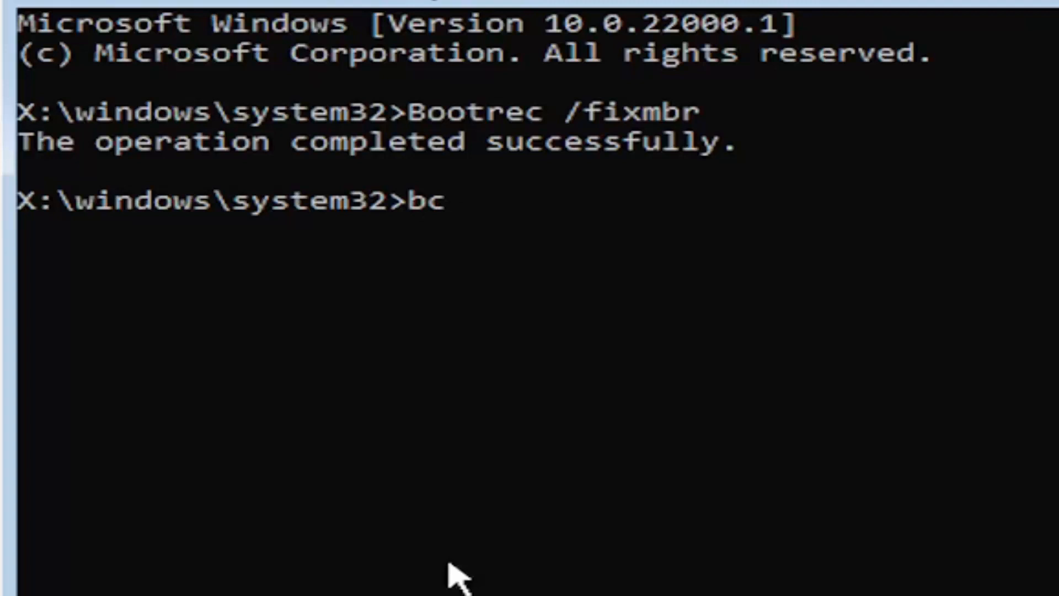
type("dedit")
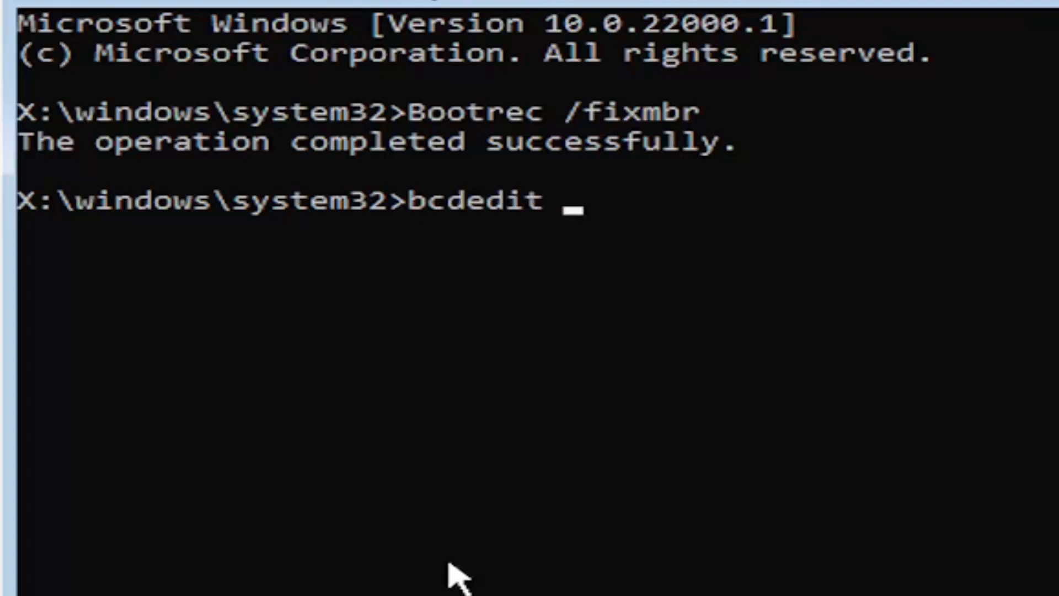
type("/export")
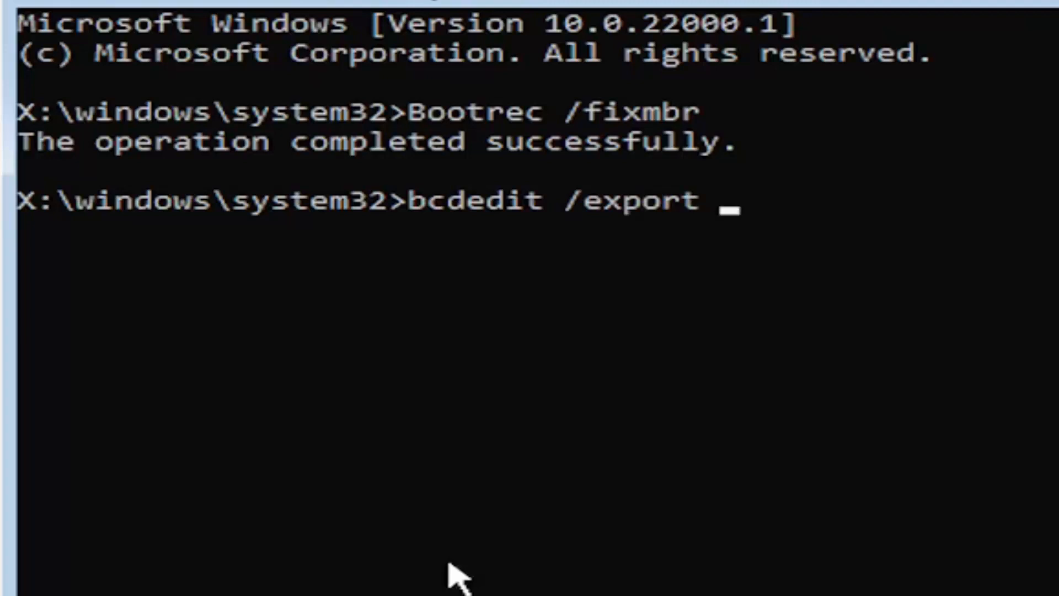
type("c")
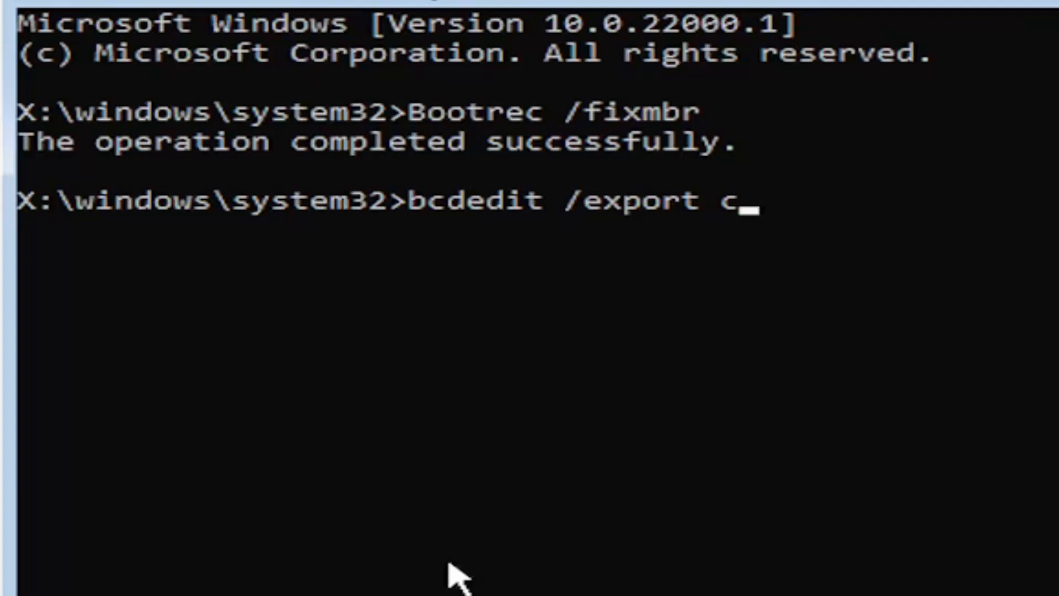
type(":")
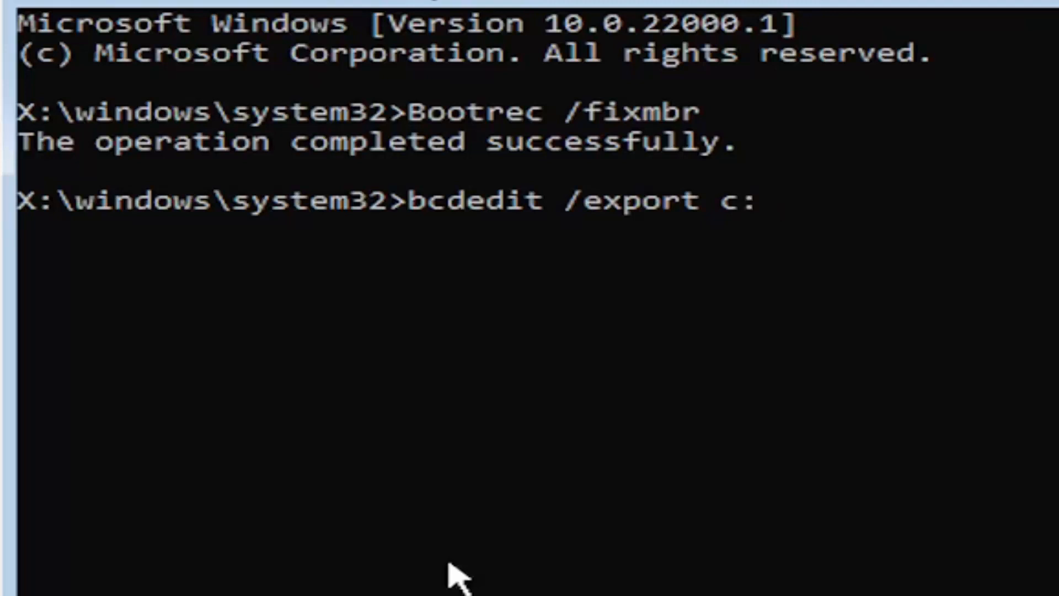
type("\\")
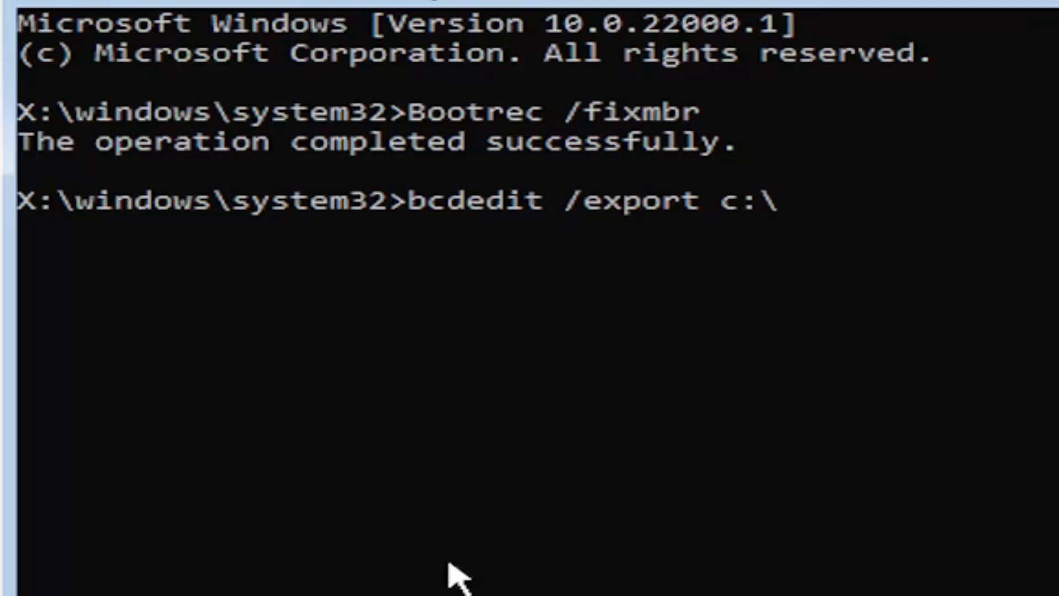
type("bcd")
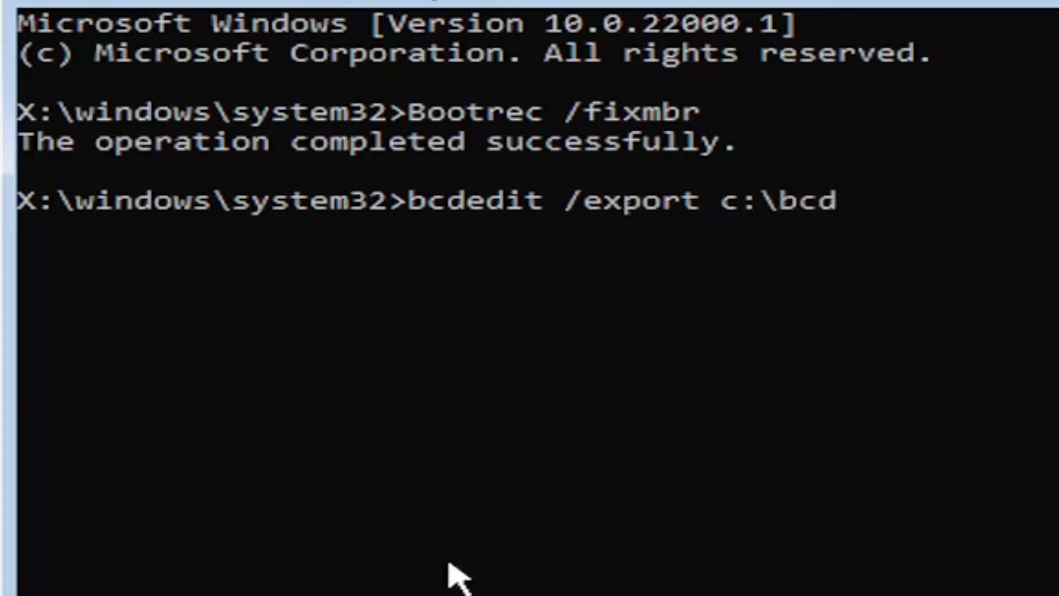
type("backup")
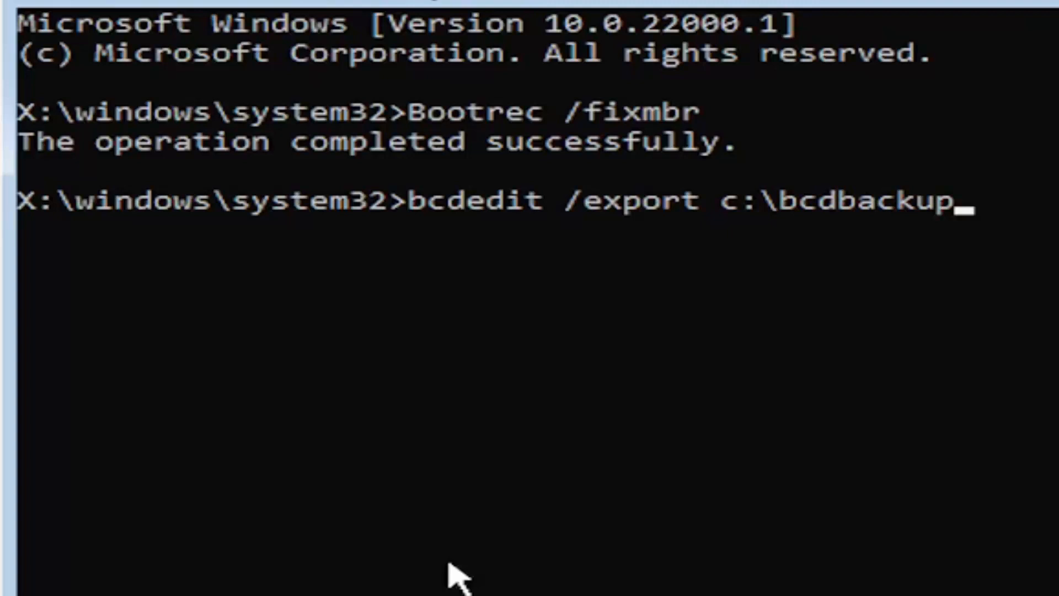
mouse_move(385, 206)
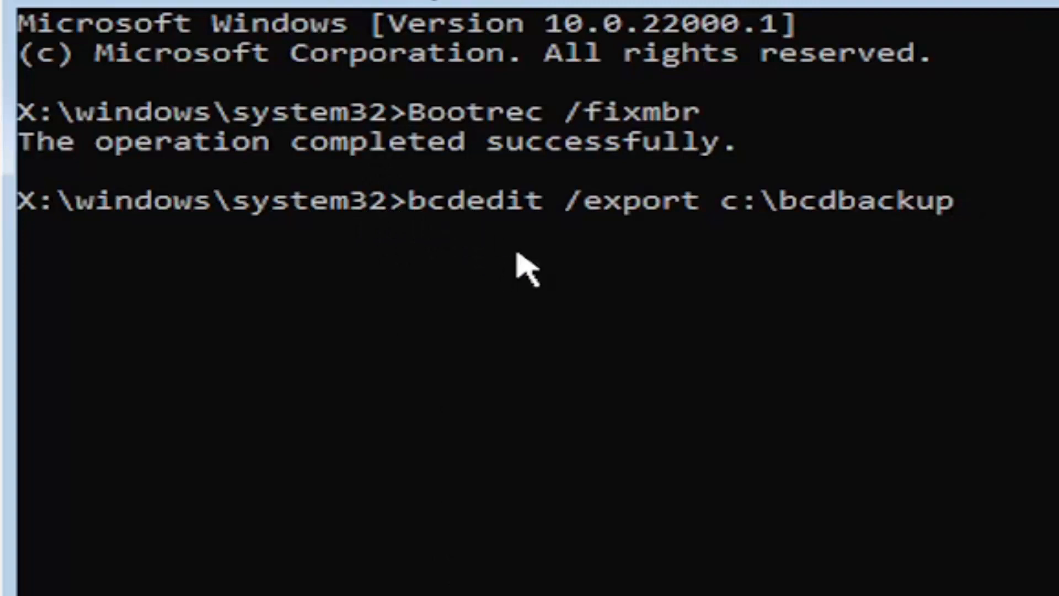
mouse_move(537, 233)
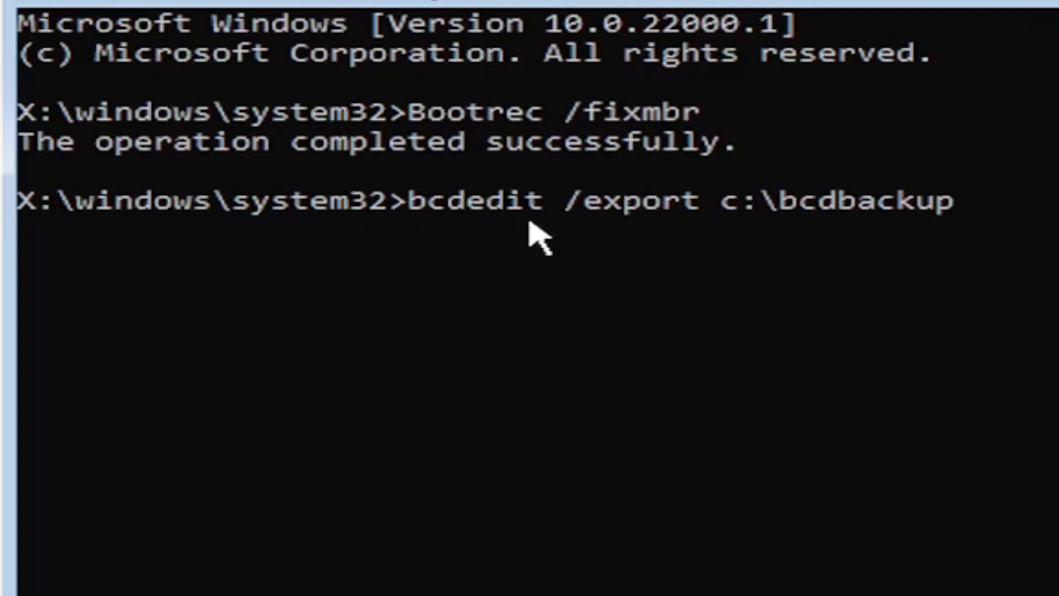
mouse_move(570, 243)
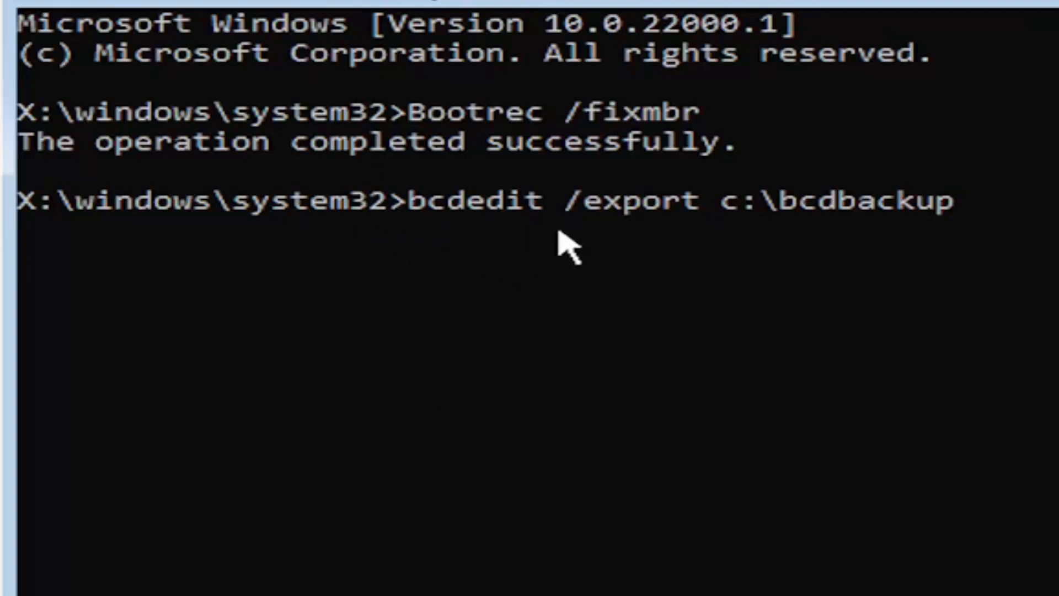
mouse_move(624, 223)
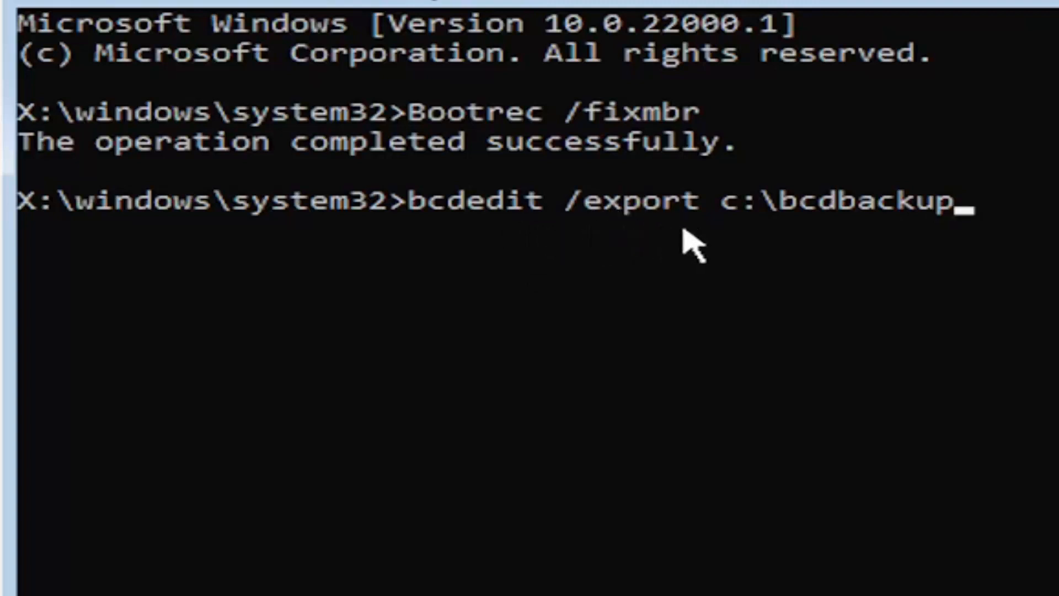
mouse_move(732, 239)
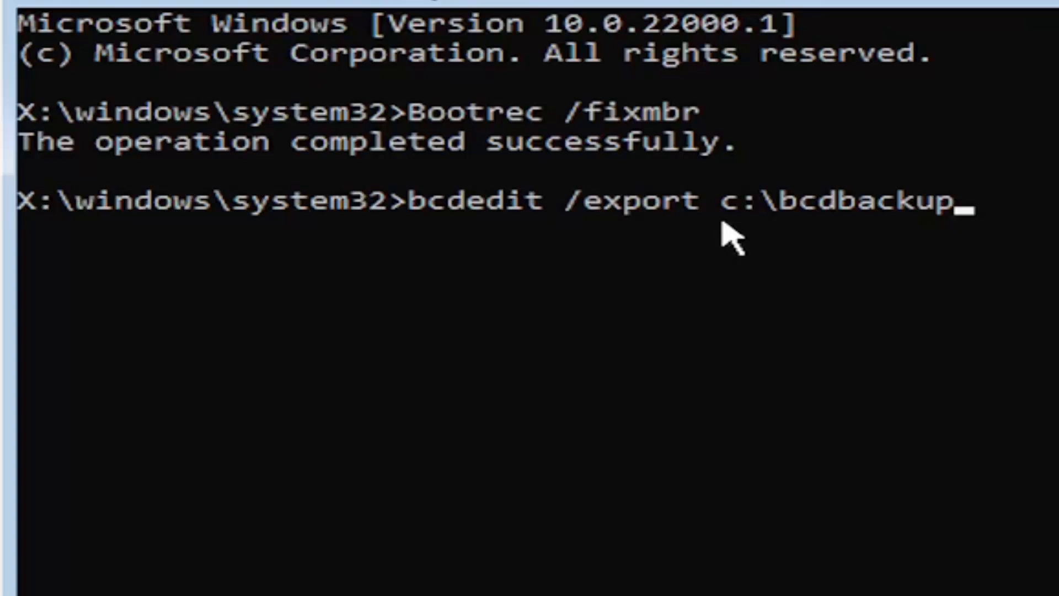
mouse_move(743, 263)
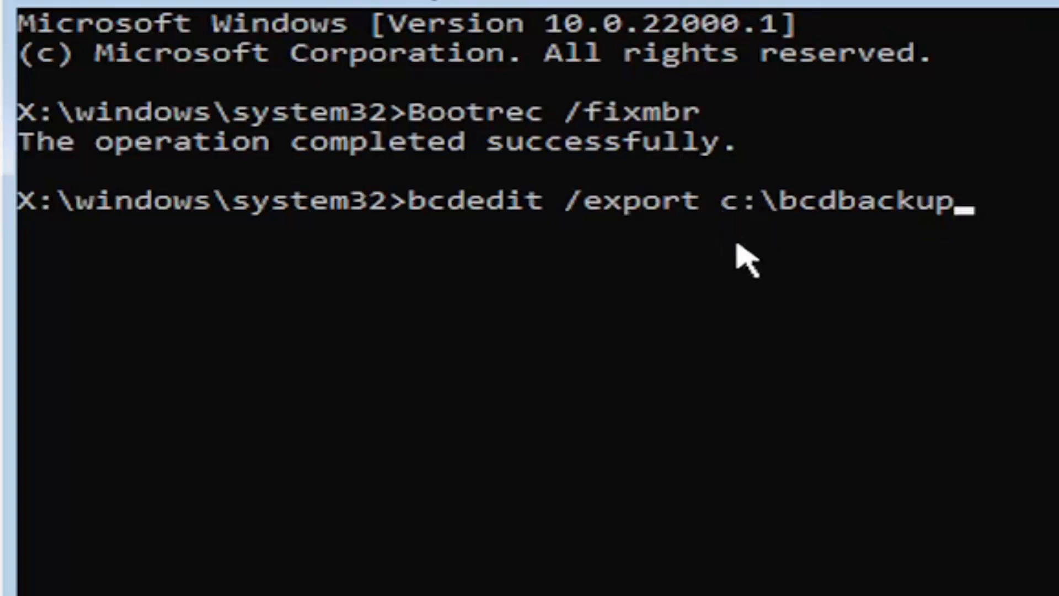
mouse_move(739, 254)
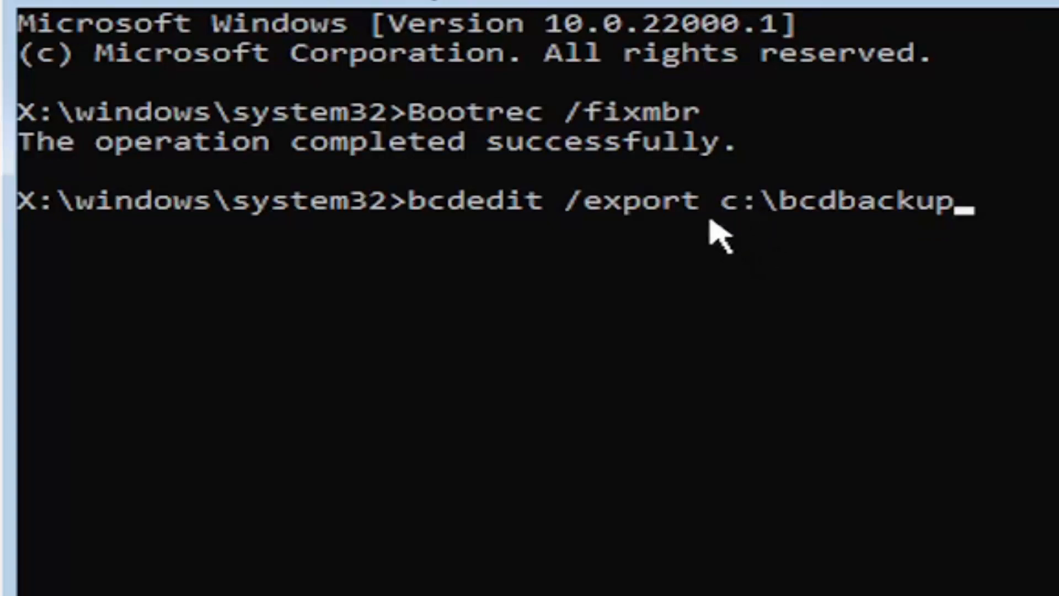
mouse_move(697, 277)
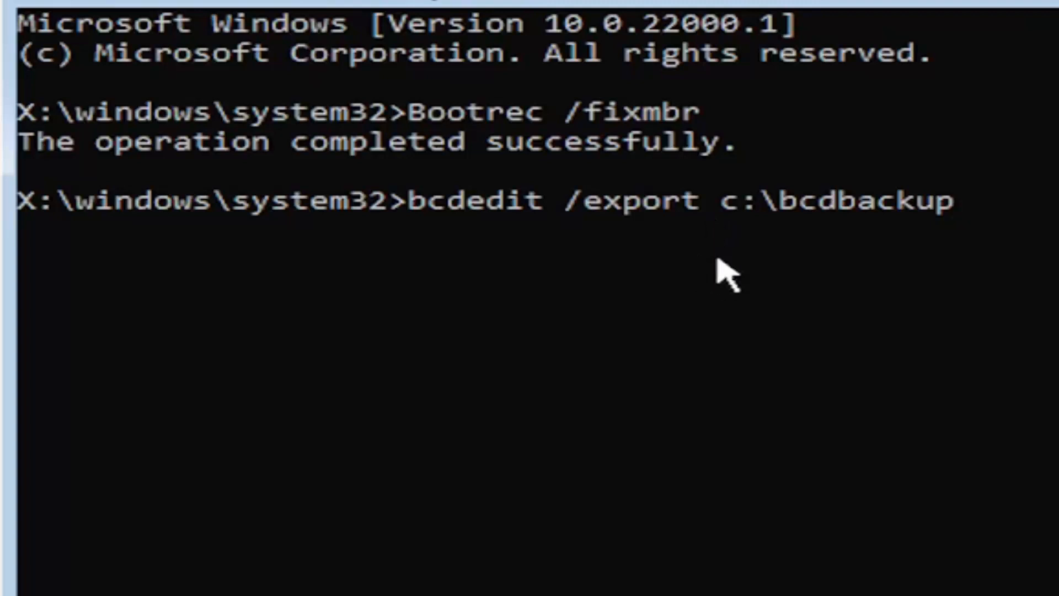
mouse_move(612, 483)
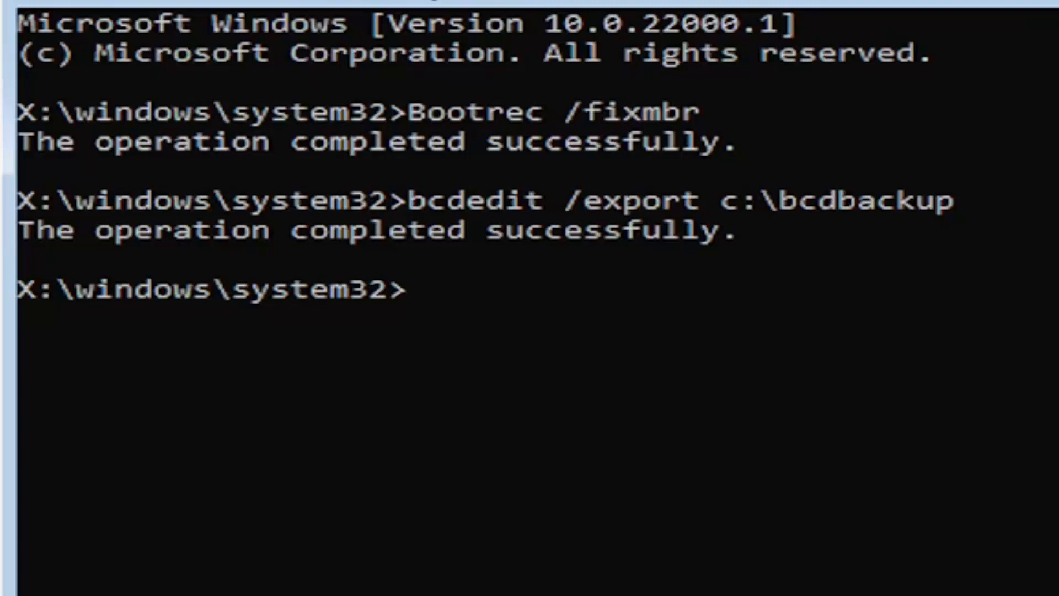
Enter the command attrib c:\boot\bcd -h -r -s to clear the file's attributes.
type("att")
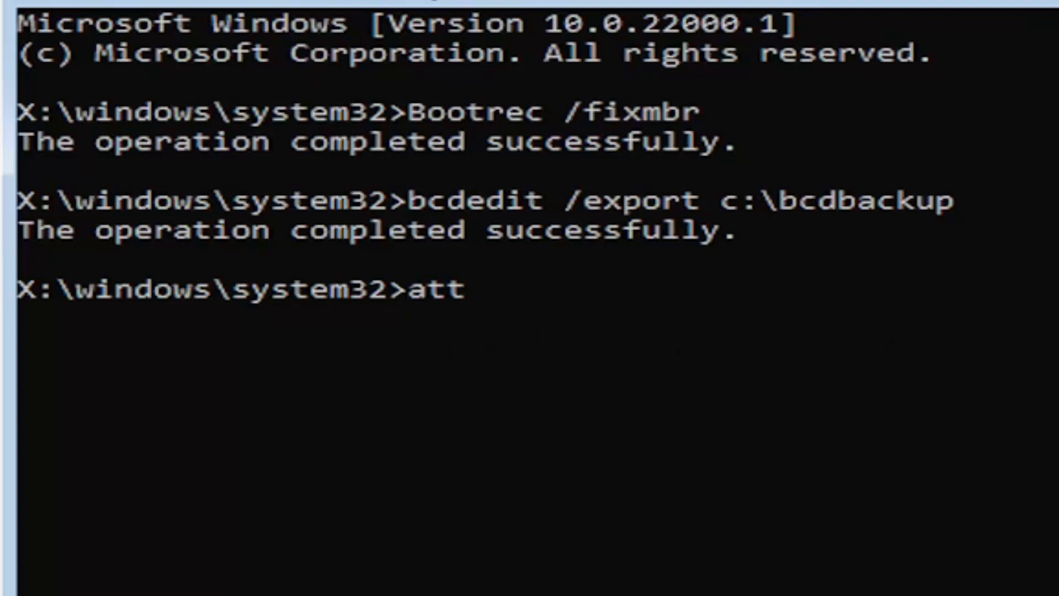
type("rib")
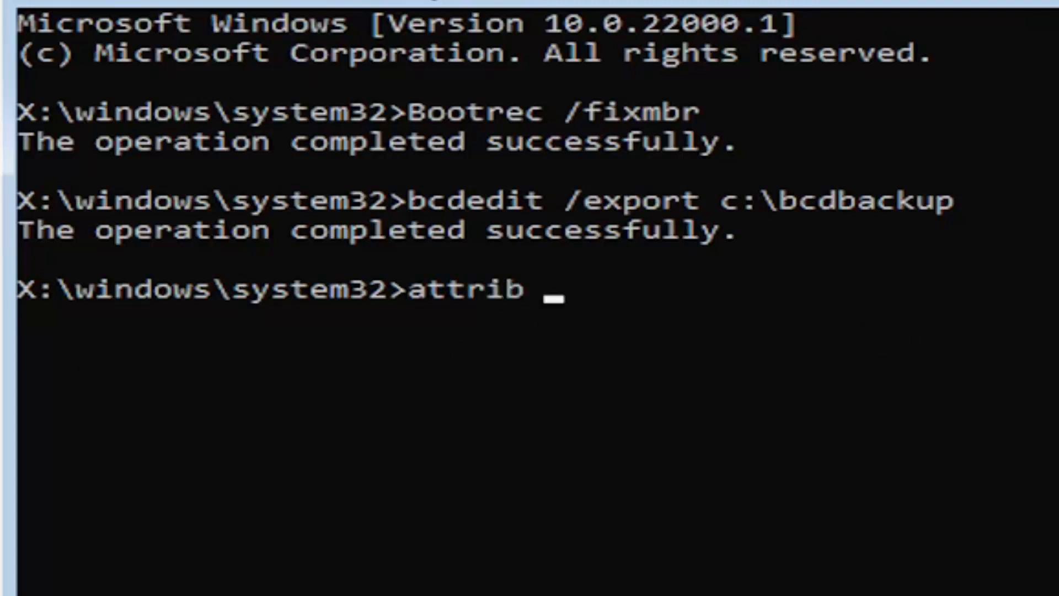
type("c")
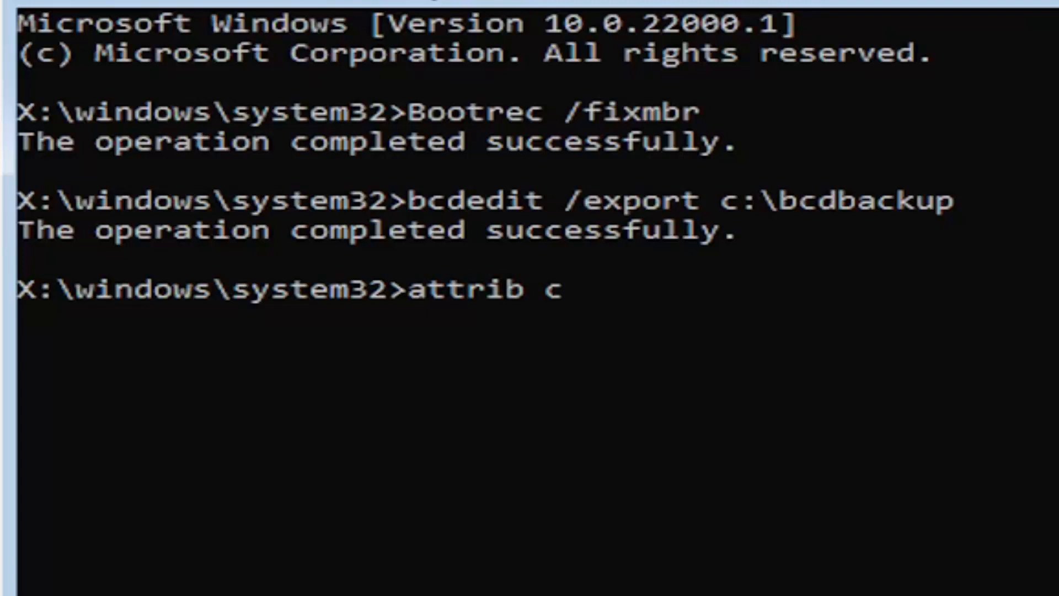
type(":")
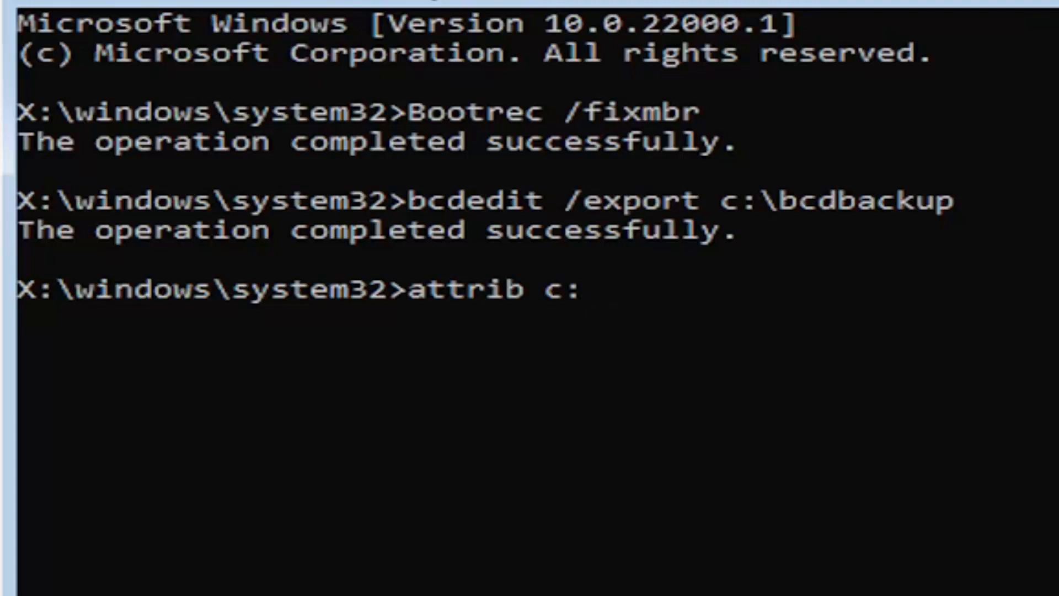
type("\\")
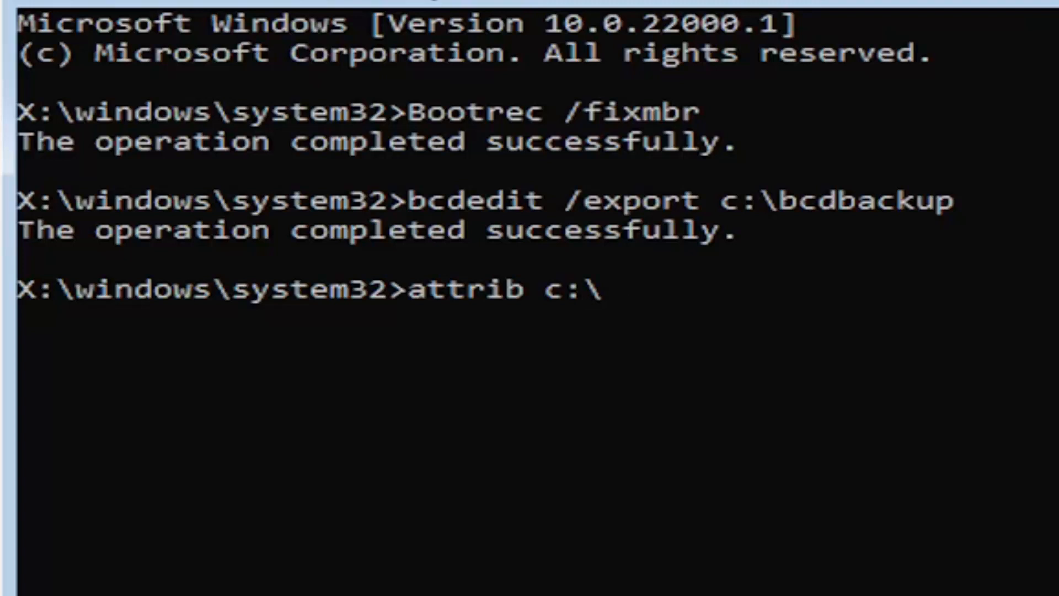
type("boot")
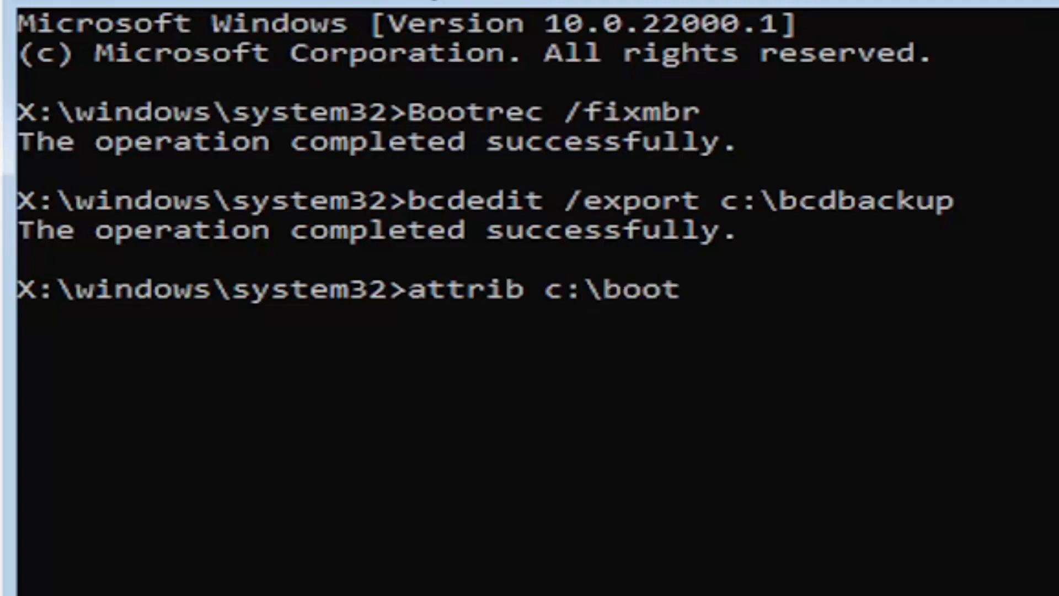
type("\\")
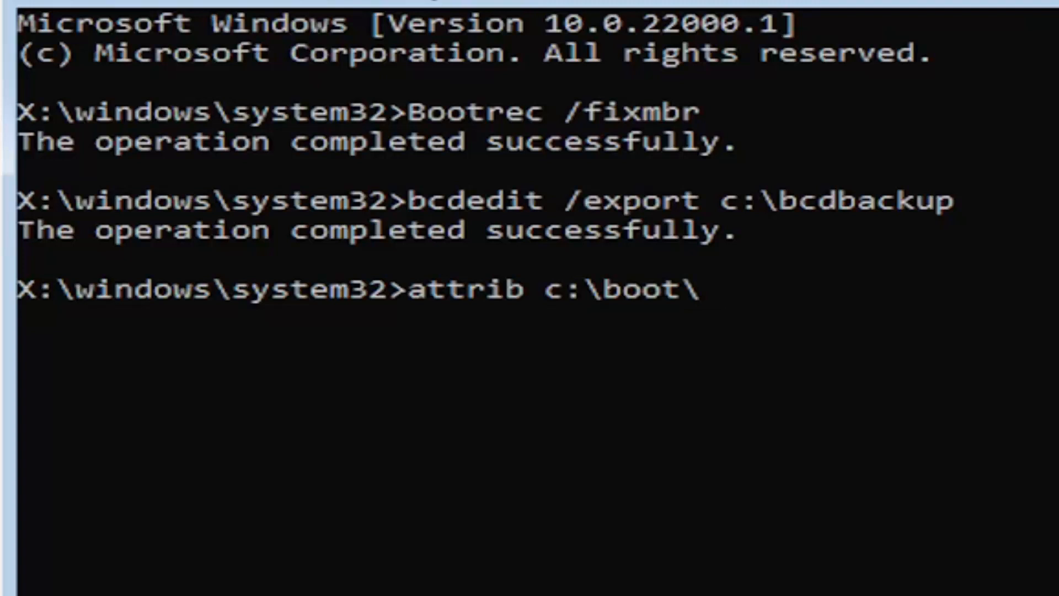
type("bcd -")
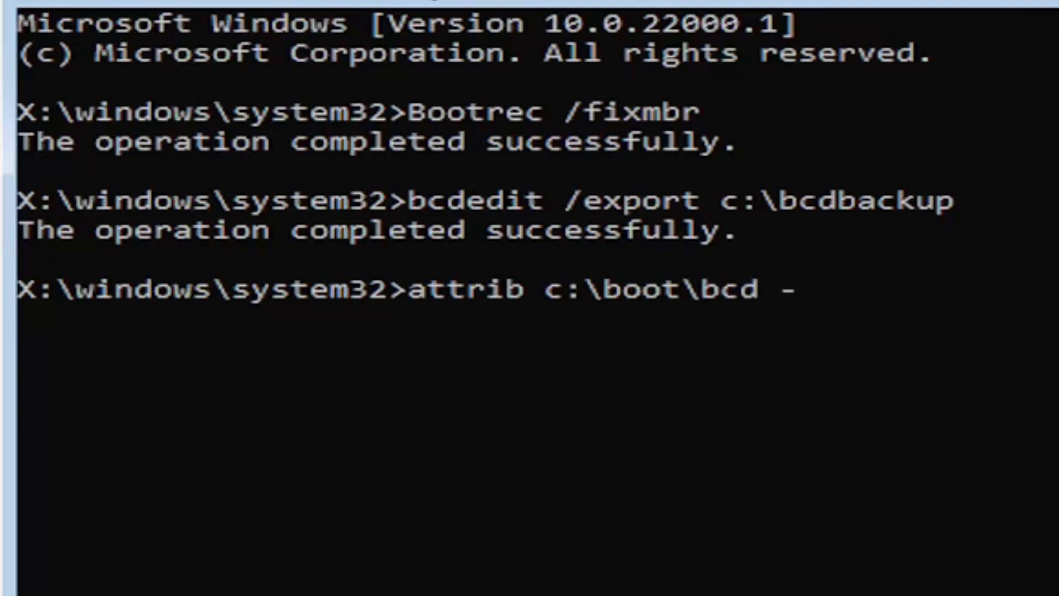
type("h")
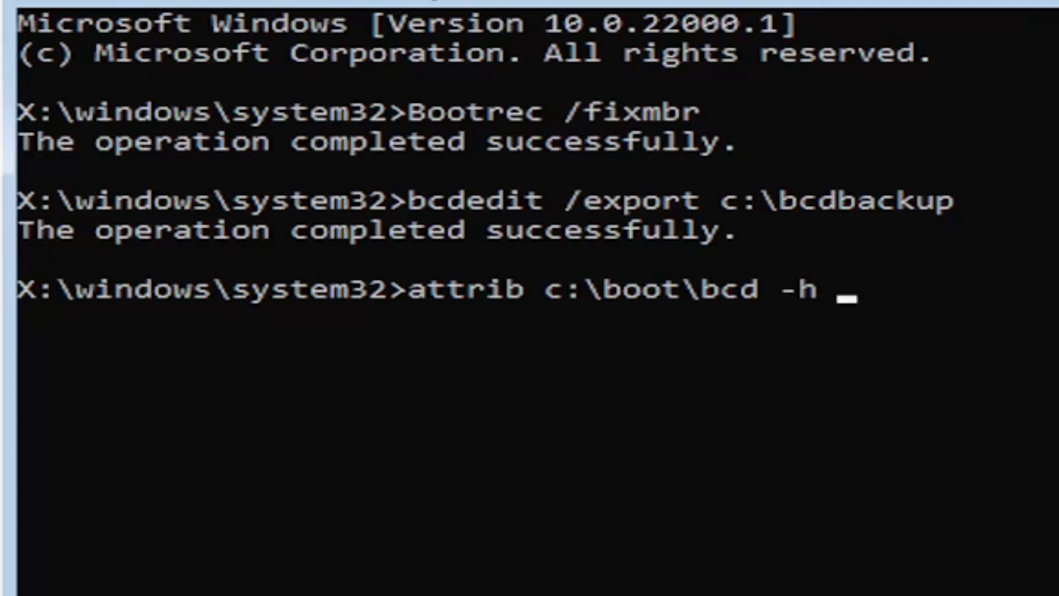
type("-r")
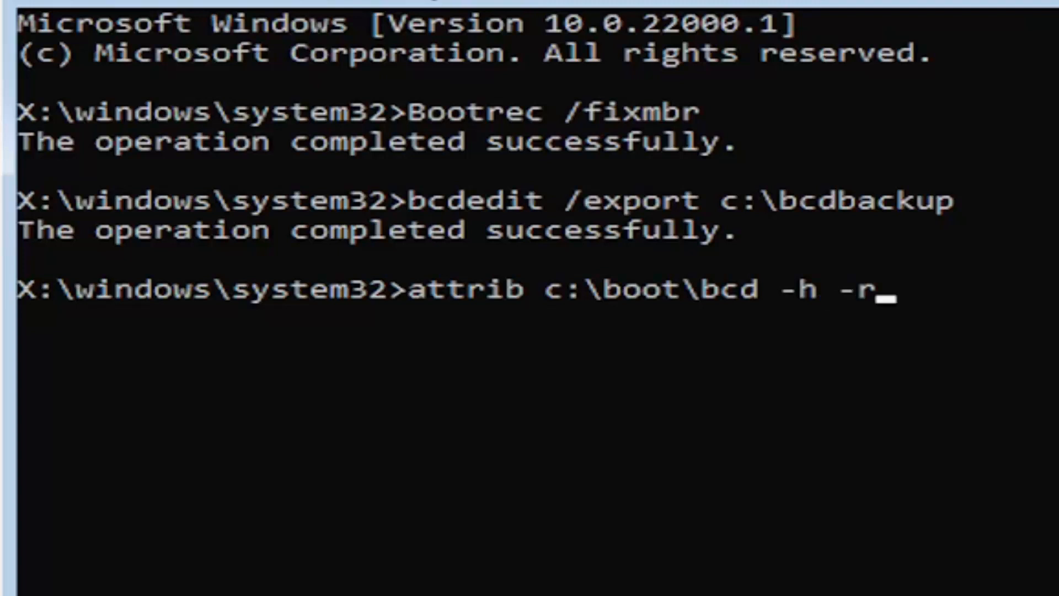
type("-s")
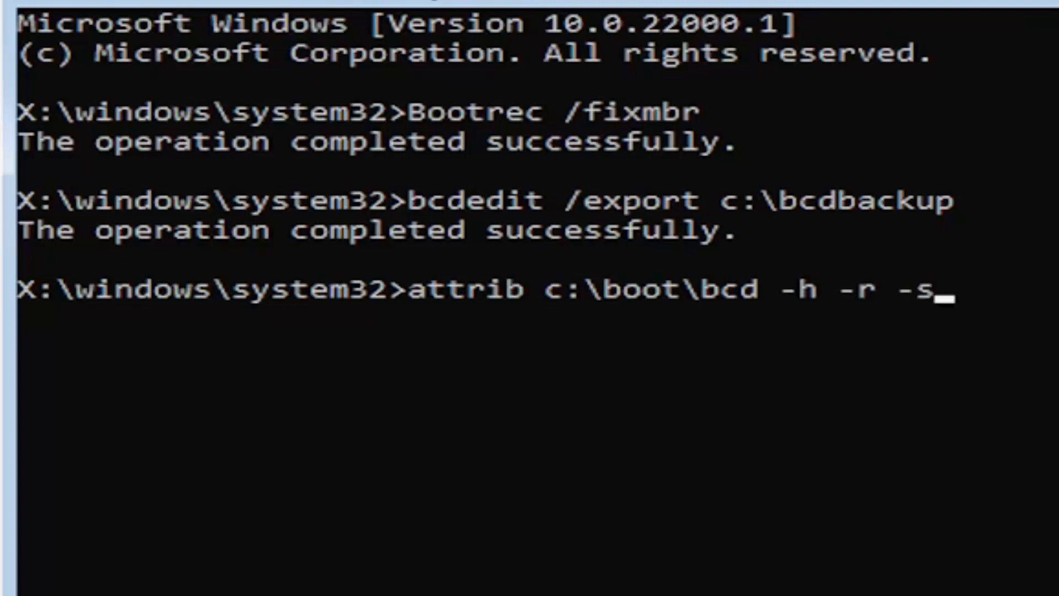
mouse_move(443, 324)
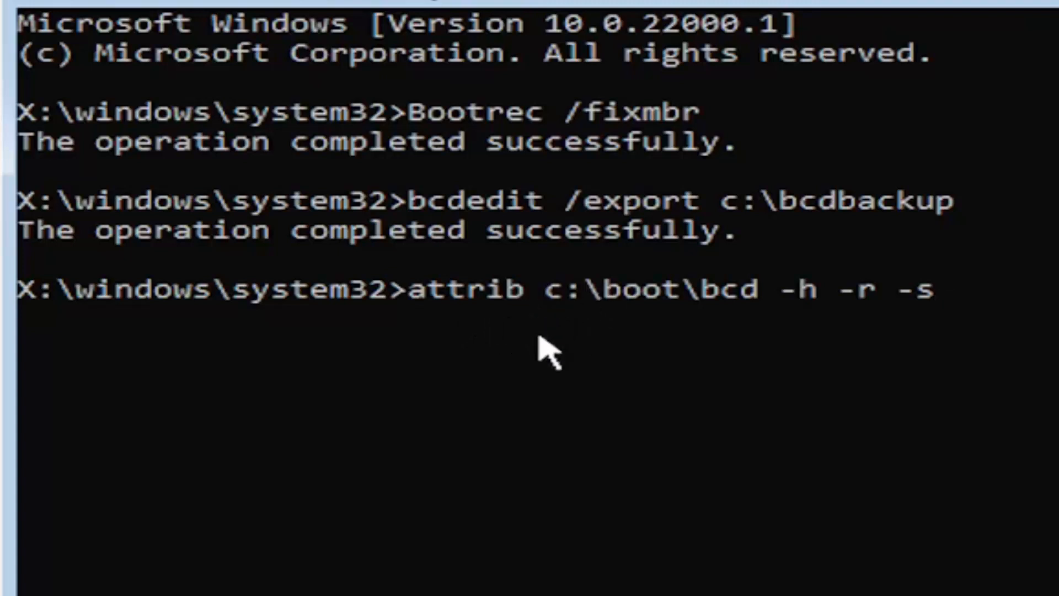
mouse_move(577, 311)
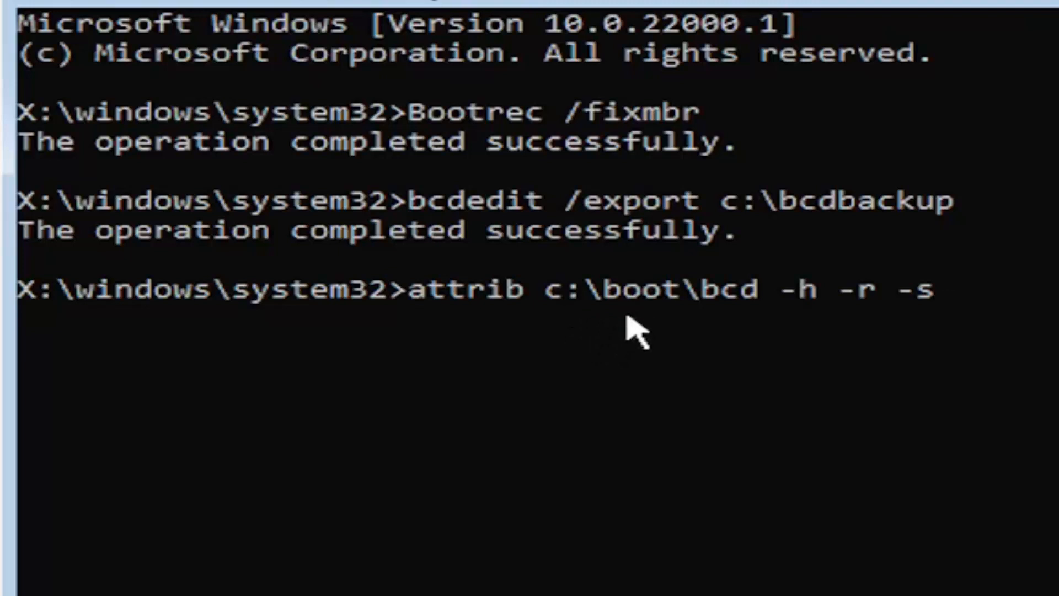
mouse_move(716, 338)
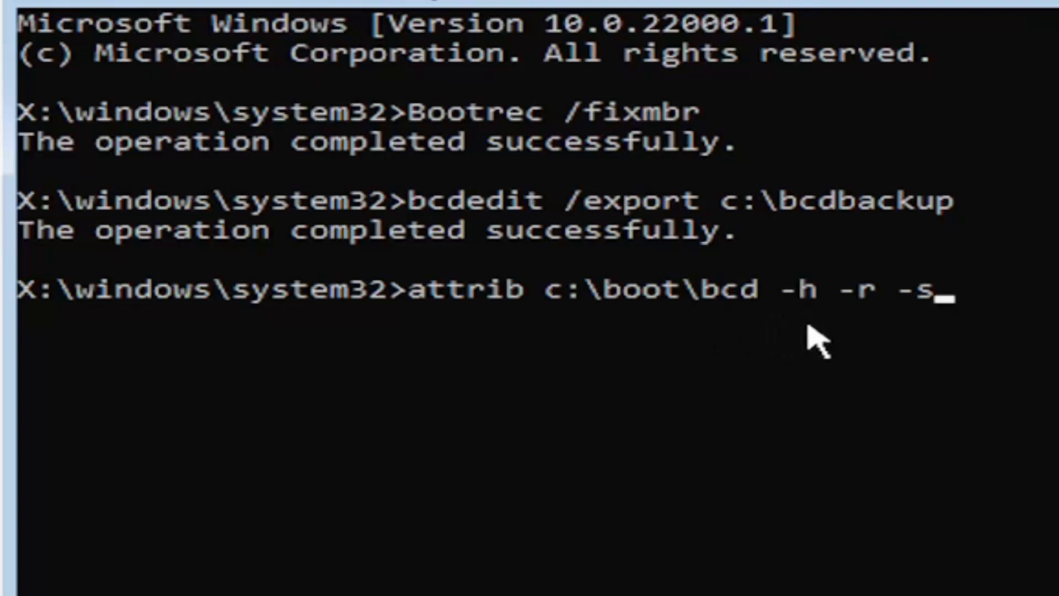
mouse_move(885, 327)
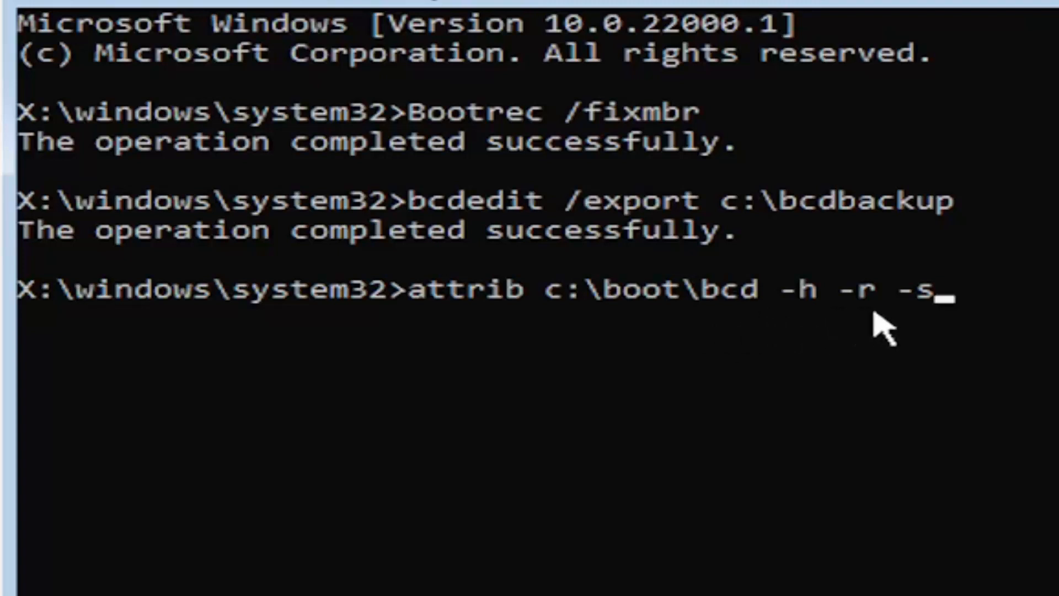
mouse_move(933, 325)
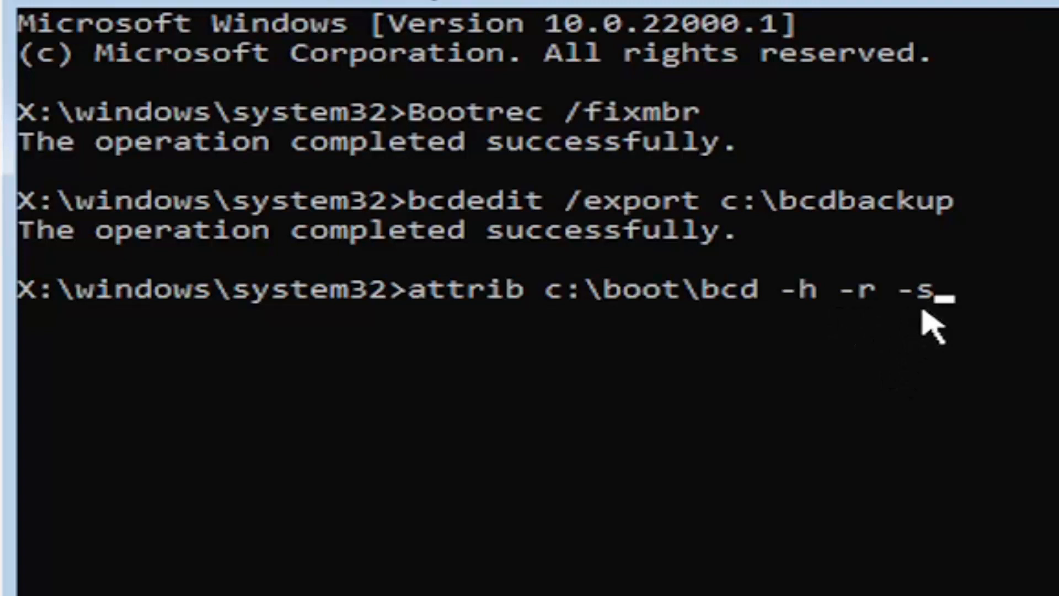
mouse_move(837, 388)
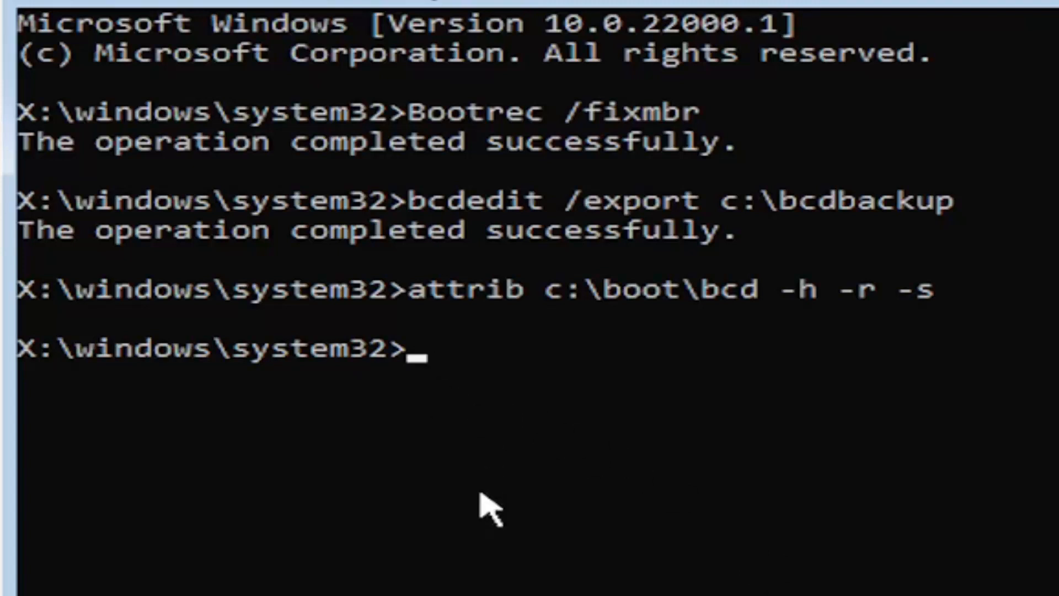
Enter the command ren c:\boot\bcd bcd.old to rename the boot configuration file.
type("re")
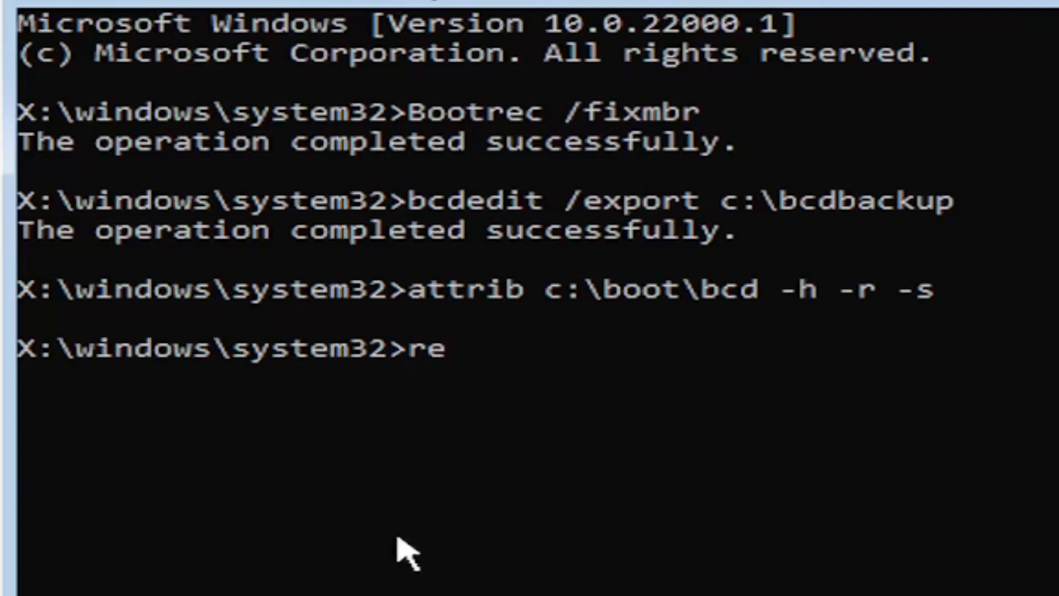
type("n")
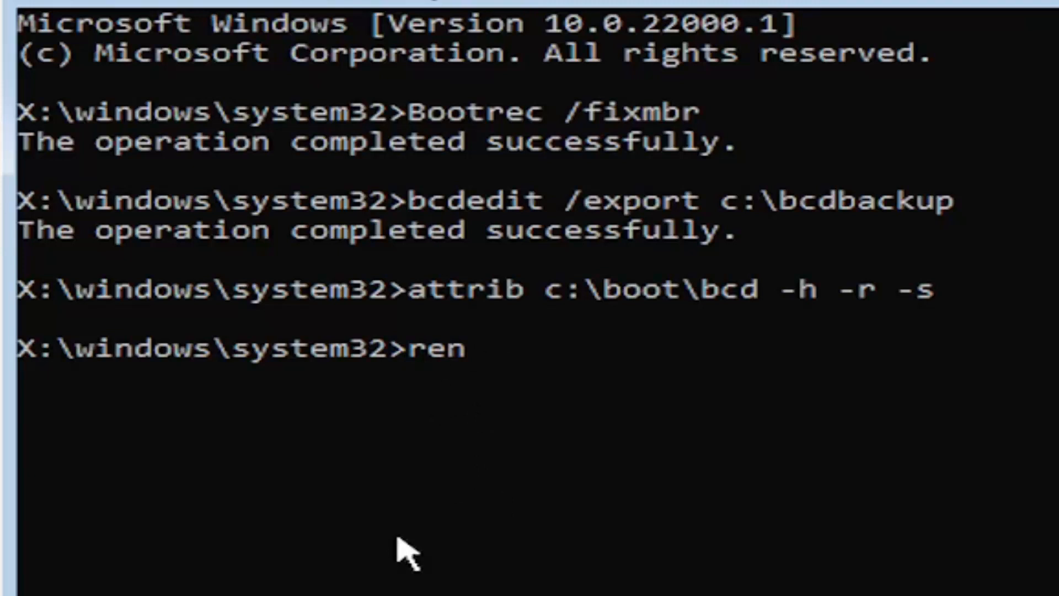
type("c")
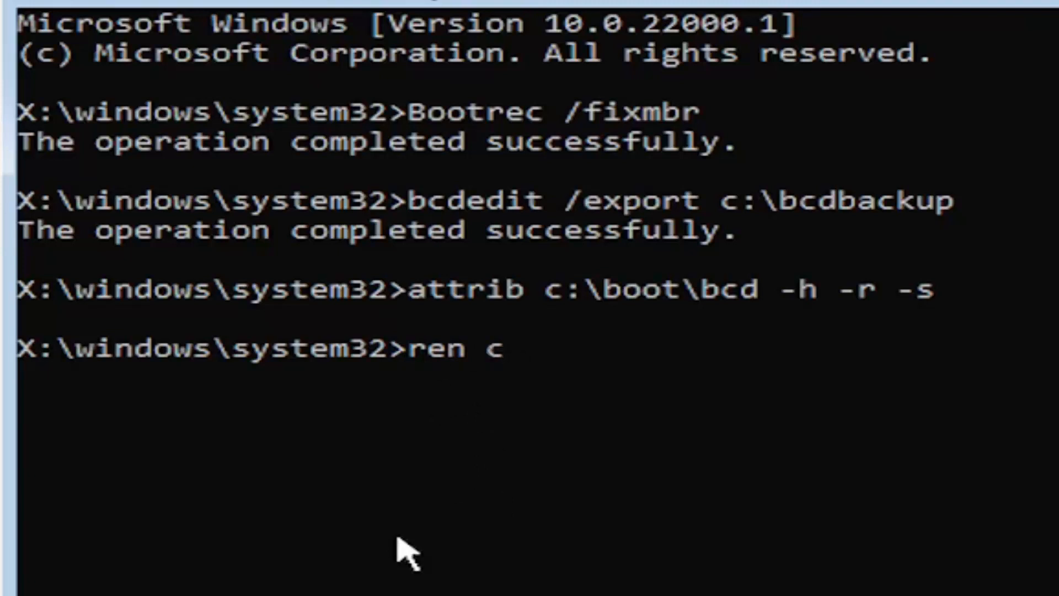
type(":")
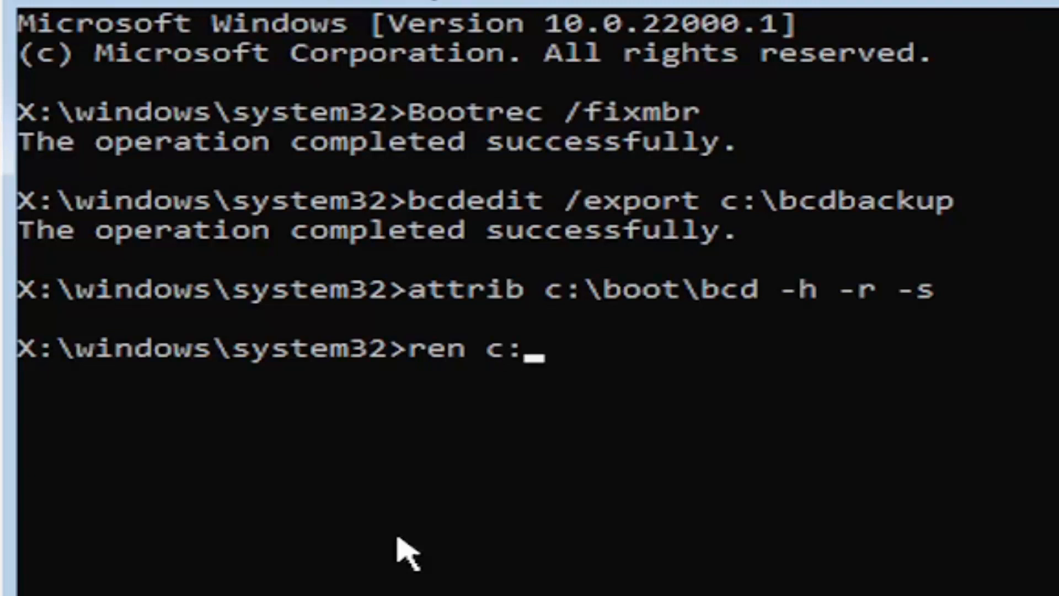
type("\\boot")
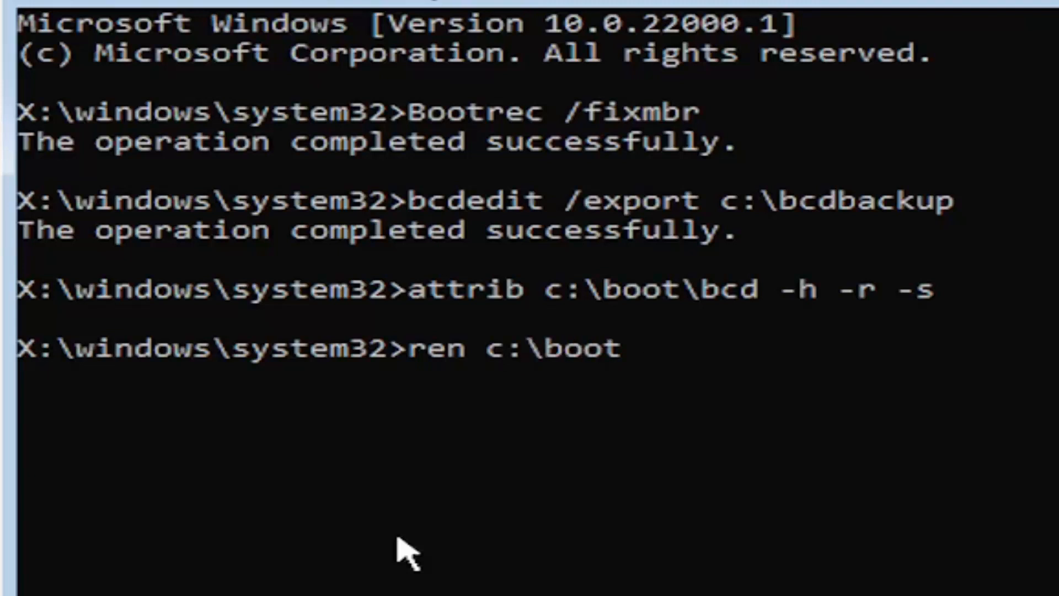
type("\\bc")
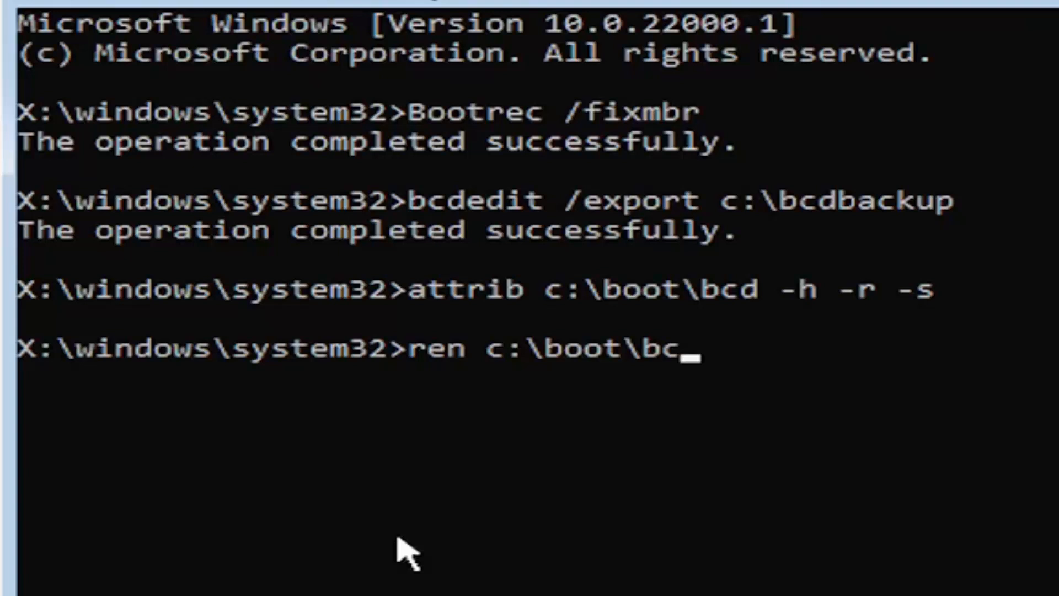
type("d")
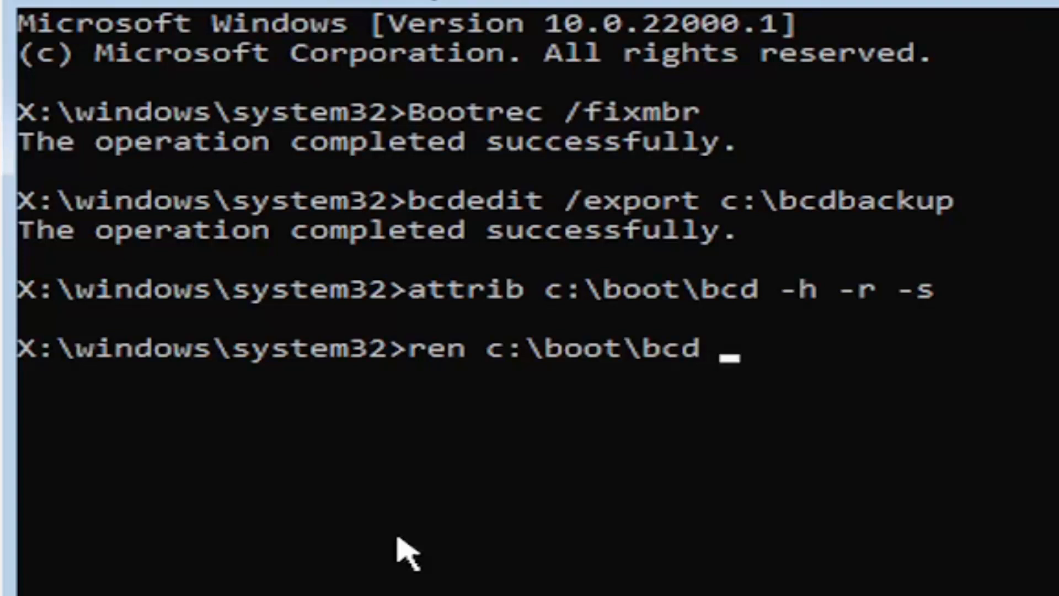
type("bcd.")
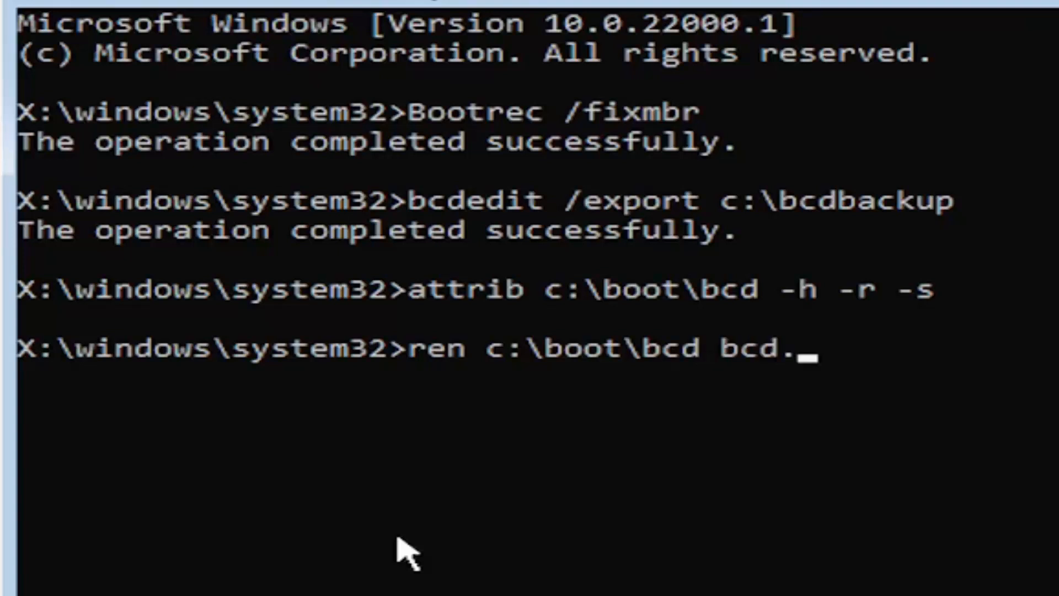
type("old")
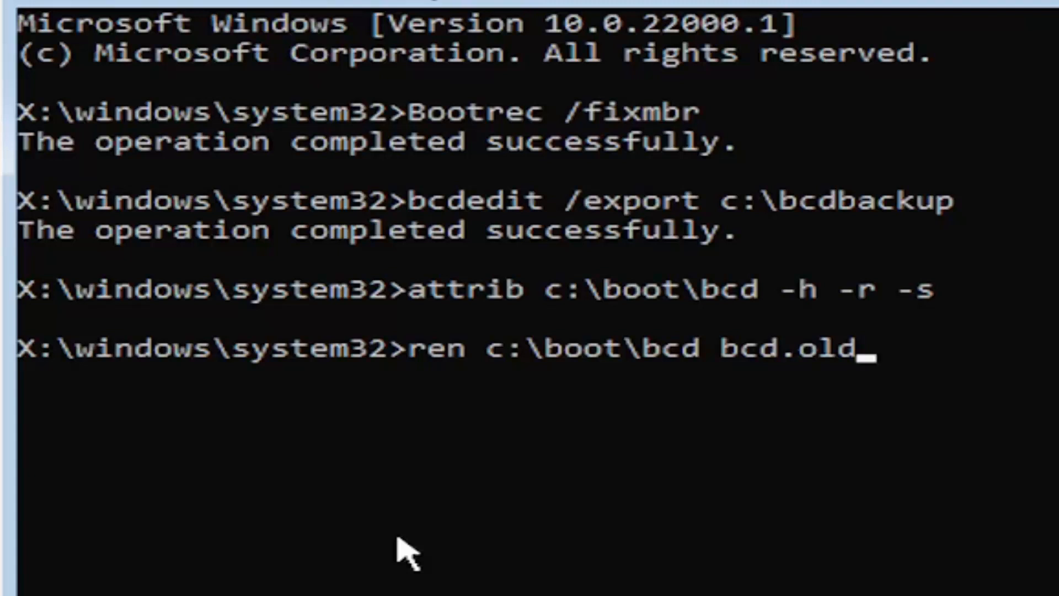
mouse_move(503, 420)
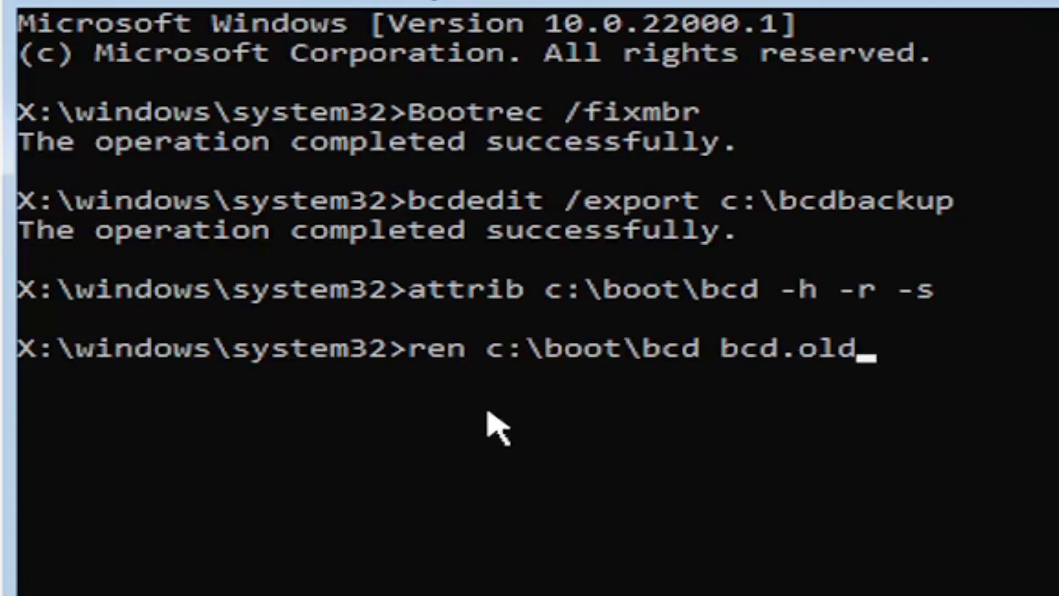
mouse_move(550, 388)
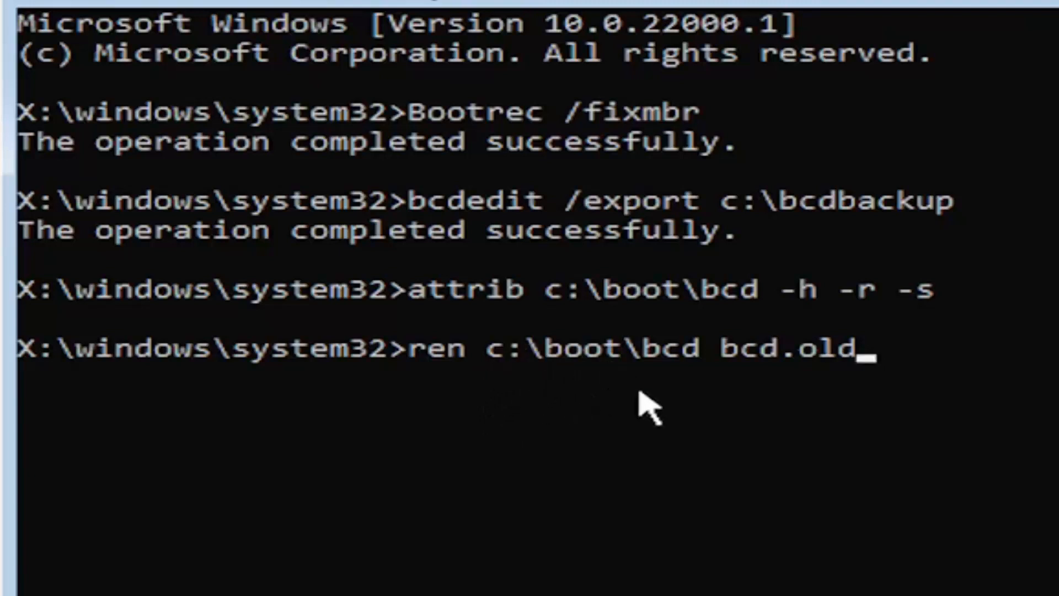
mouse_move(730, 412)
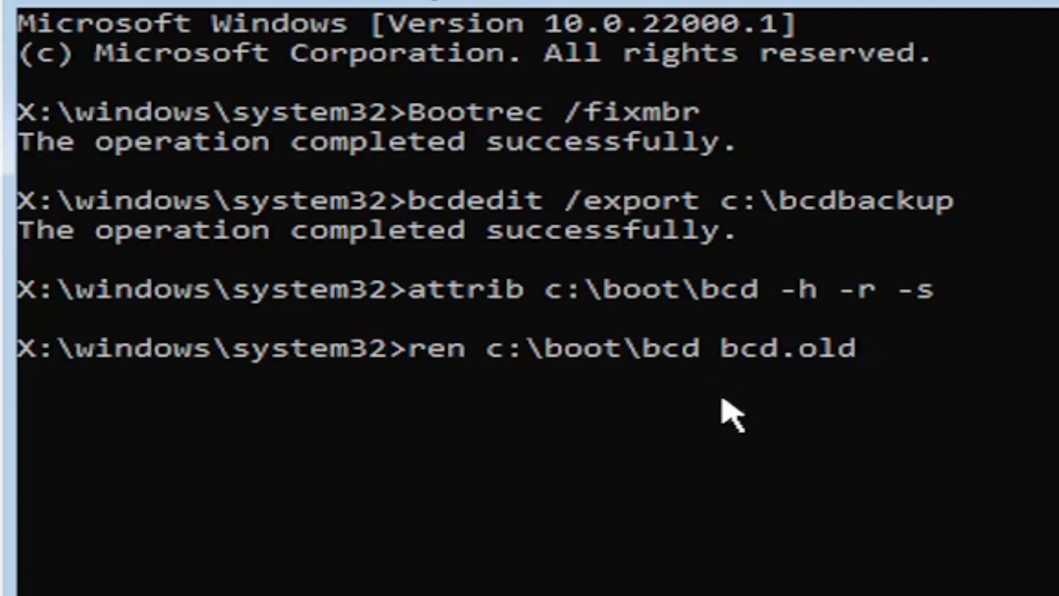
mouse_move(796, 389)
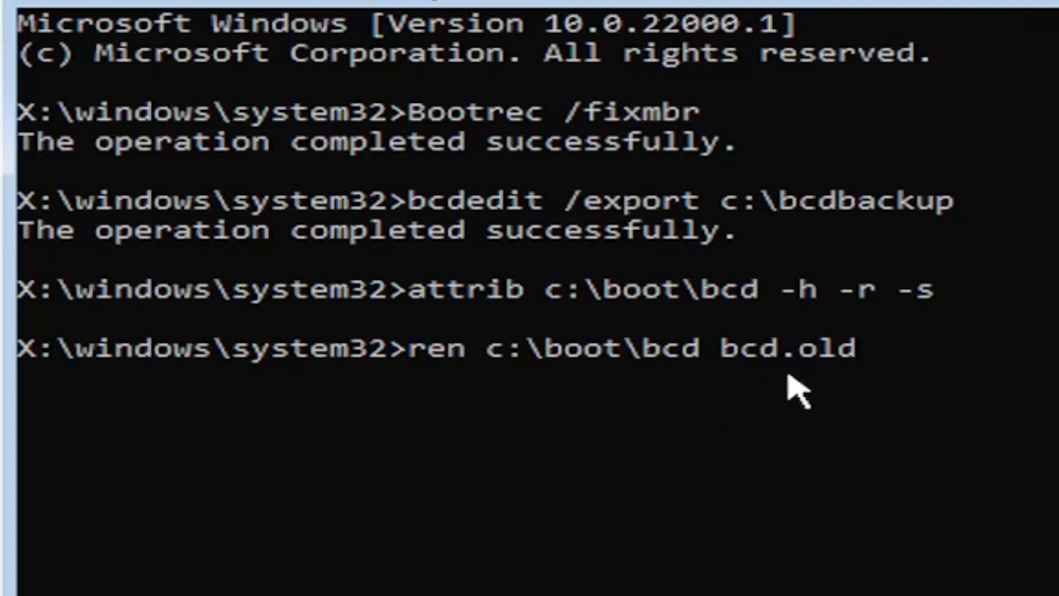
mouse_move(872, 411)
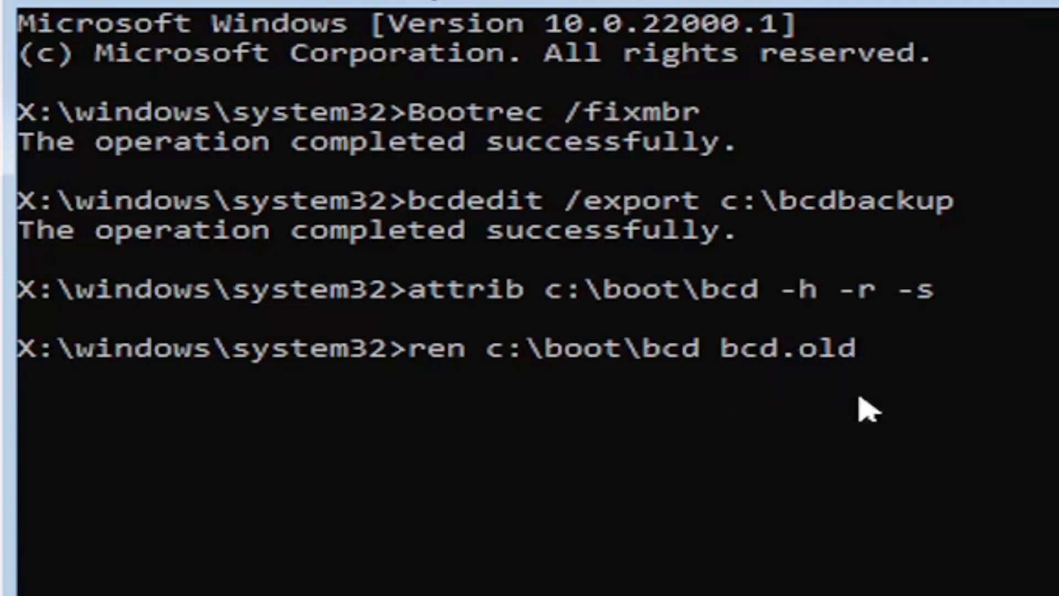
mouse_move(821, 412)
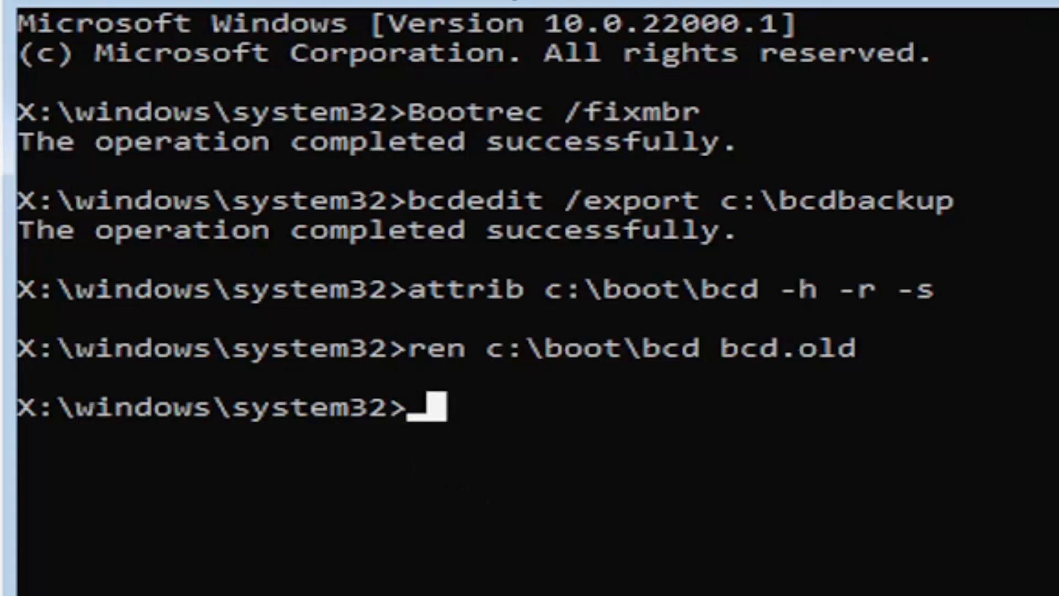
Enter the command bootrec /rebuildbcd at the recovery prompt.
type("boo")
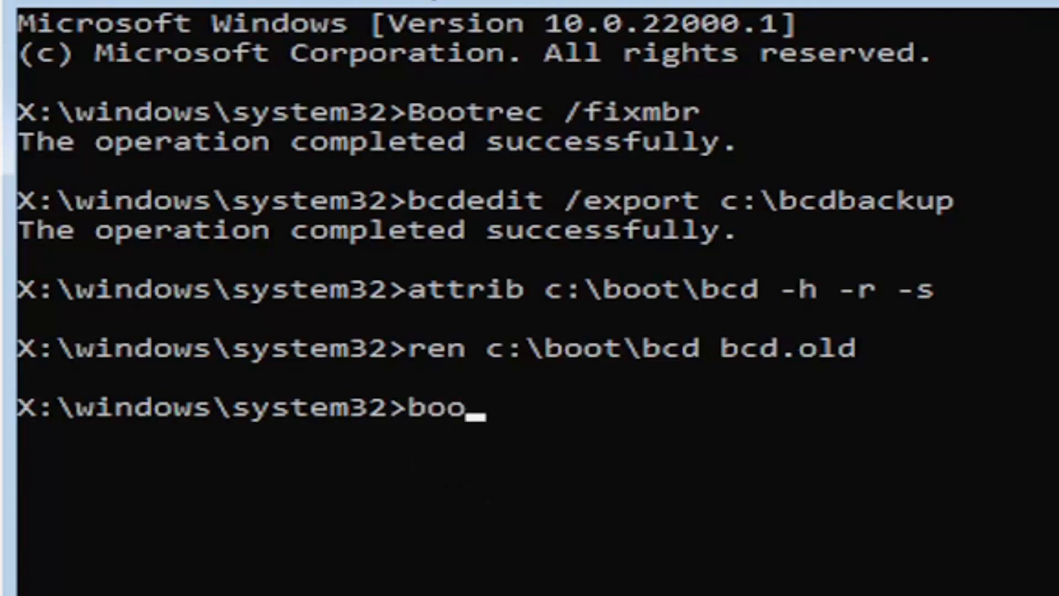
type("trec")
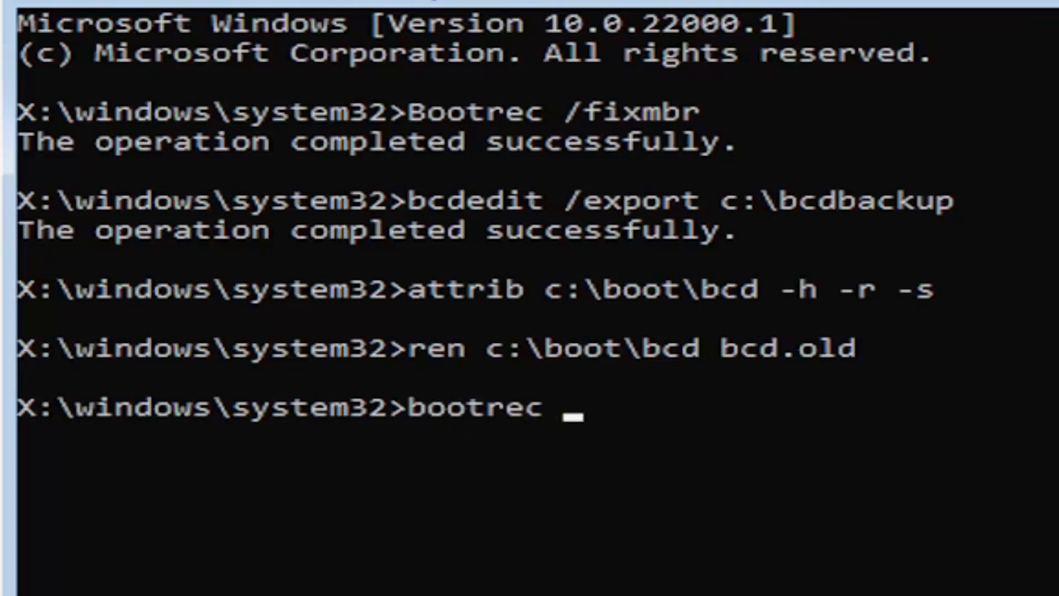
type("/")
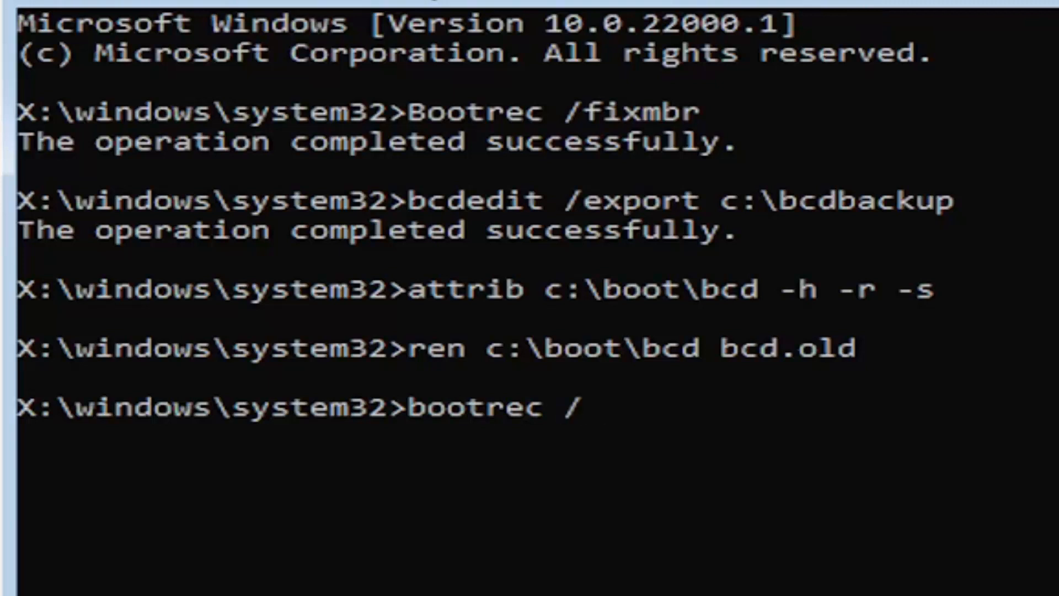
type("rebuild")
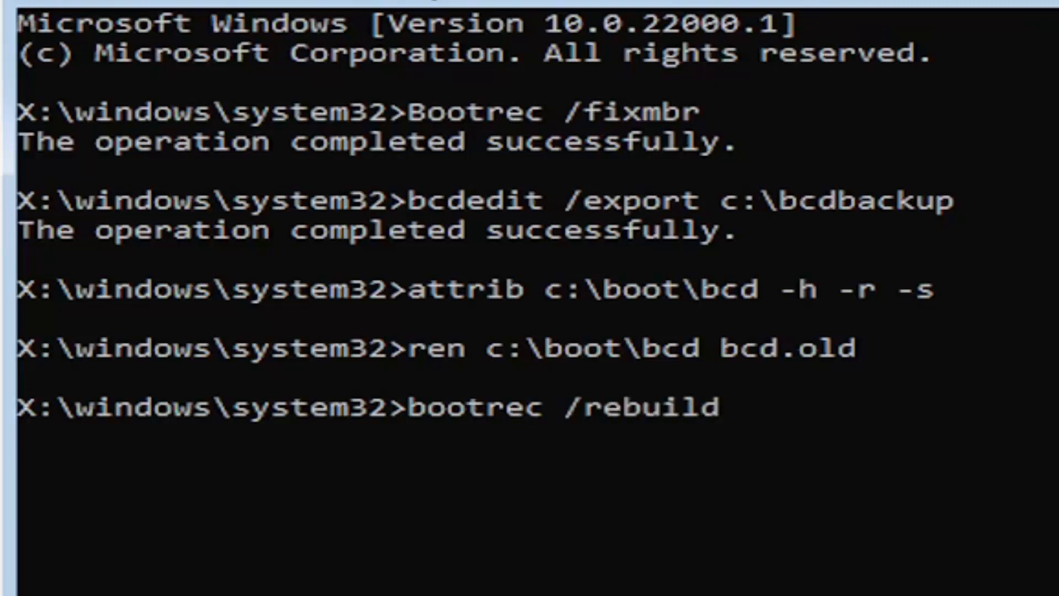
type("bcd")
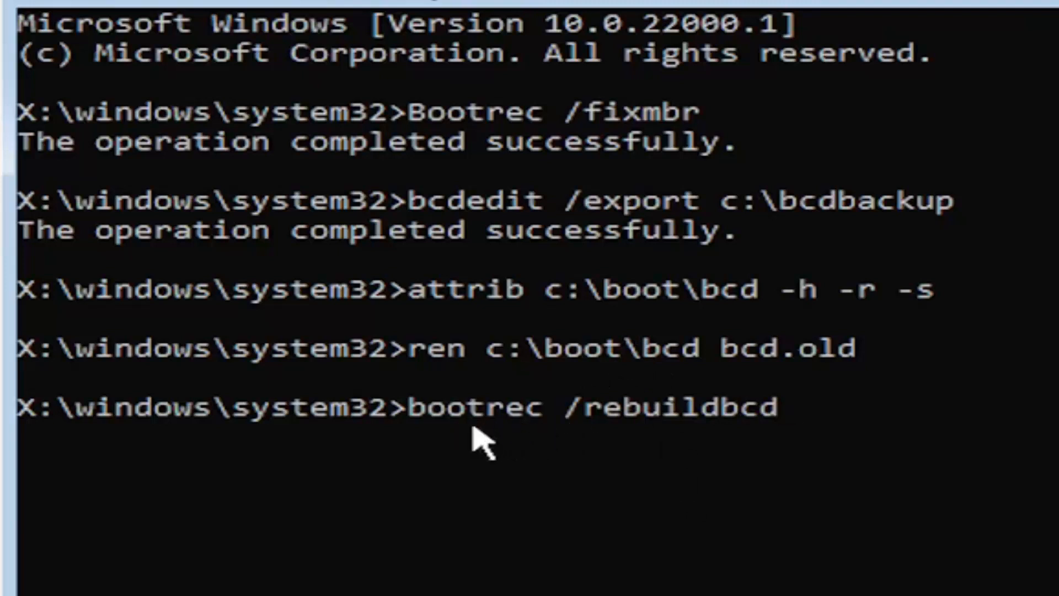
mouse_move(554, 453)
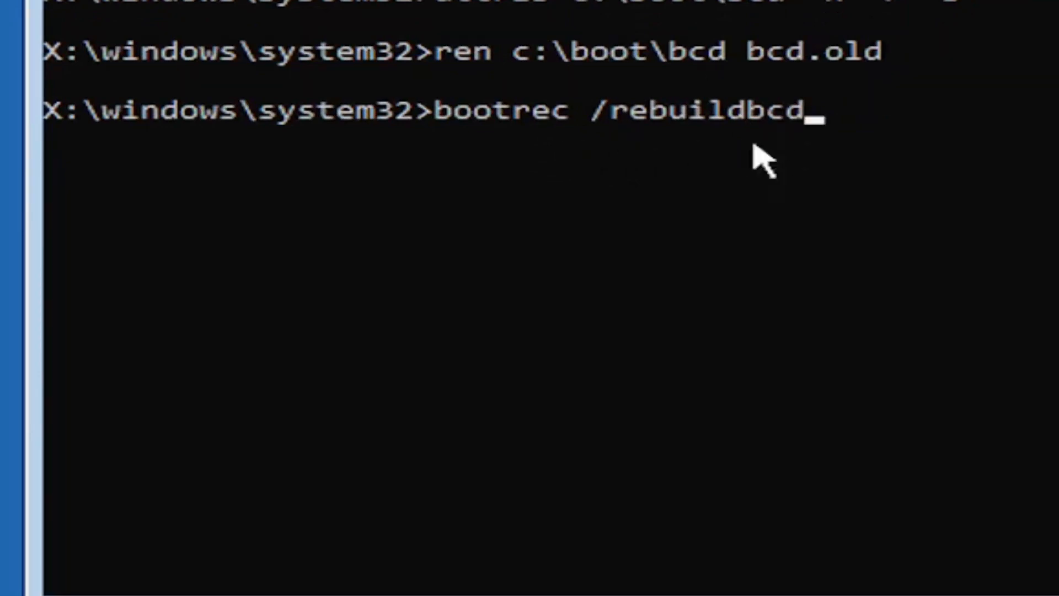
mouse_move(588, 213)
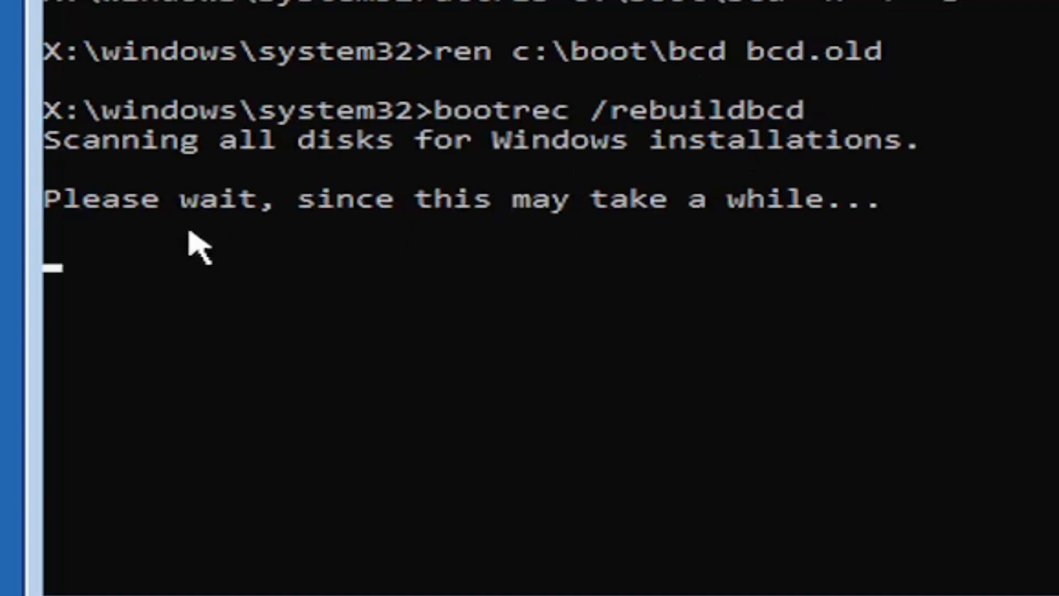
mouse_move(121, 217)
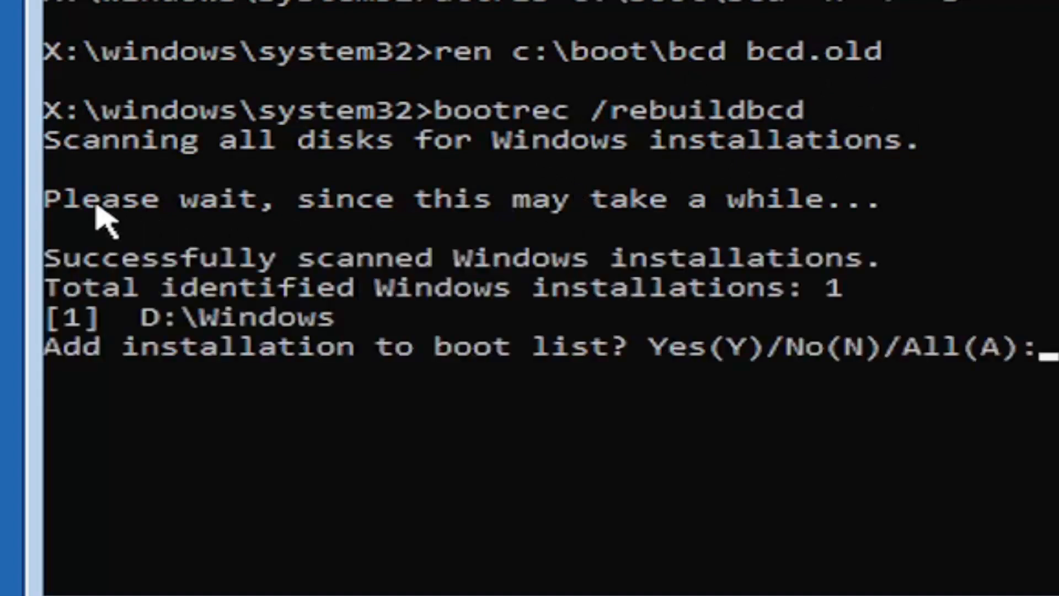
mouse_move(203, 487)
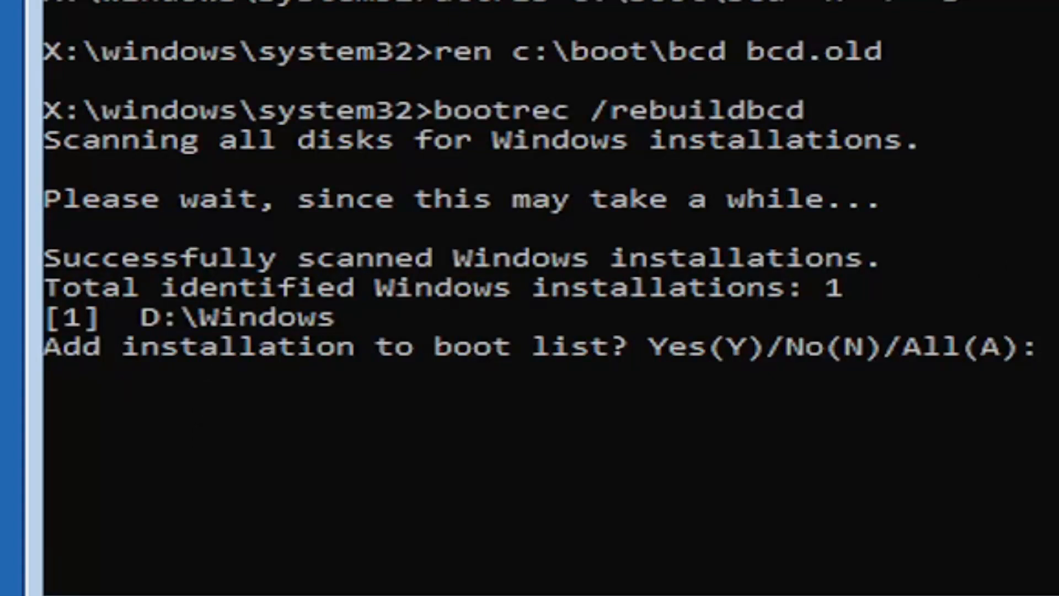
Answer y to add the detected D:\Windows installation to the boot list.
type("y")
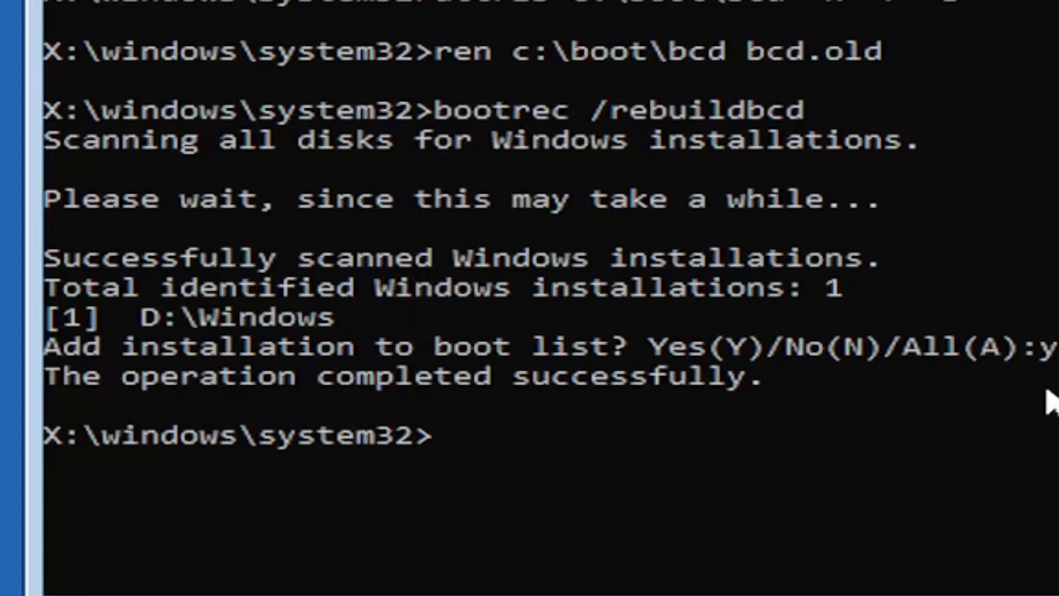
mouse_move(885, 219)
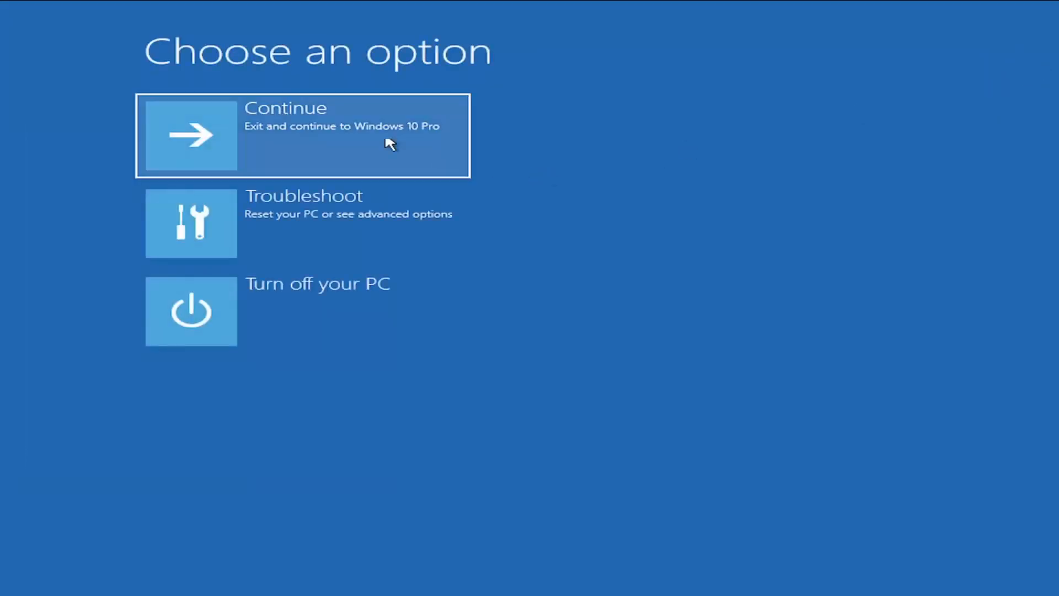
mouse_move(427, 134)
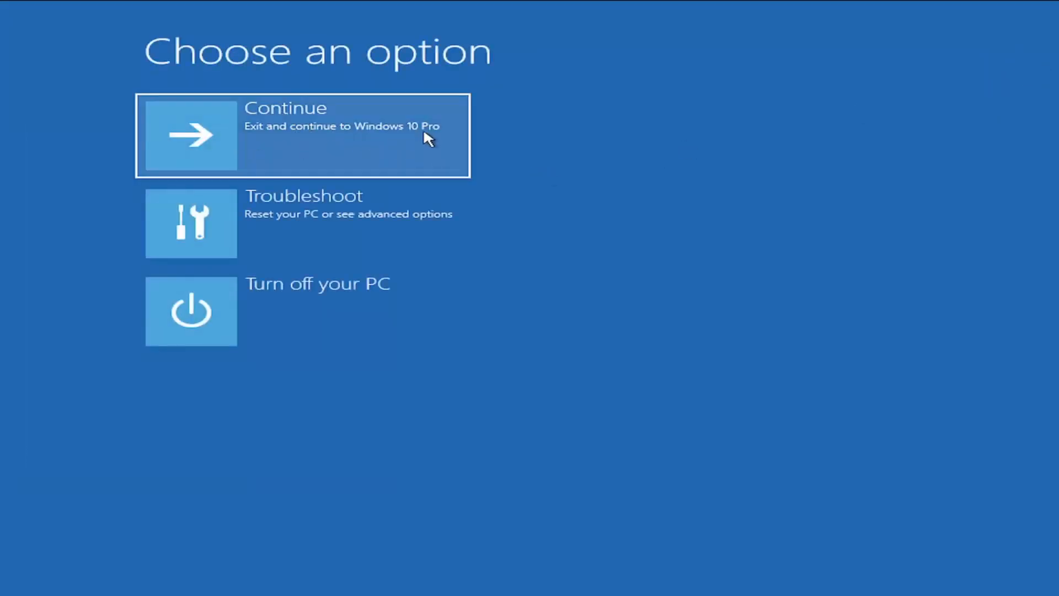
mouse_move(398, 143)
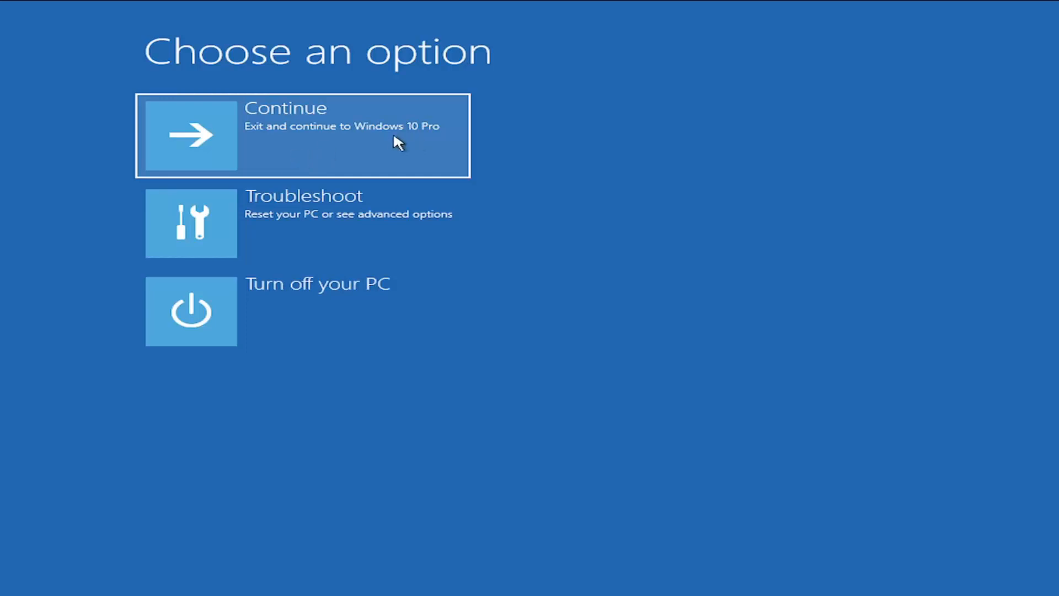
Continue out of recovery so Windows boots to the Computer User Welcome screen.
left_click(302, 134)
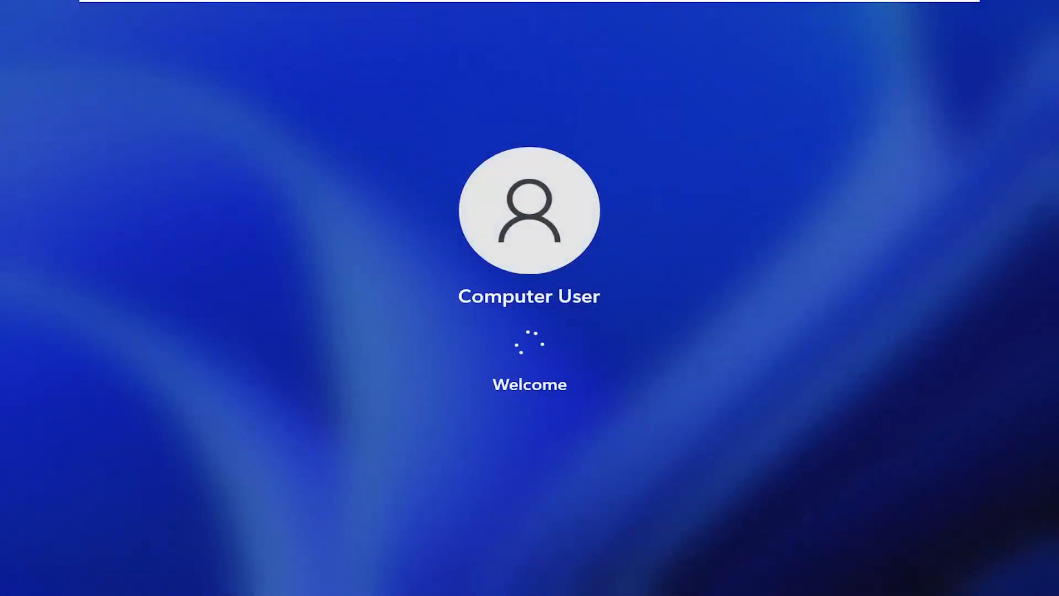